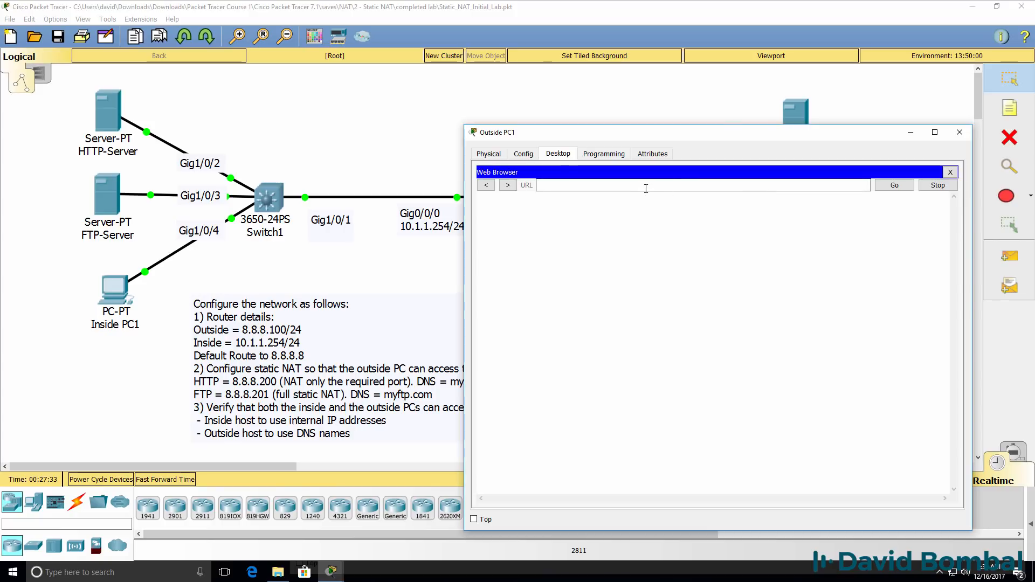
Load myhttp.com on the outside PC's browser and visit its hello world page
type("myhttp.com")
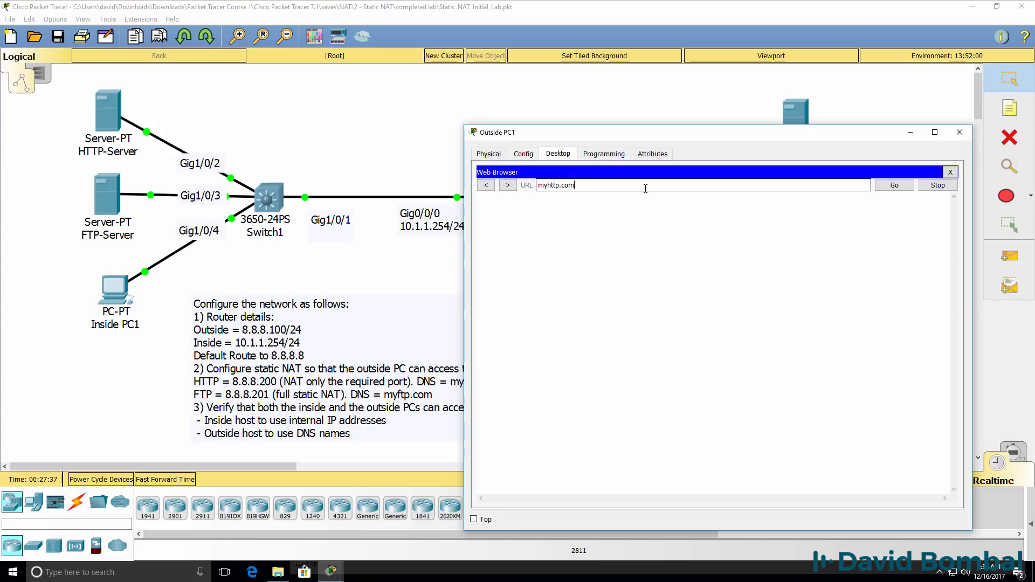
left_click(892, 184)
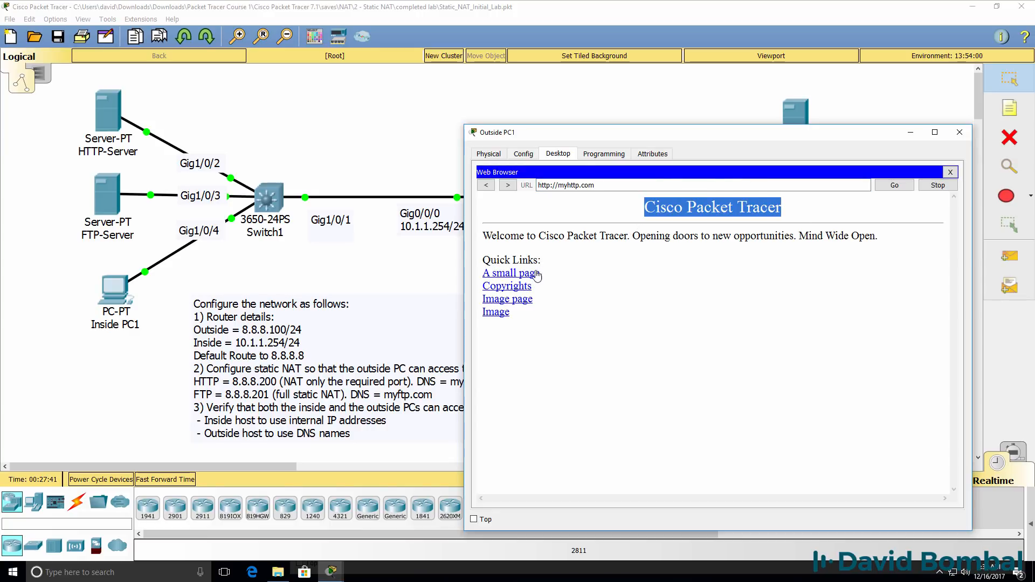
left_click(508, 272)
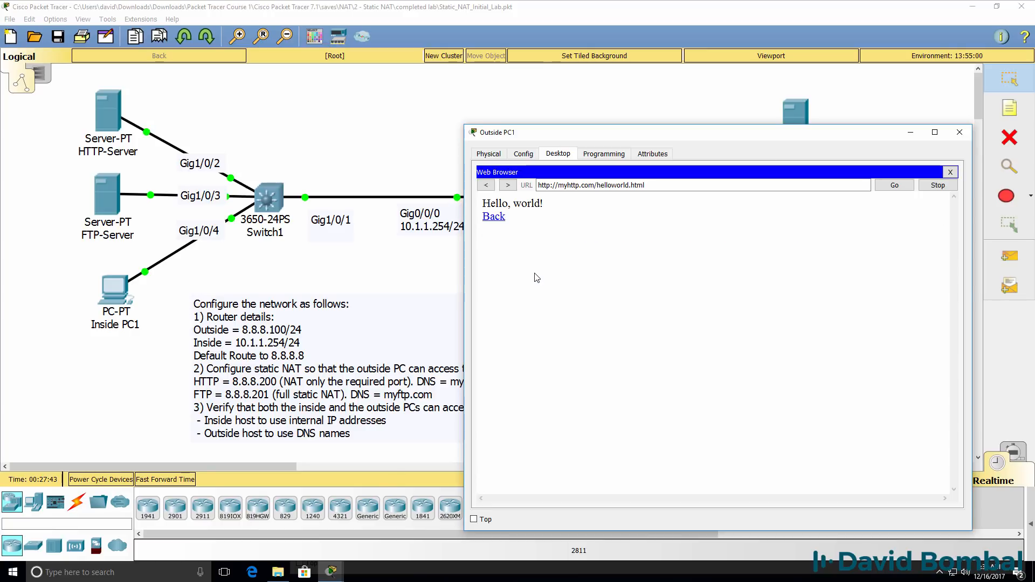
left_click(493, 217)
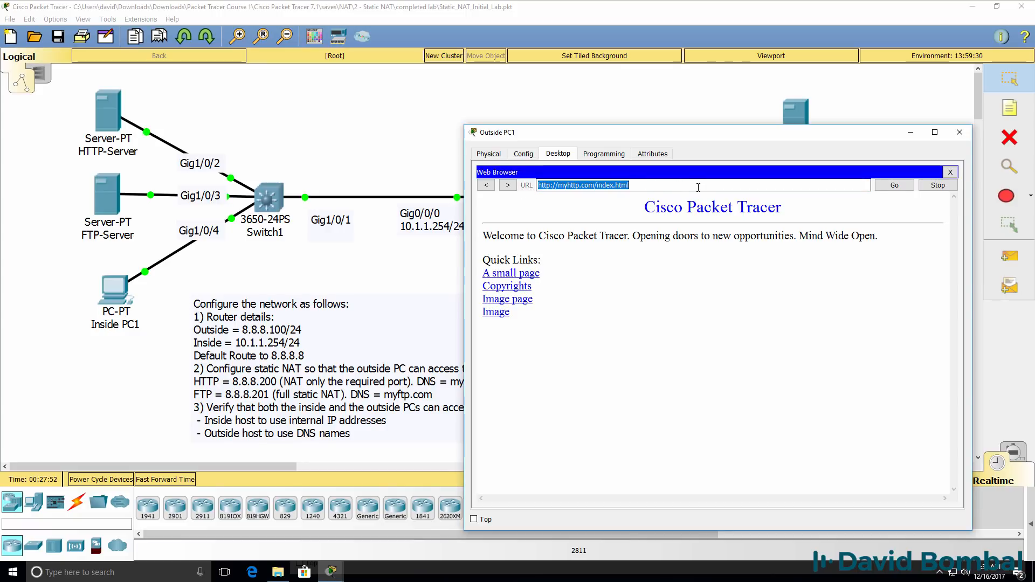
Load the site by address 8.8.8.200 and visit its Cisco logo image page
type("8.8.8.20")
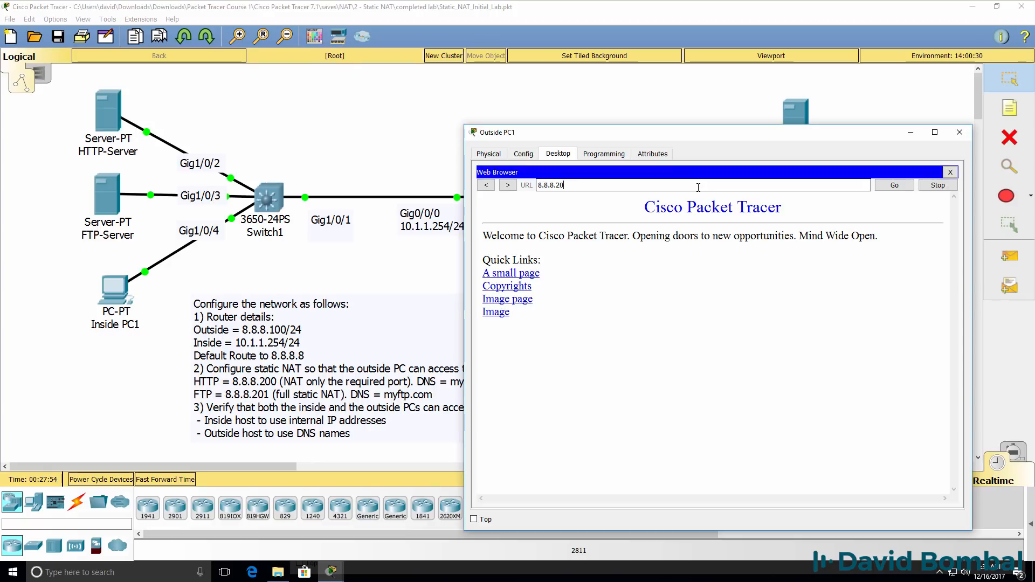
type("http://8.8.8.200")
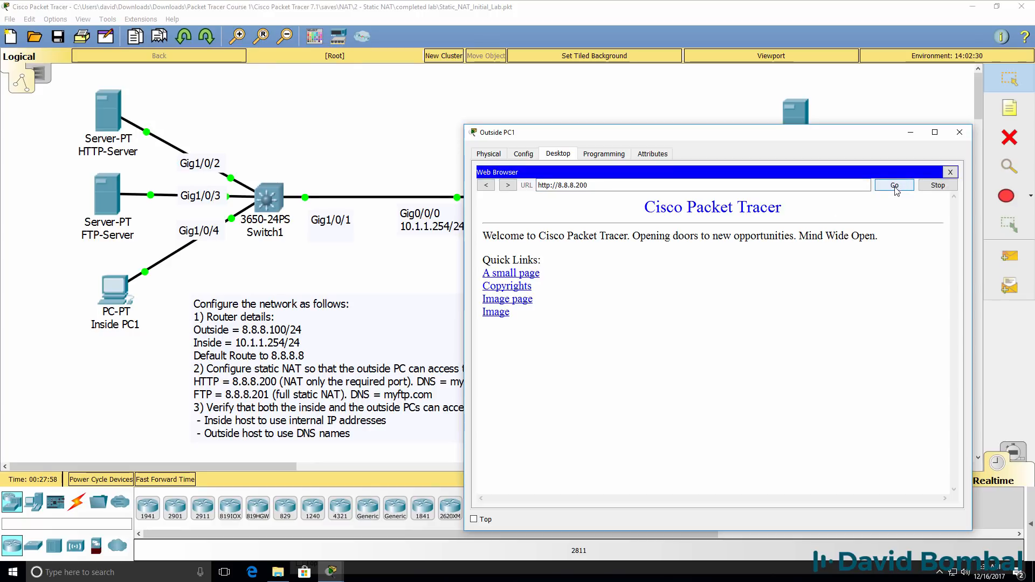
left_click(948, 173)
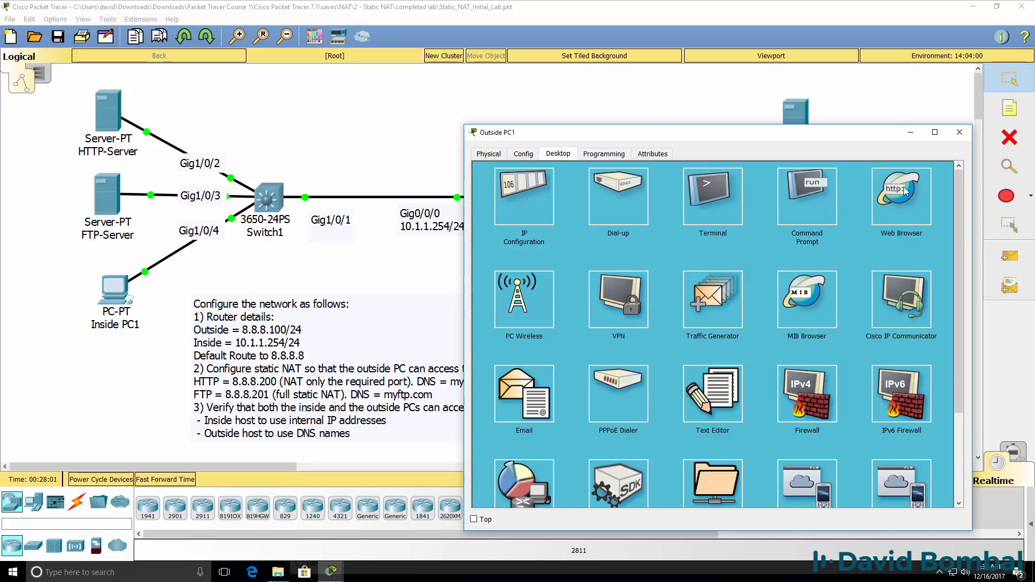
left_click(898, 195)
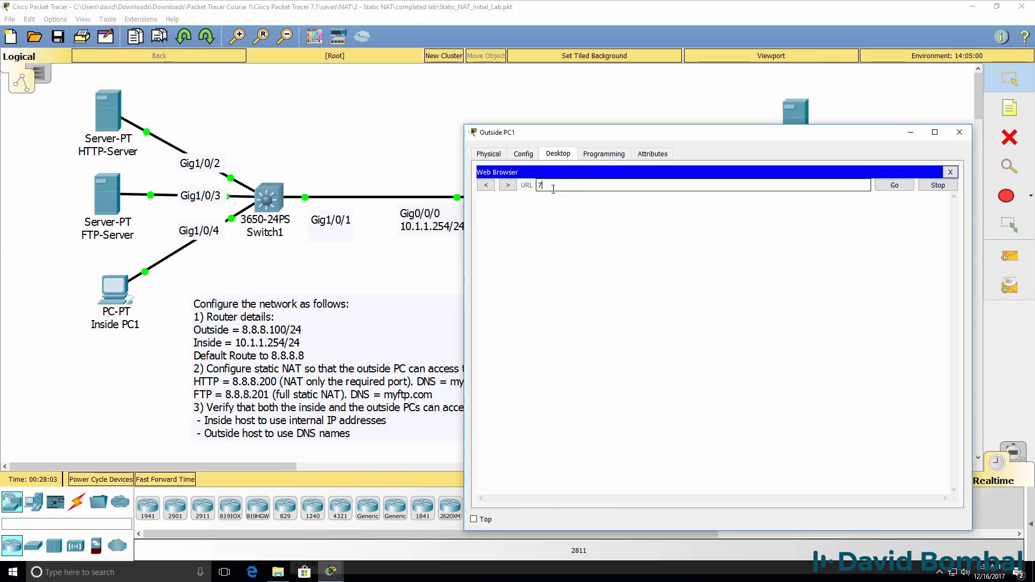
type("8.8.8.200")
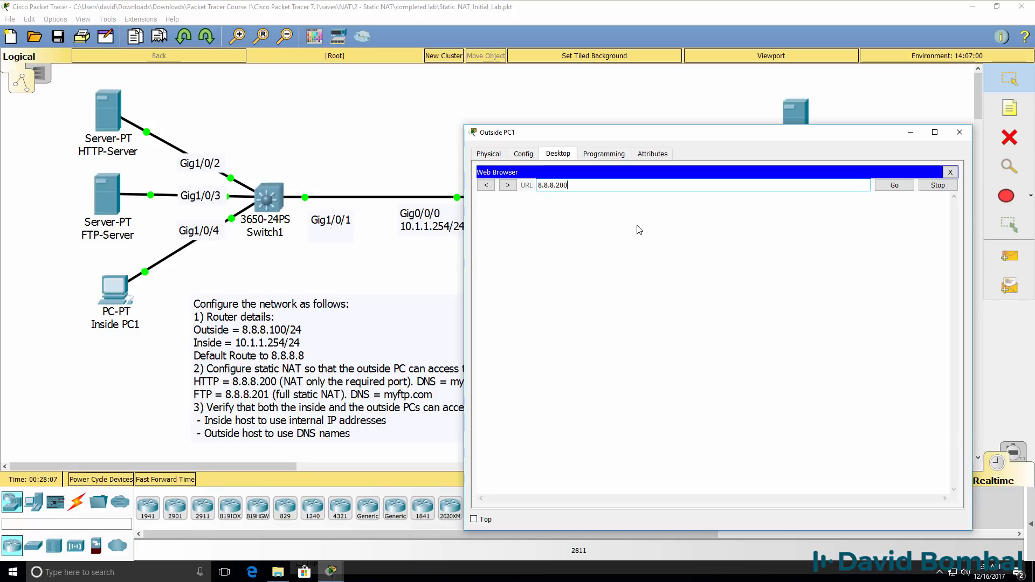
left_click(892, 184)
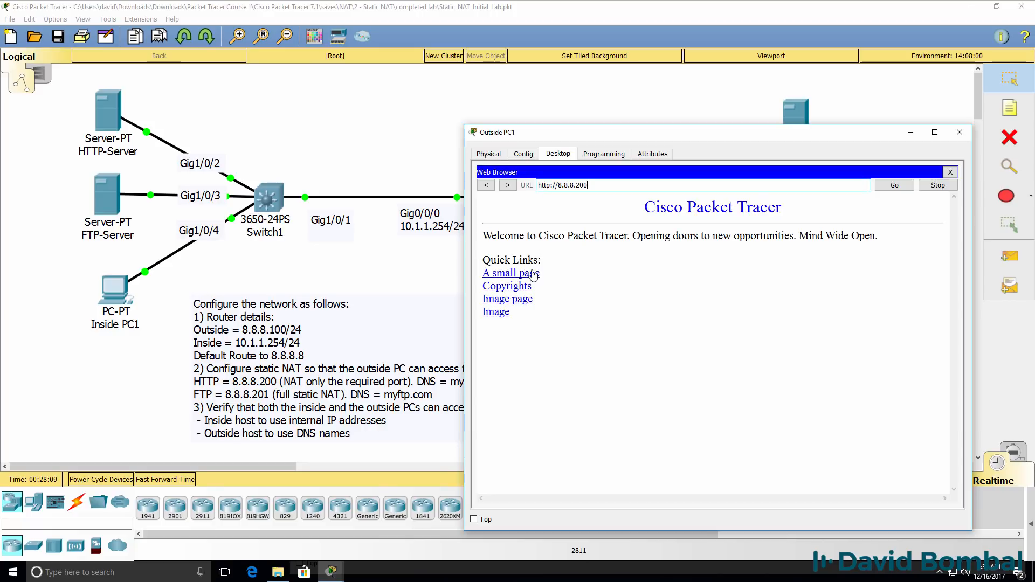
left_click(495, 311)
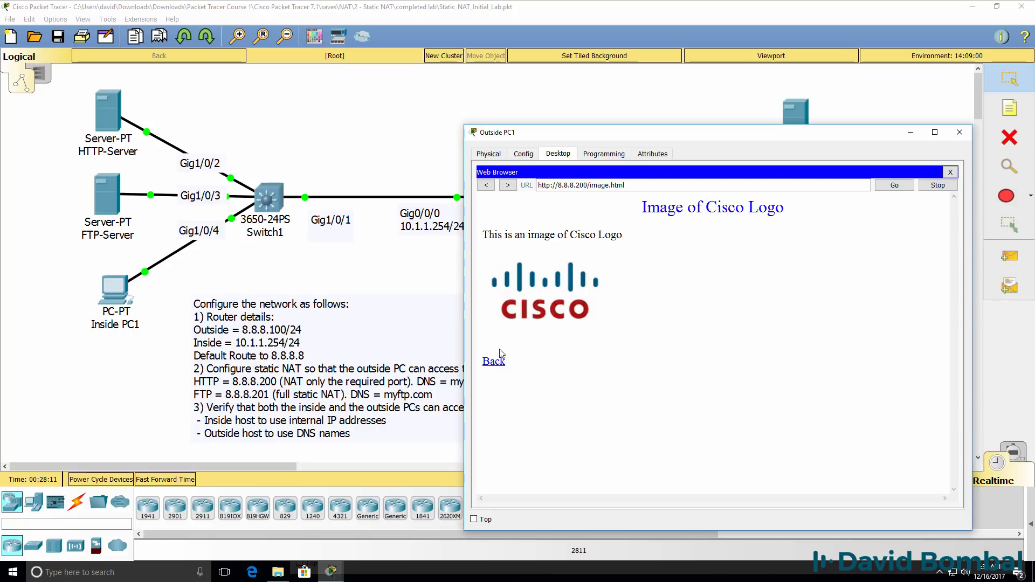
left_click(493, 360)
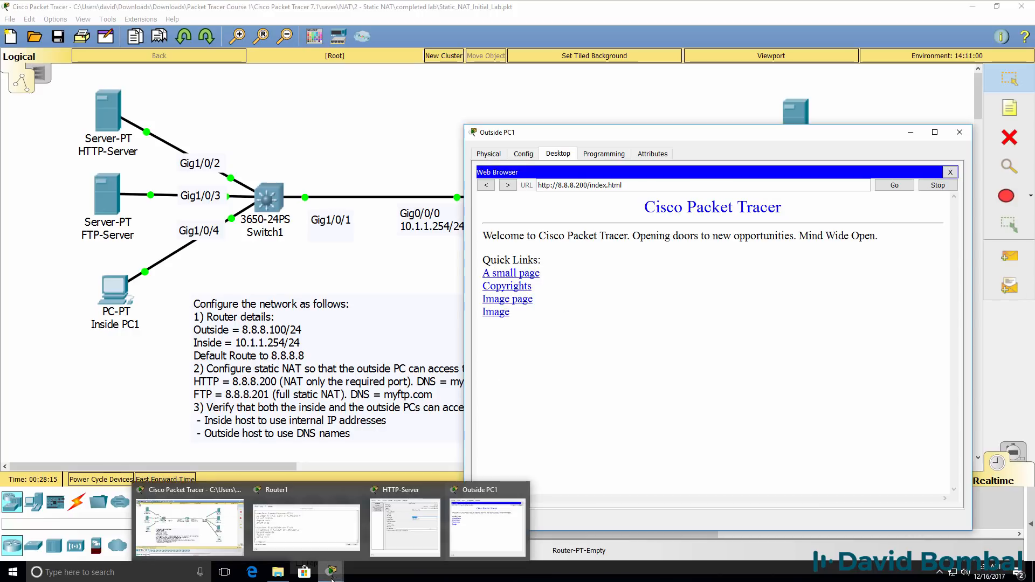
On Router1 clear the NAT translations and list them, leaving only the static entries
left_click(306, 489)
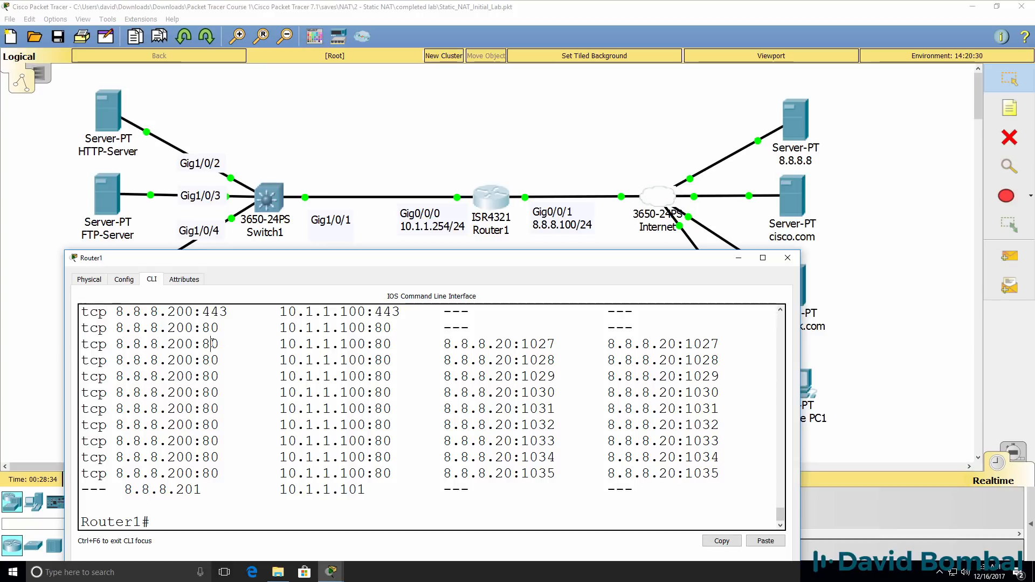
double_click(162, 344)
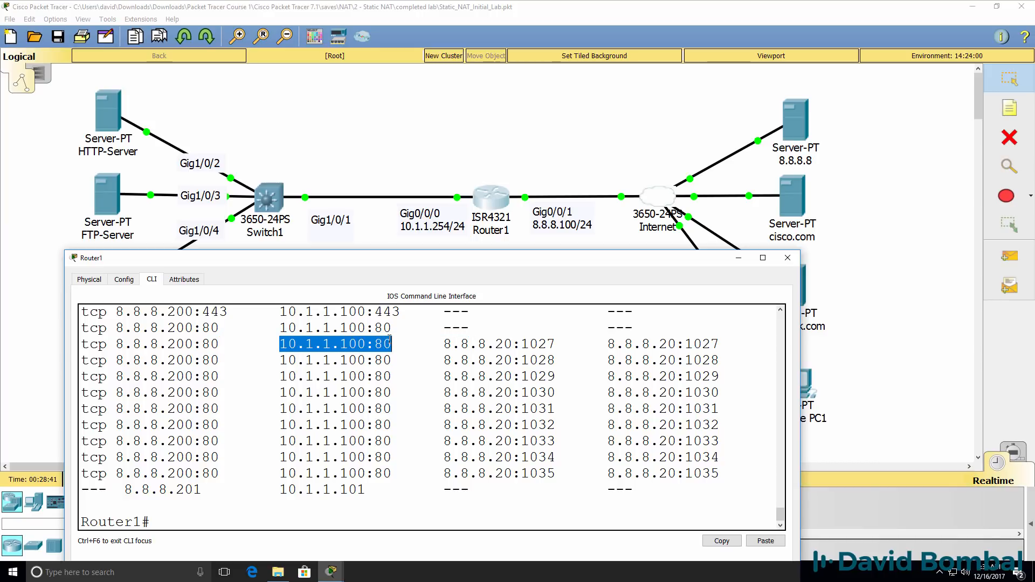
type("clear ip nat translation *")
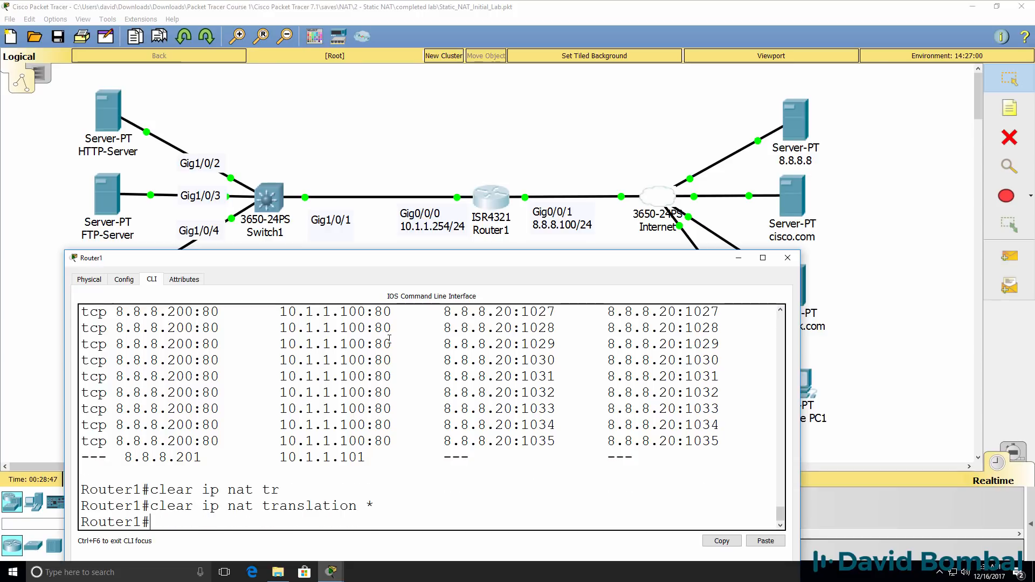
type("sh ip nat translations")
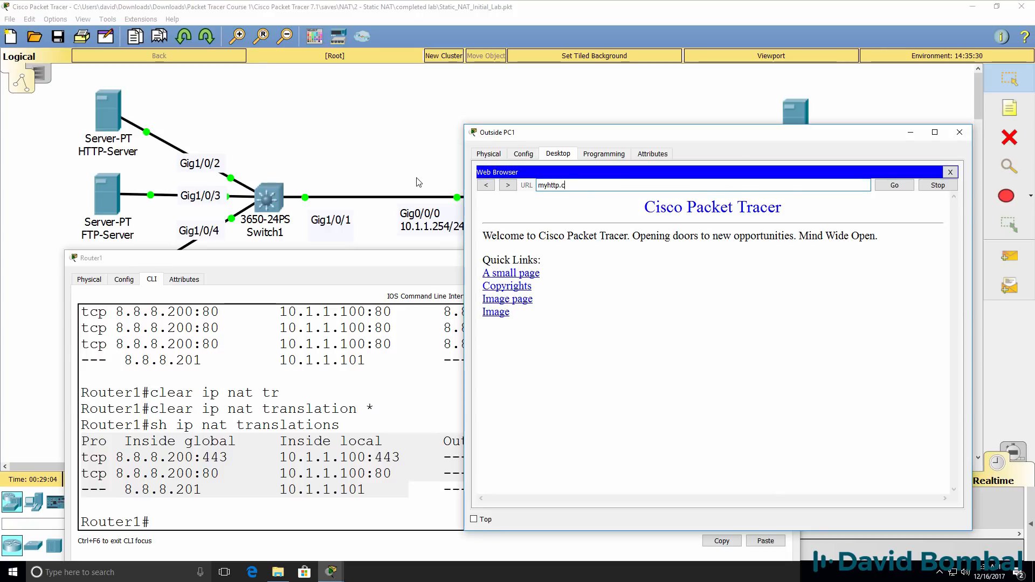
type("http://myhttp.com")
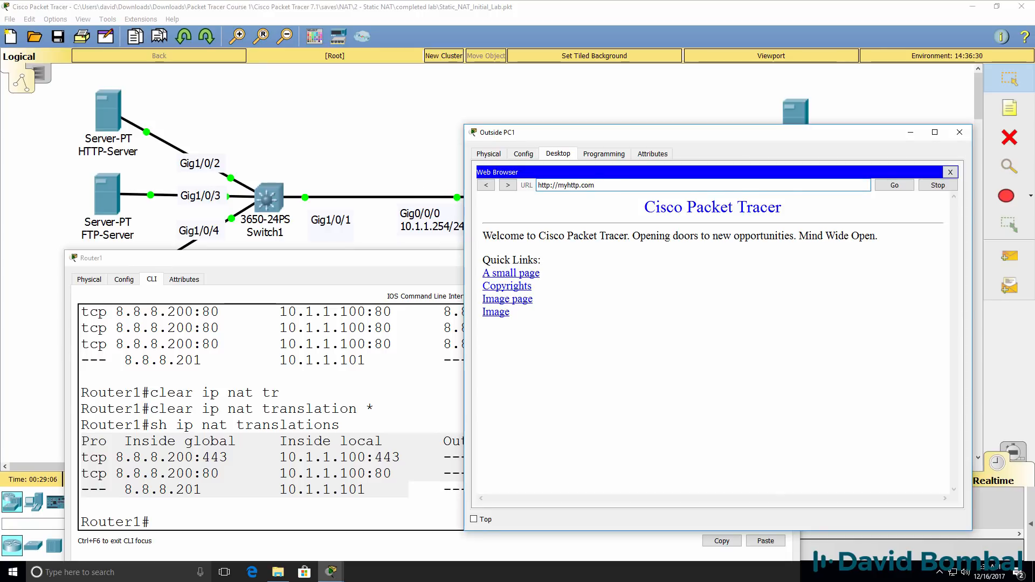
left_click(510, 272)
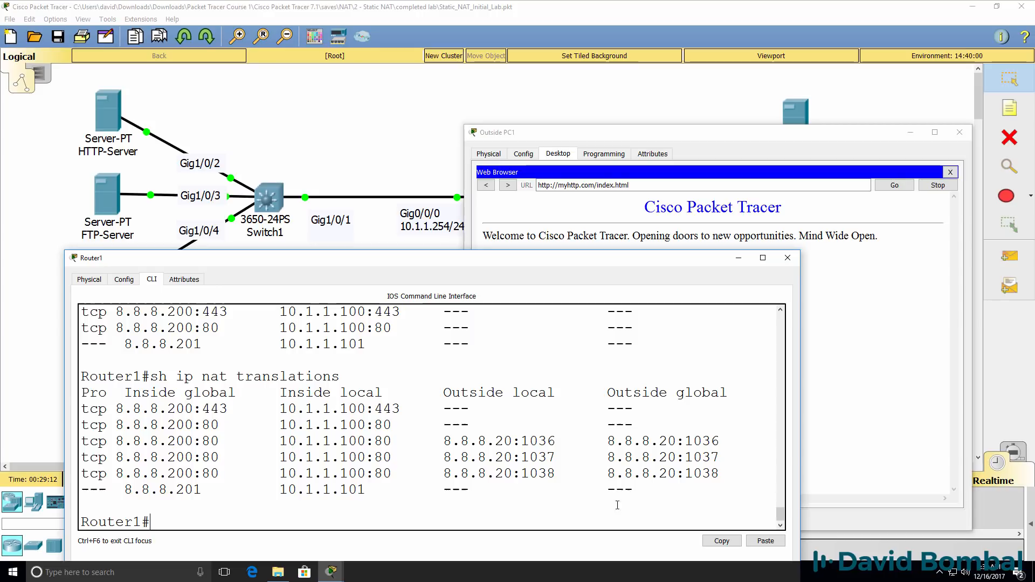
left_click_drag(112, 457, 713, 473)
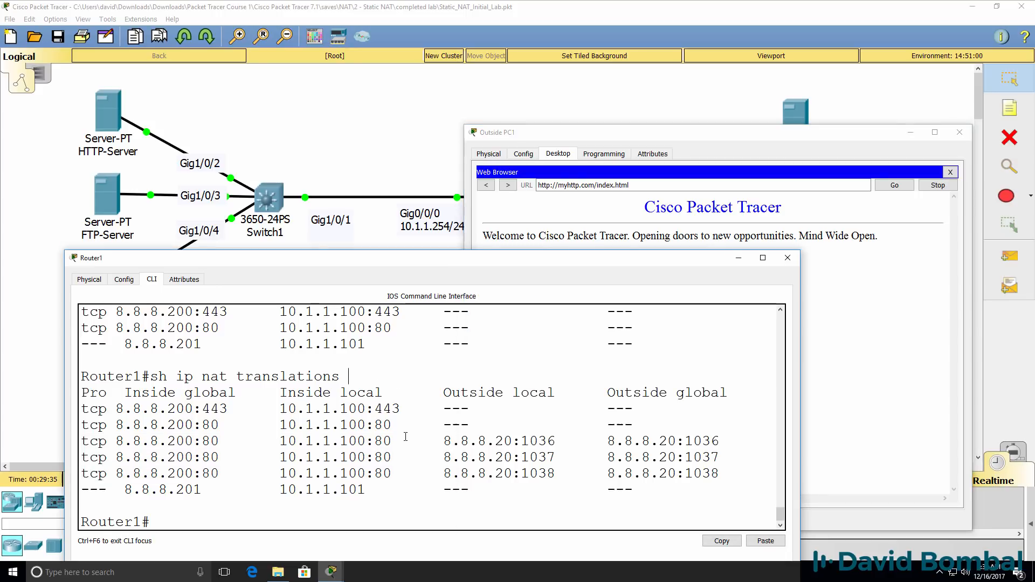
double_click(165, 425)
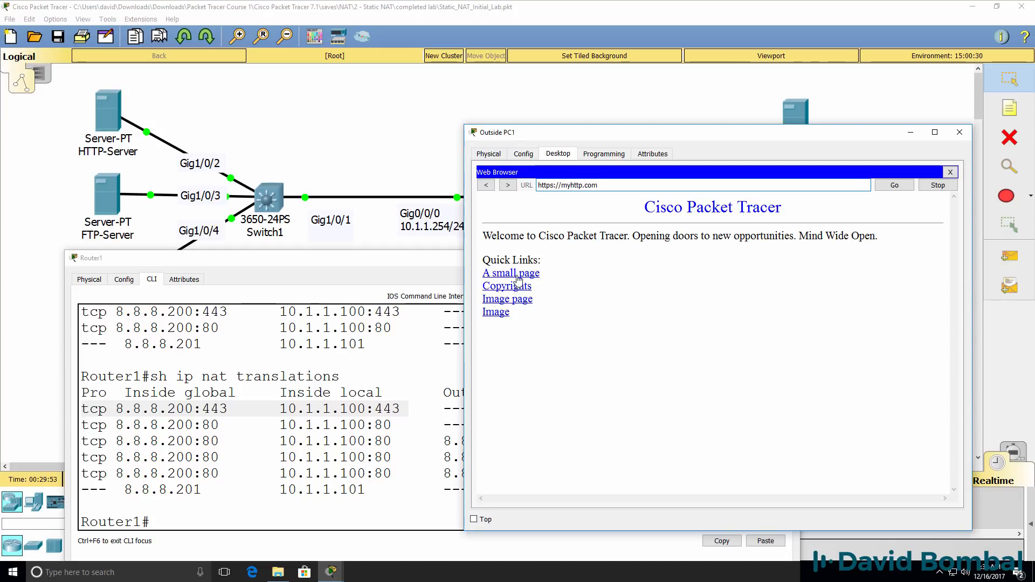
left_click(511, 273)
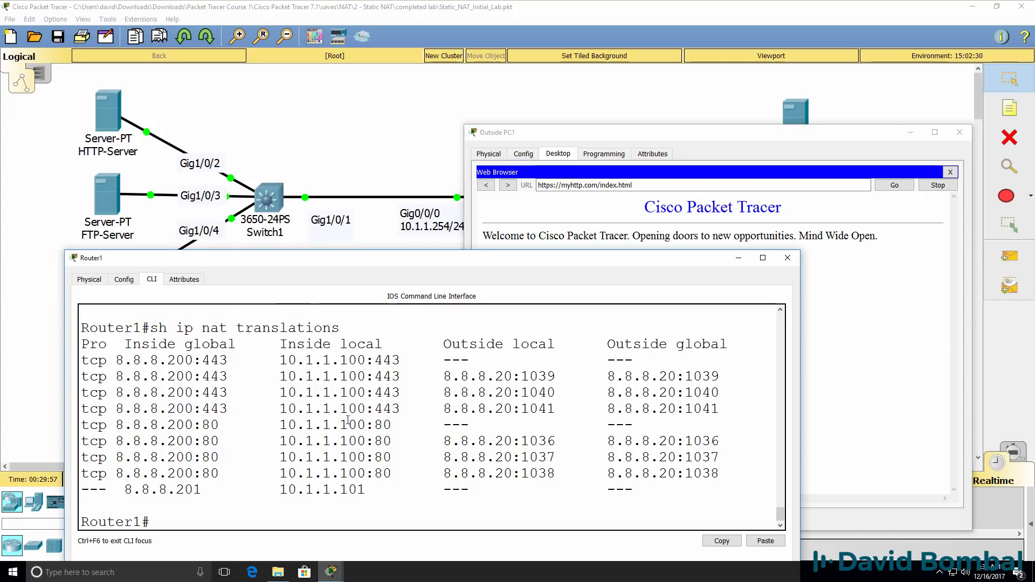
left_click_drag(132, 376, 716, 407)
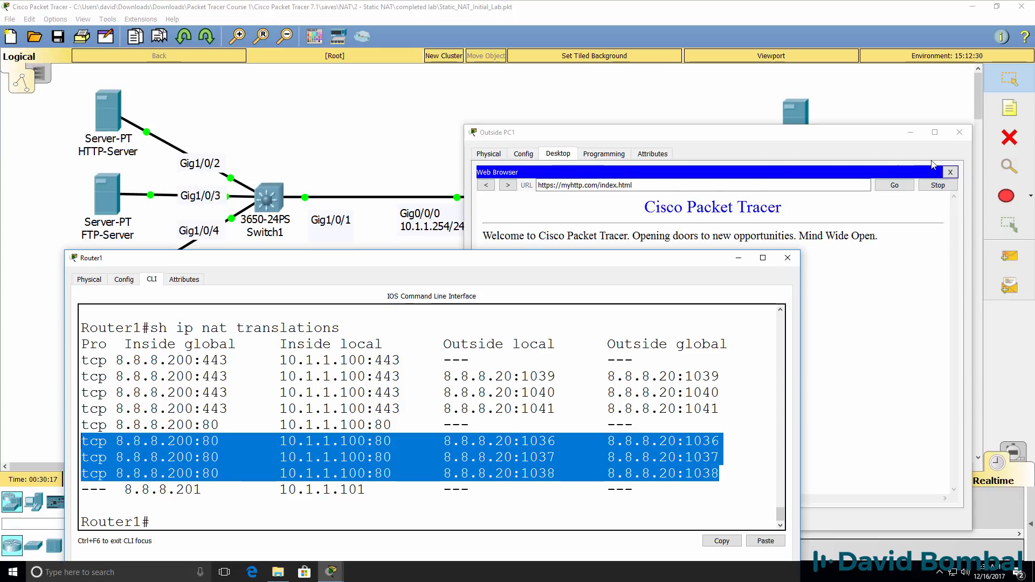
From the outside PC's command prompt run 'ftp myftp.com' and enter user cisco
left_click(949, 173)
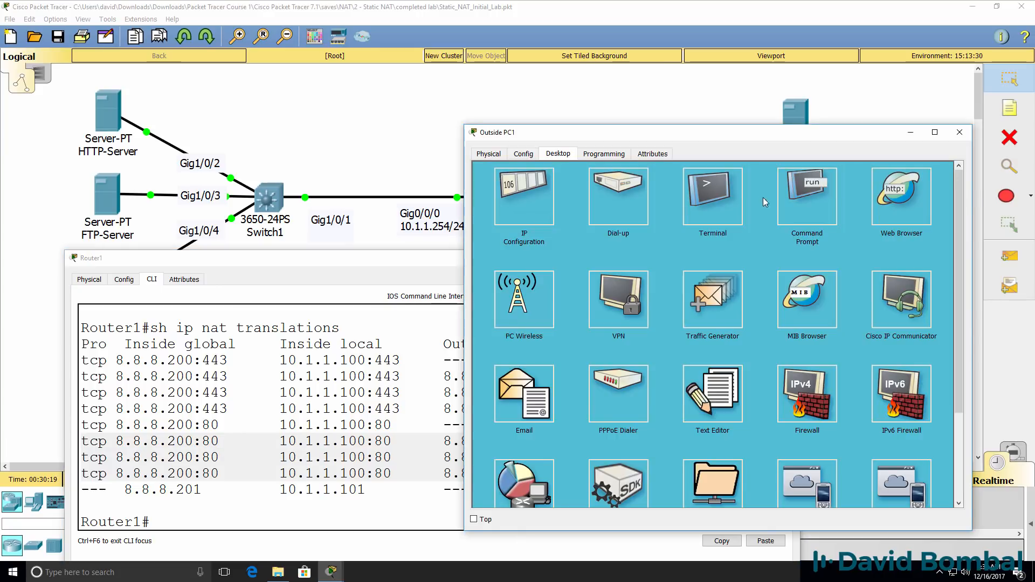
left_click(806, 195)
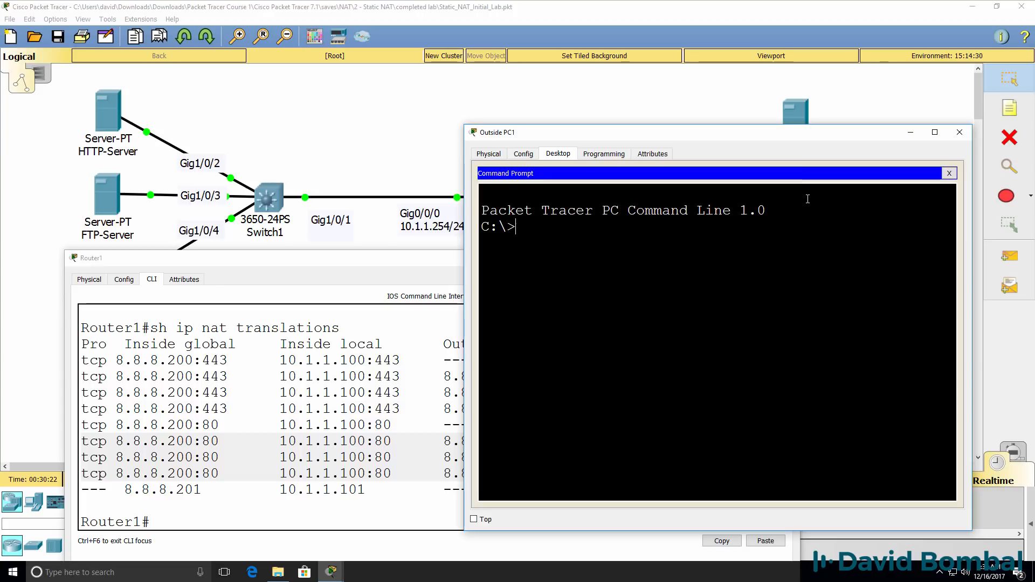
type("ftp m")
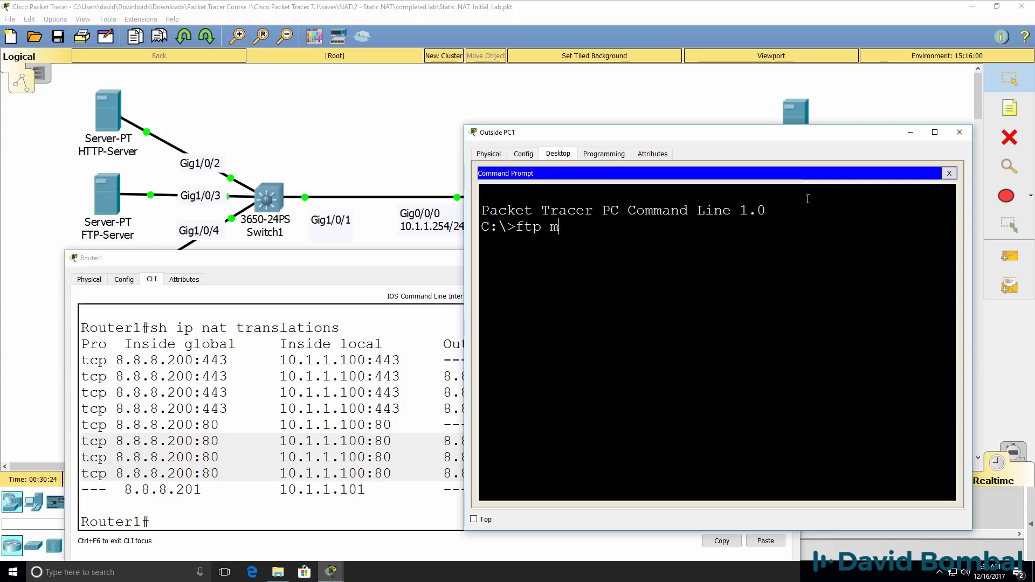
type("yftp.com")
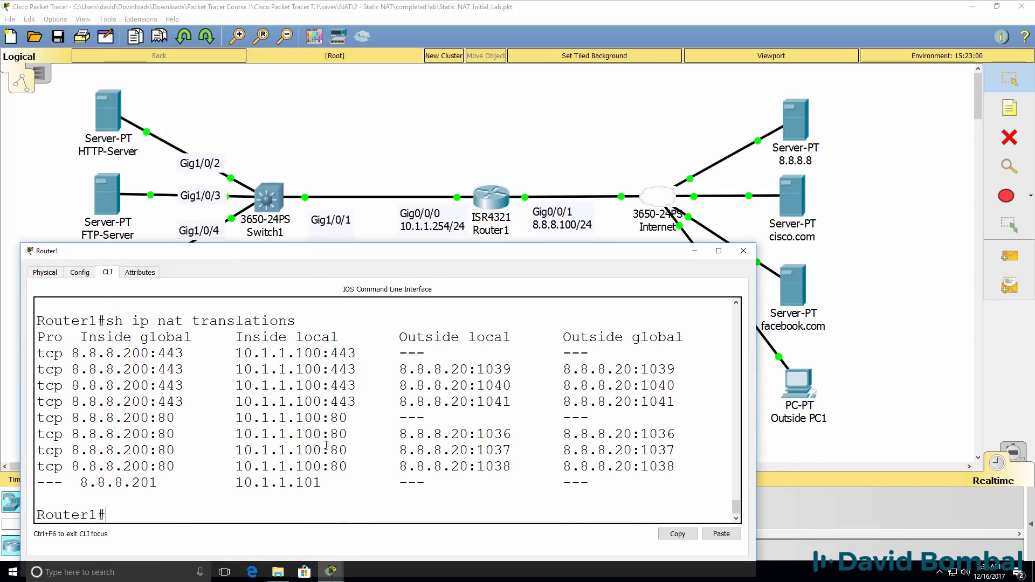
double_click(336, 434)
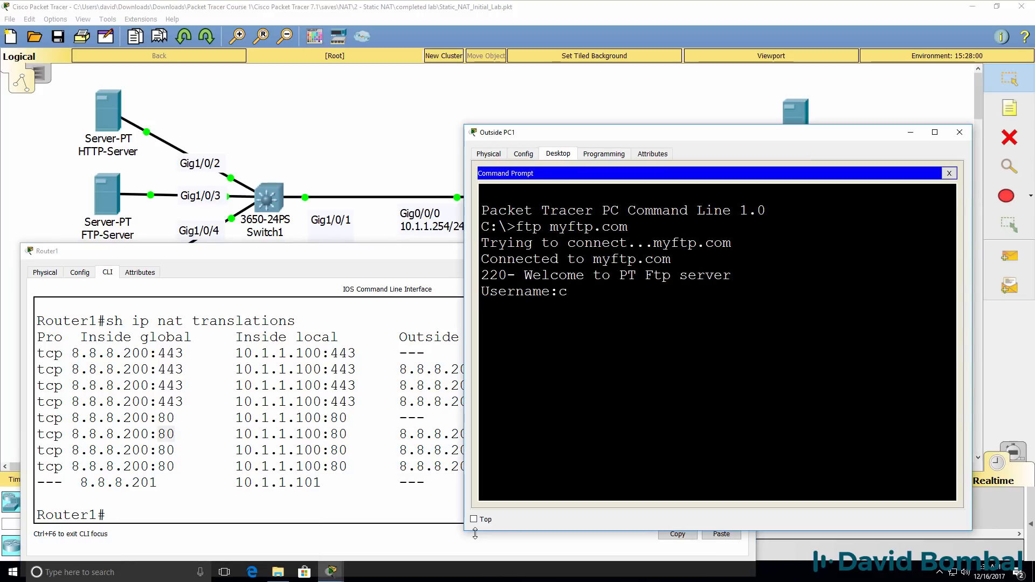
type("isco")
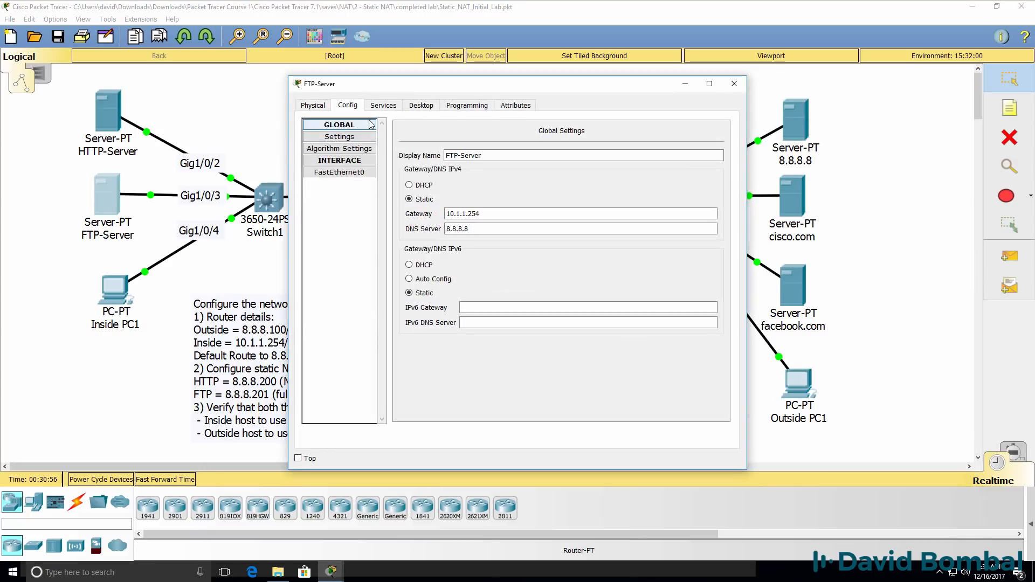
View the FTP-Server's FTP service with user cisco holding full permissions
left_click(383, 104)
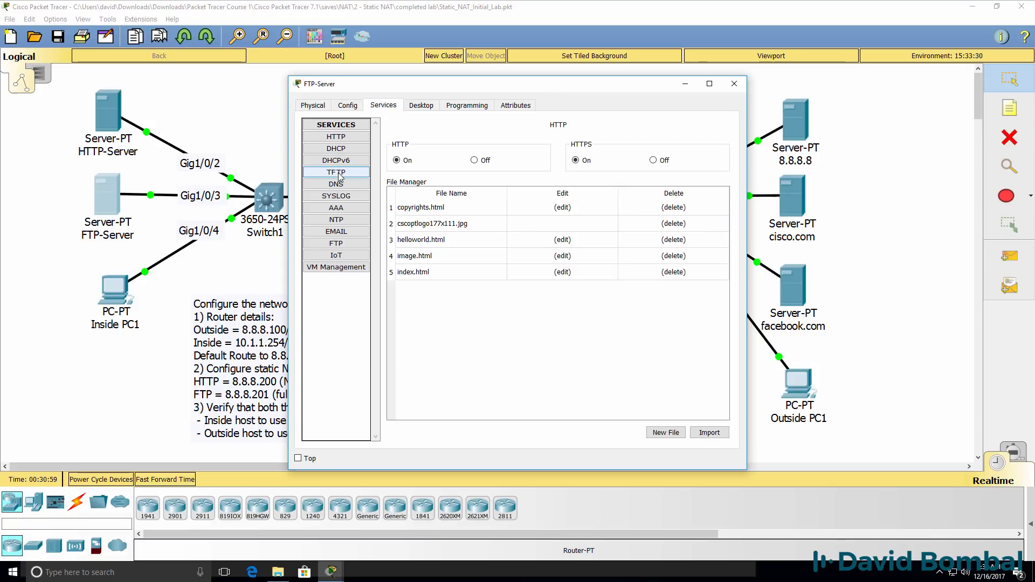
left_click(335, 243)
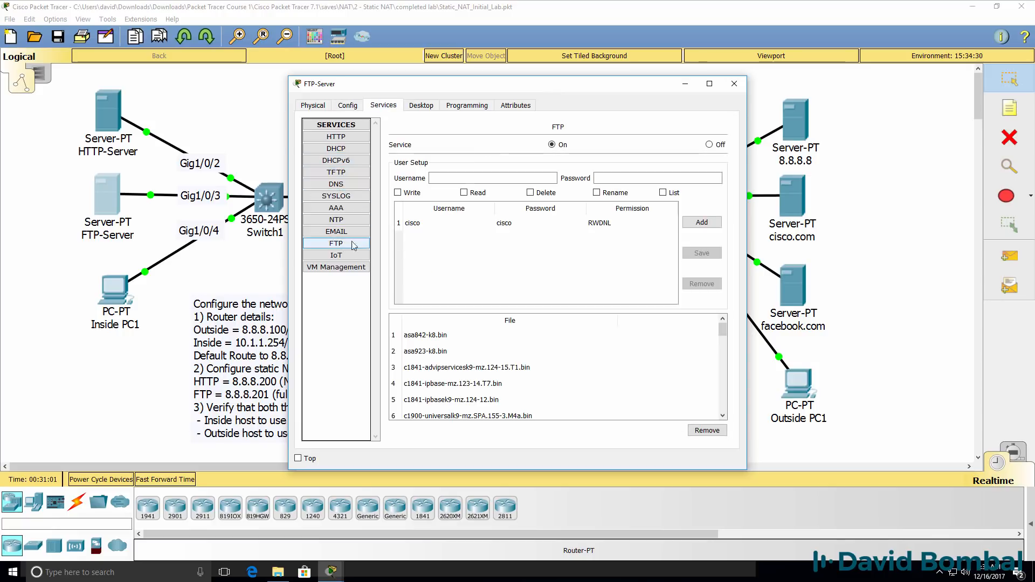
left_click(449, 222)
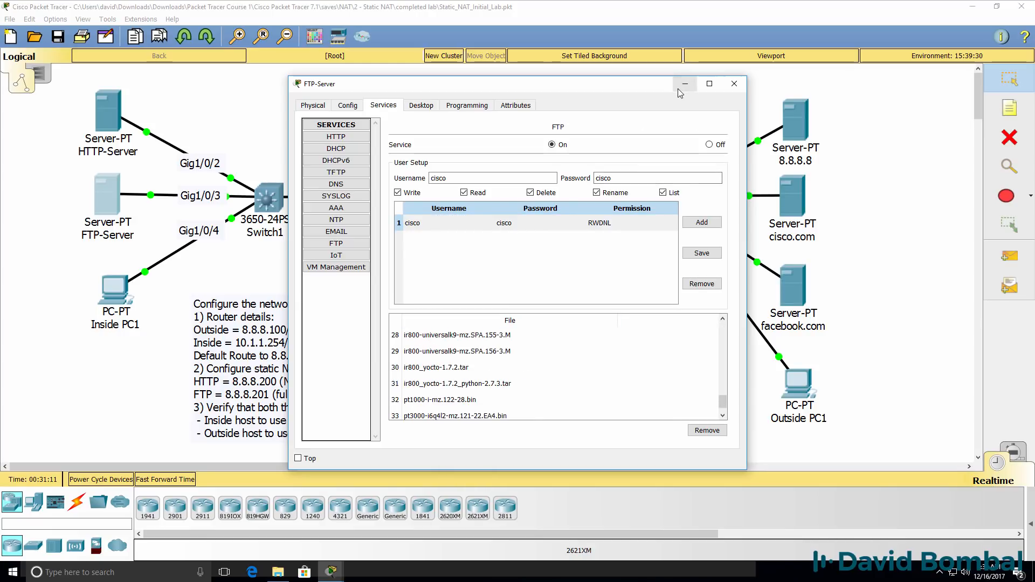
List Router1's NAT translations showing the 8.8.8.201 FTP entries
left_click(683, 84)
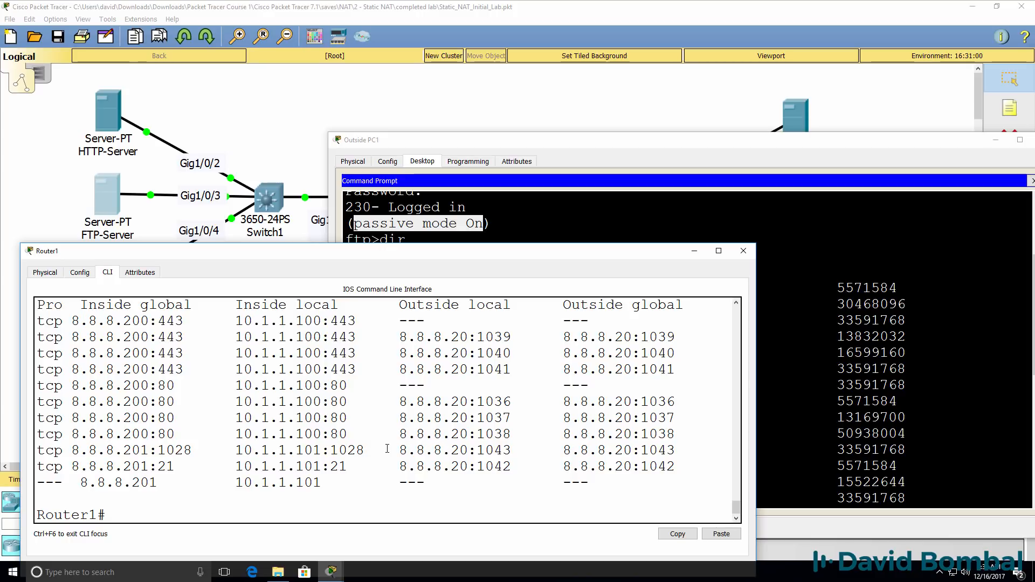
type("sh ip nat translations")
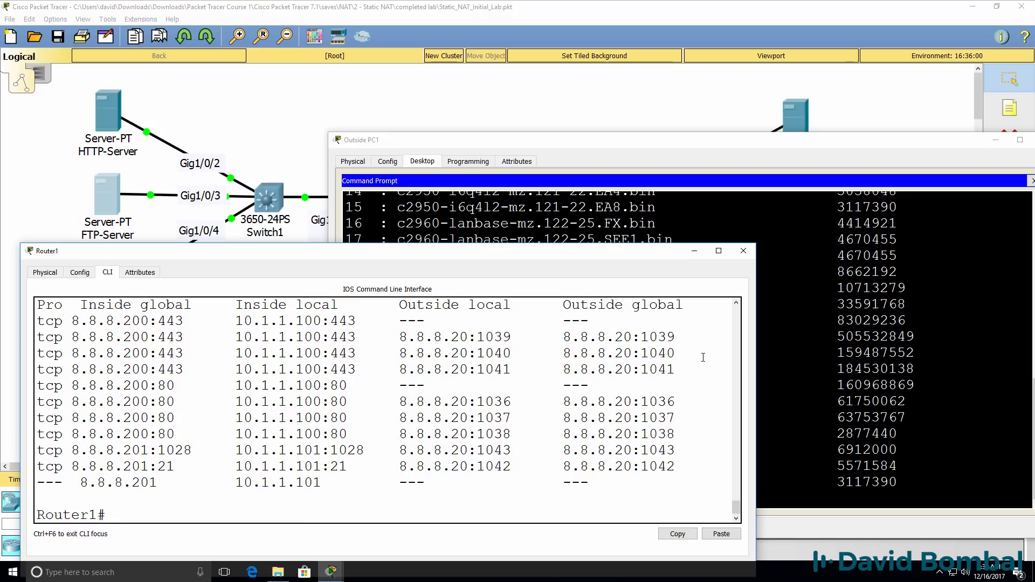
left_click_drag(39, 336, 673, 370)
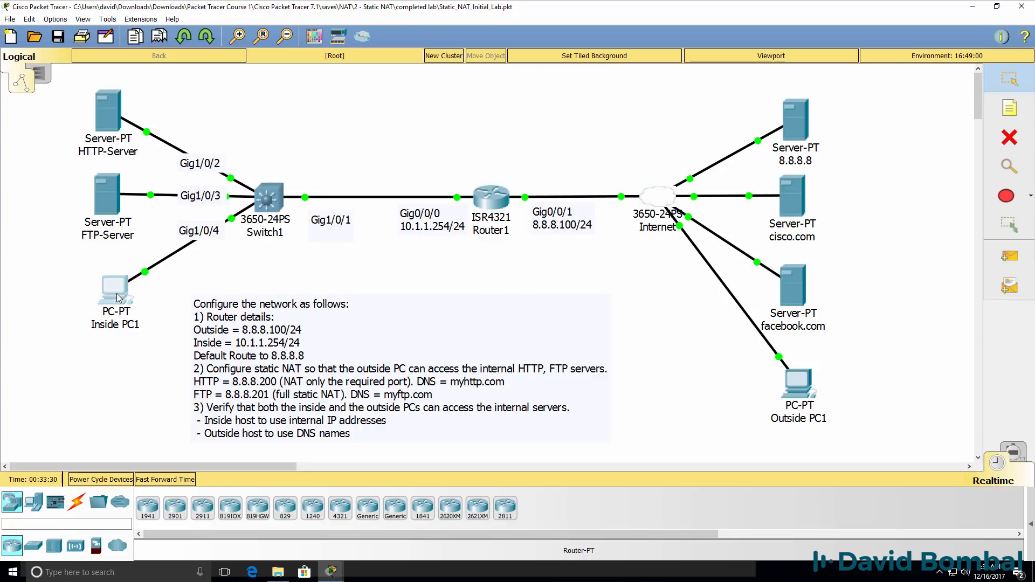
Load the web page at 10.1.1.100 in Inside PC1's browser
double_click(116, 292)
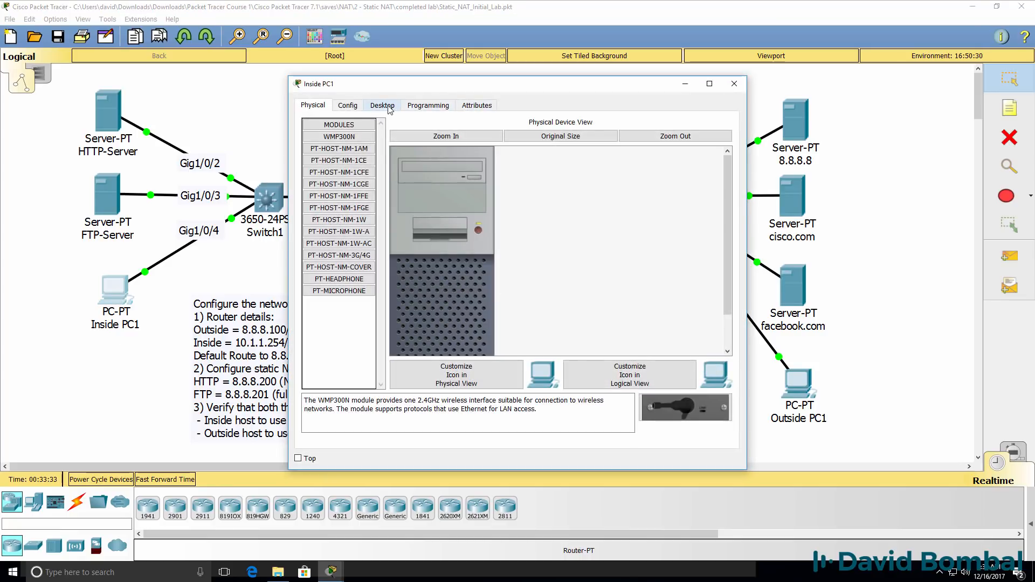
left_click(382, 104)
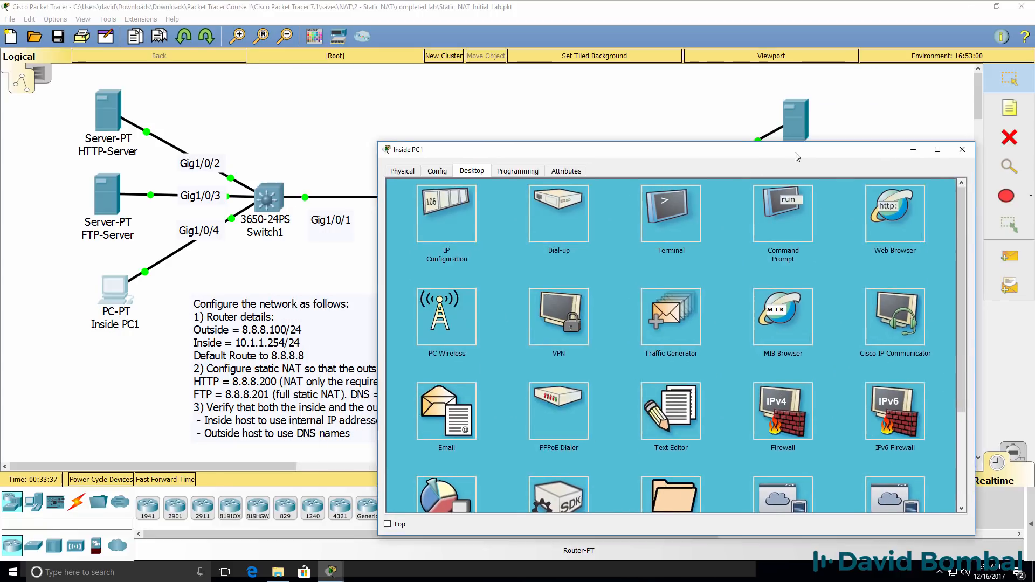
left_click(895, 213)
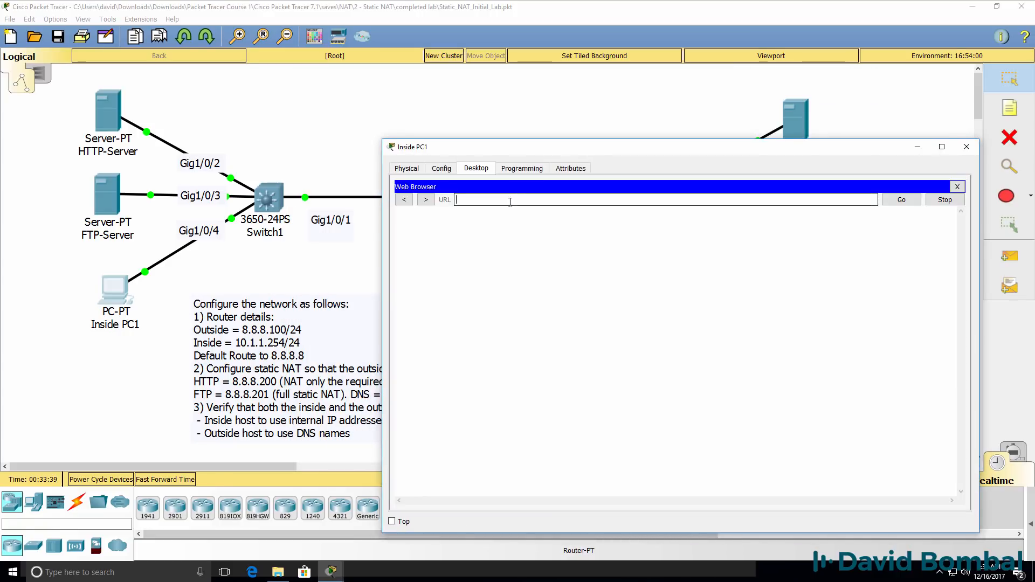
type("10.1.1")
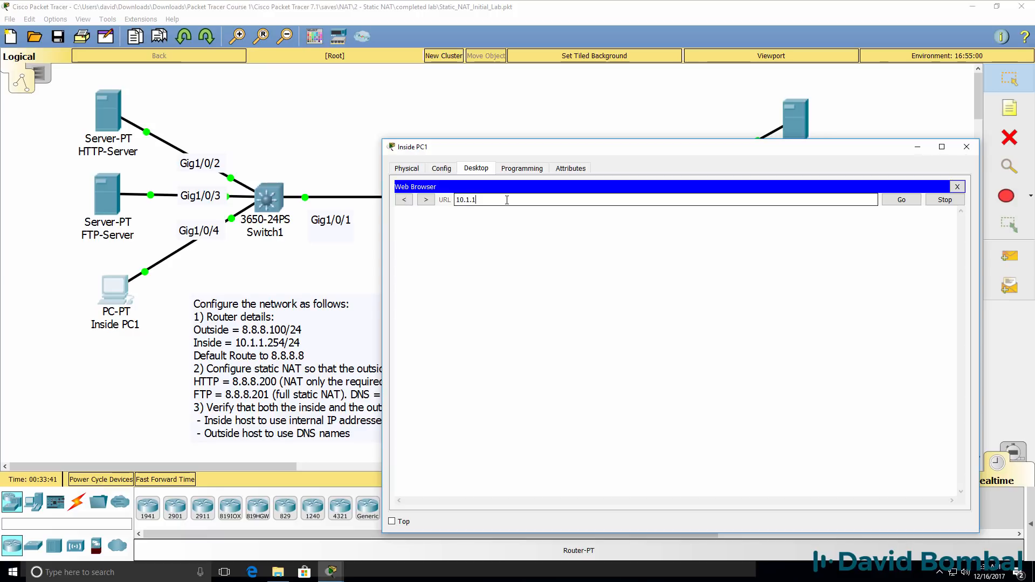
left_click(900, 199)
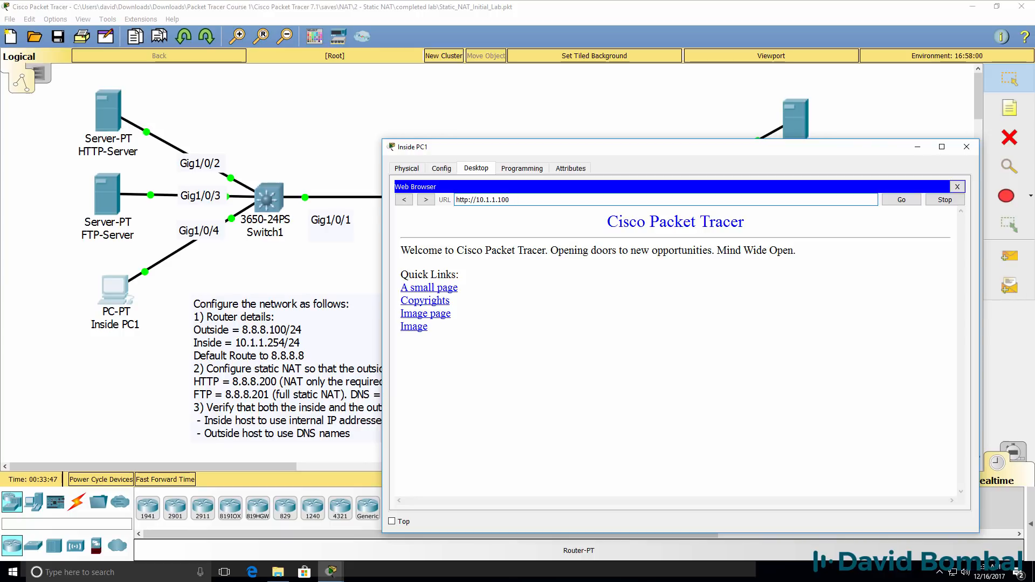
Connect by FTP to 10.1.1.101 from Inside PC1's command prompt as cisco
left_click(956, 186)
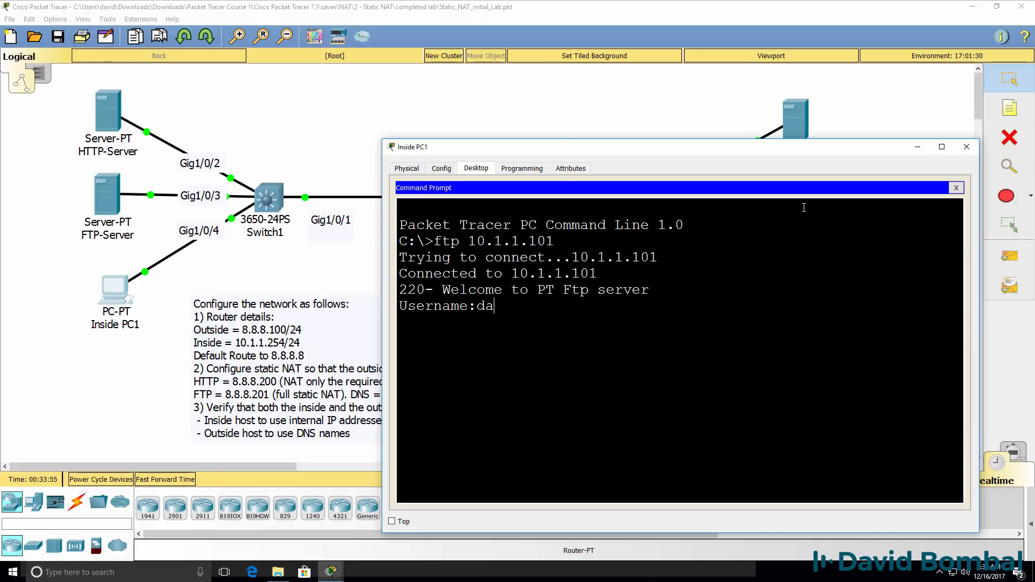
type("cisco")
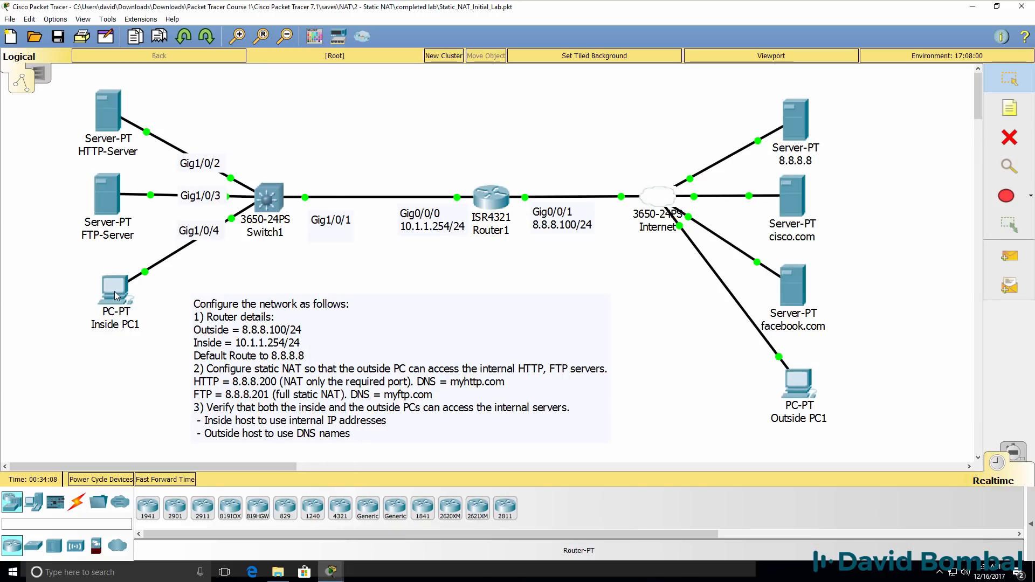
Review the 8.8.8.8 server's DNS records for myftp.com and myhttp.com, then close it
double_click(116, 282)
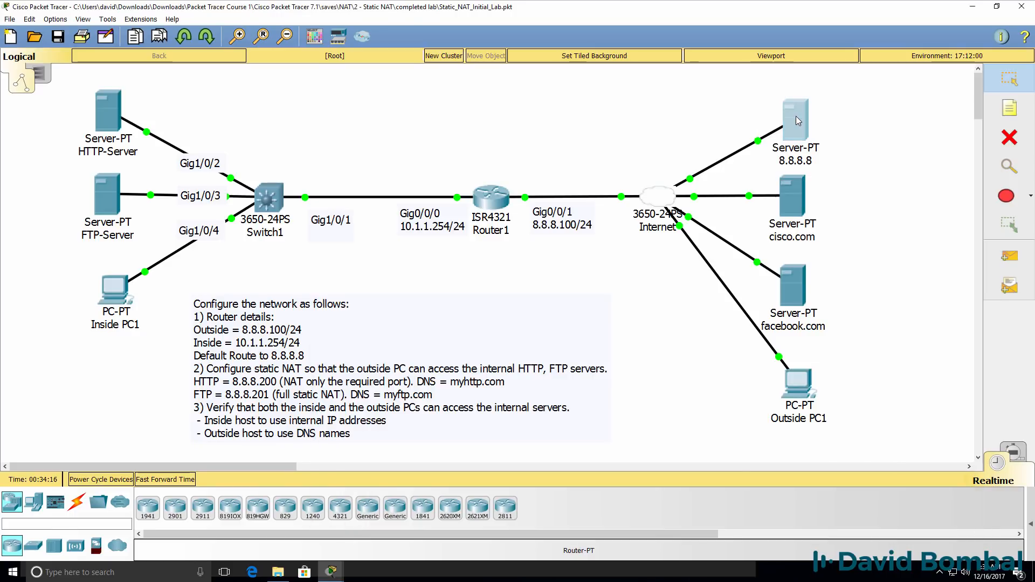
double_click(794, 119)
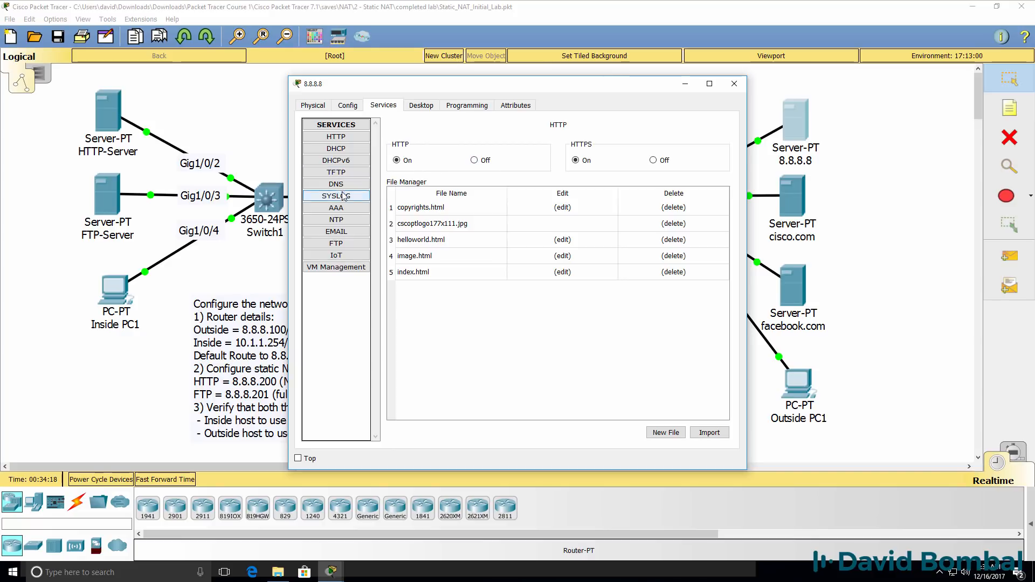
left_click(336, 184)
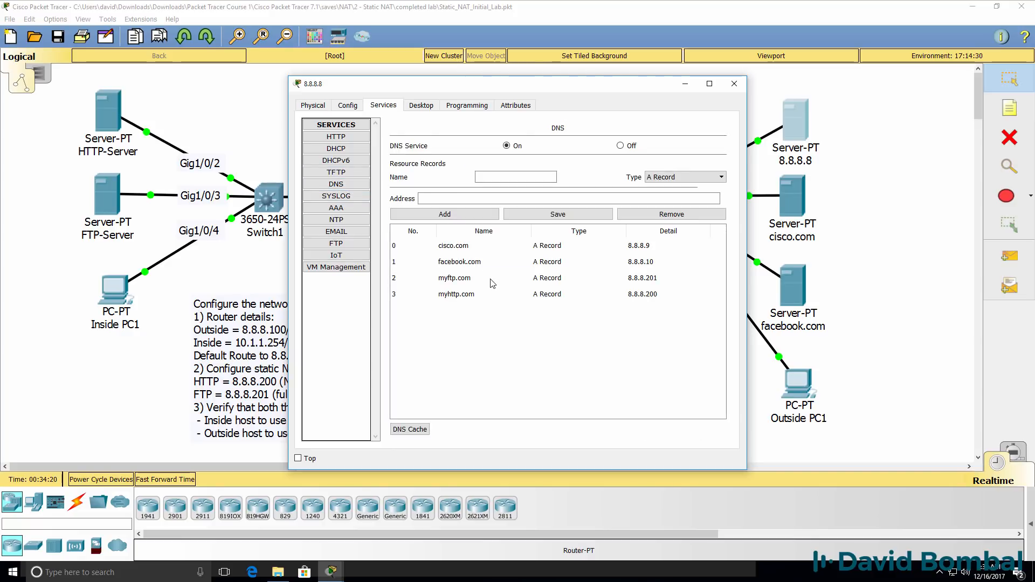
left_click(482, 277)
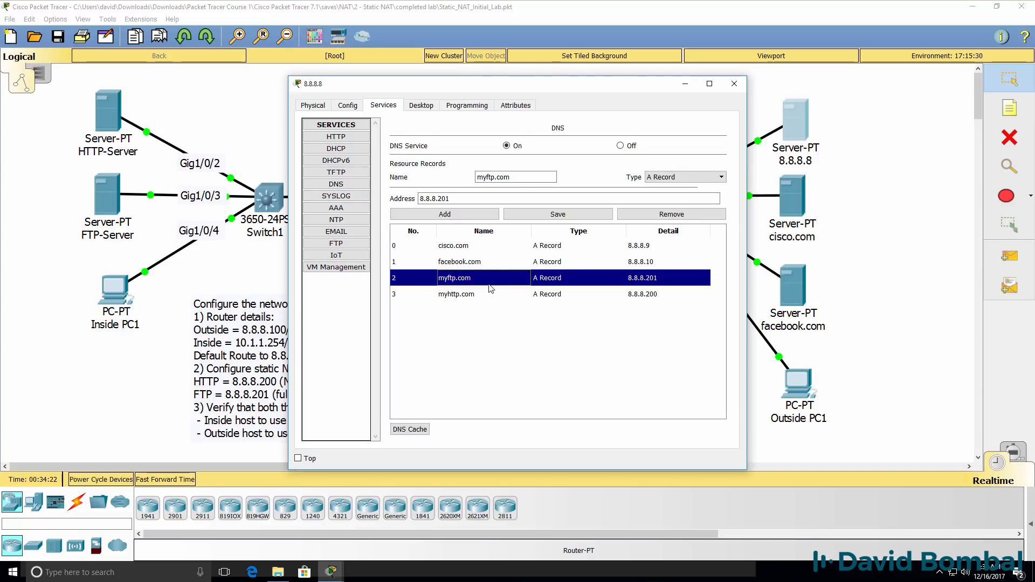
left_click(455, 293)
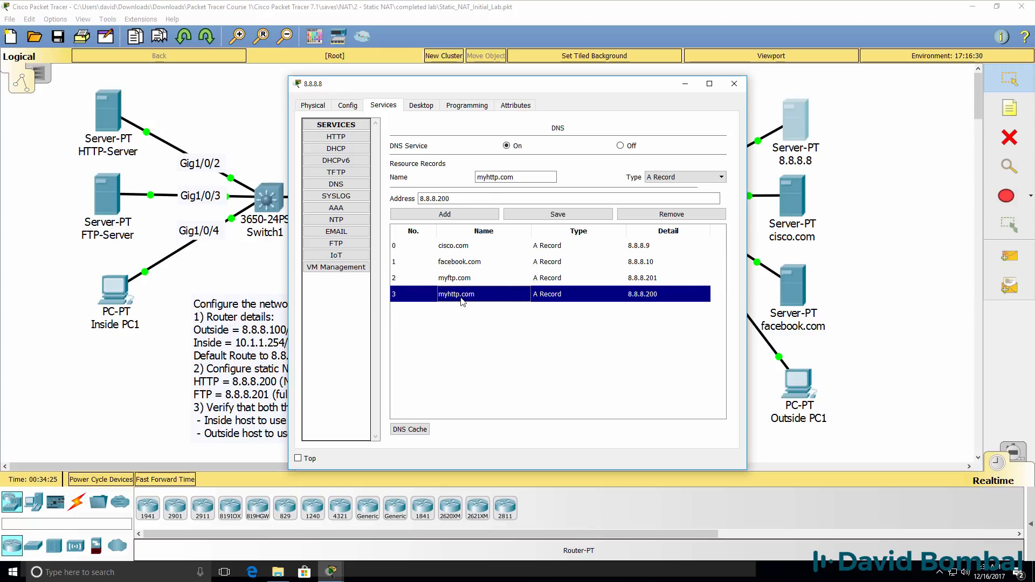
mouse_move(620, 280)
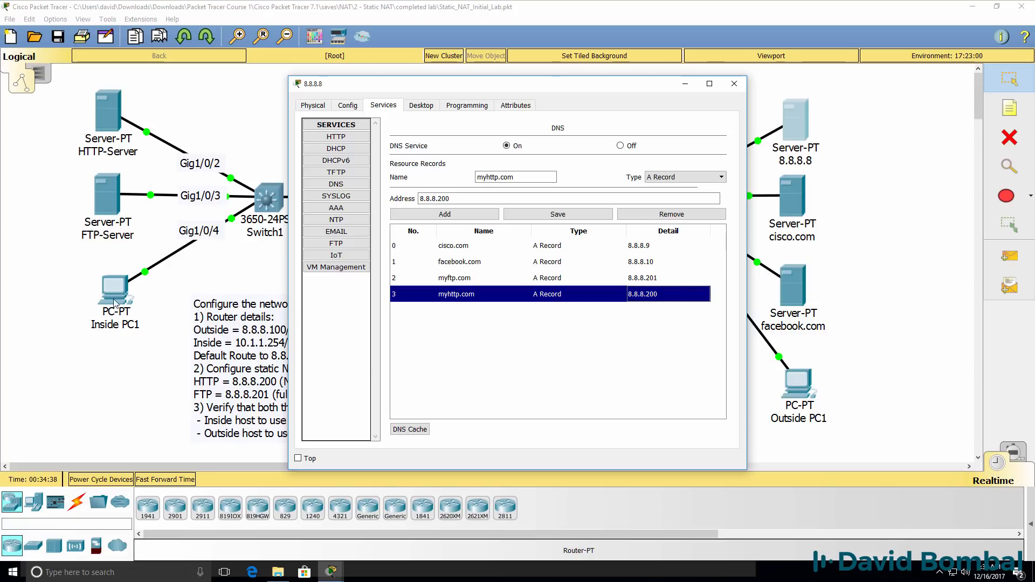
mouse_move(139, 302)
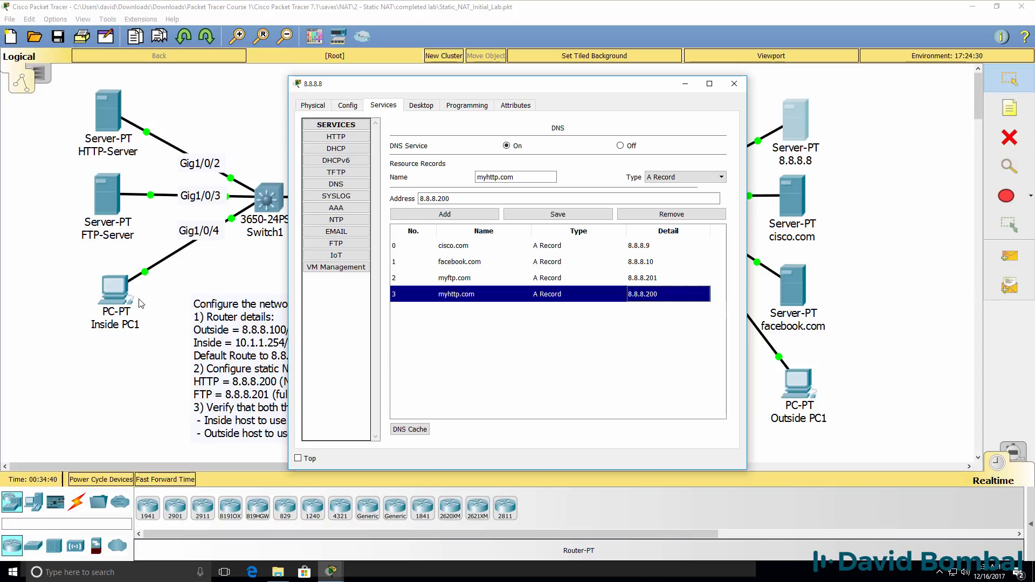
left_click(733, 83)
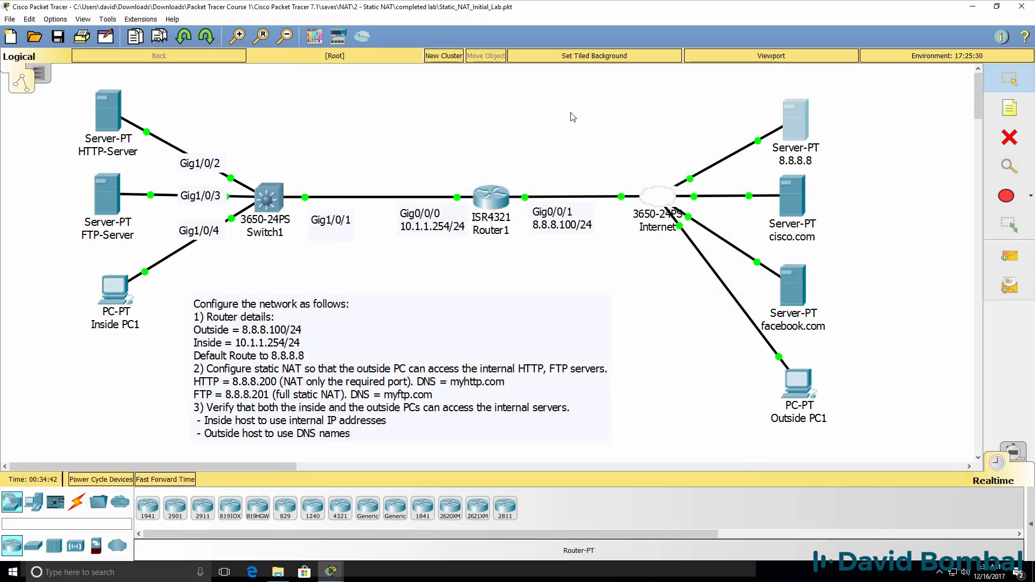
mouse_move(297, 125)
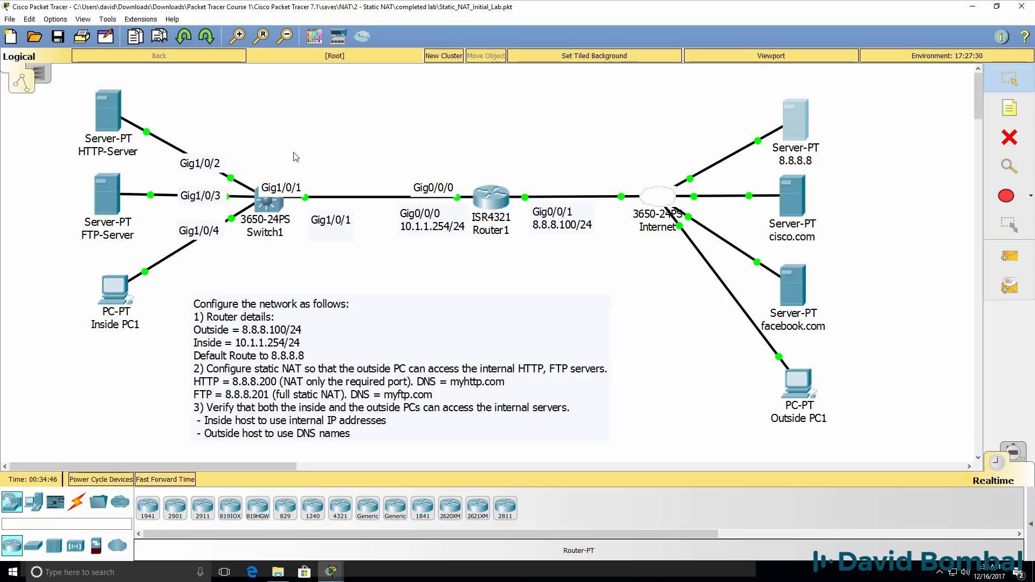
mouse_move(34, 504)
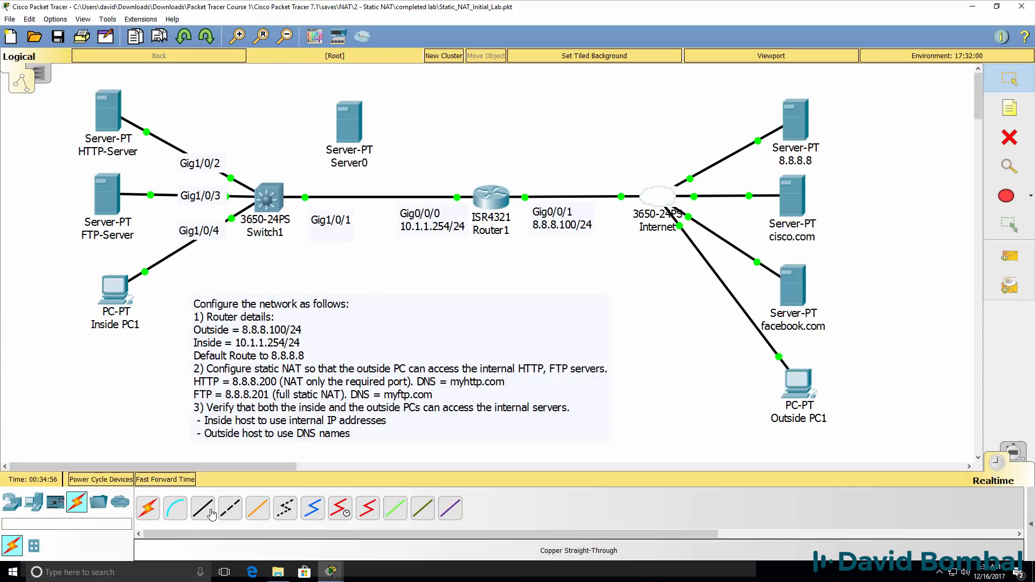
Pick a Copper Straight-Through cable for the new Server0
left_click(203, 507)
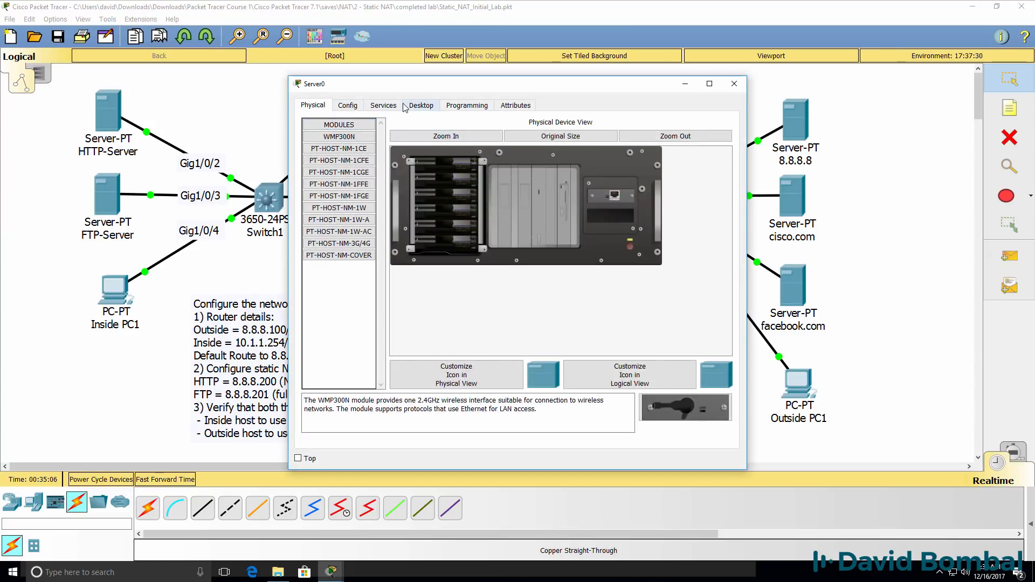
Give Server0 gateway 10.1.1.254, DNS 10.1.1.102 and static 10.1.1.105/255.255.255.0
left_click(347, 105)
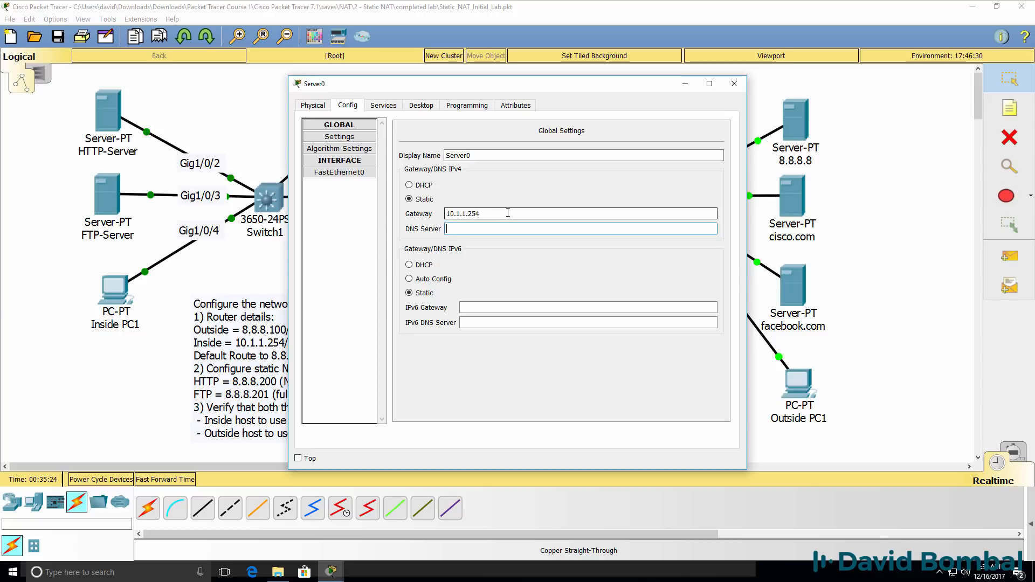
type("10.1.1.102")
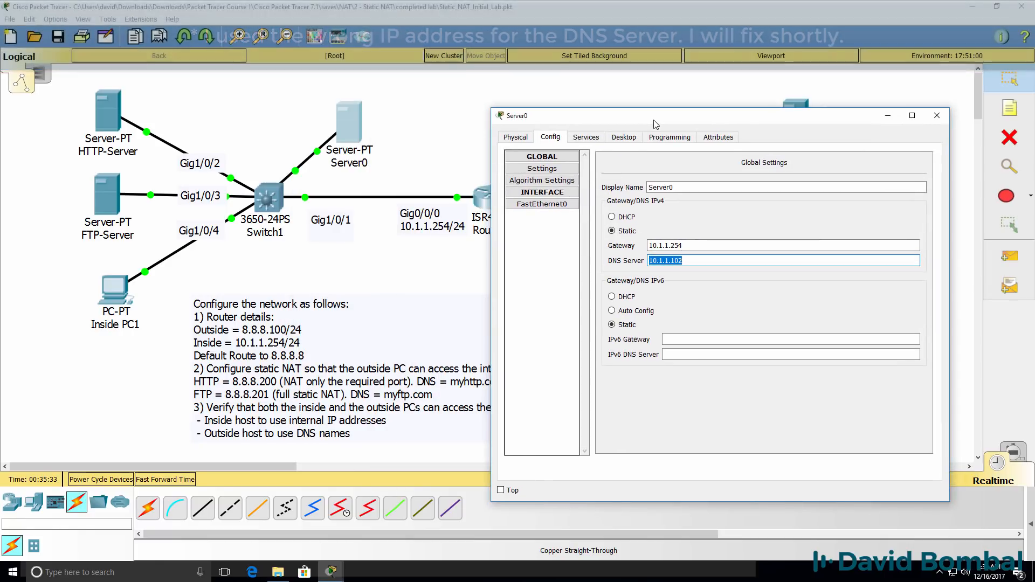
left_click(541, 204)
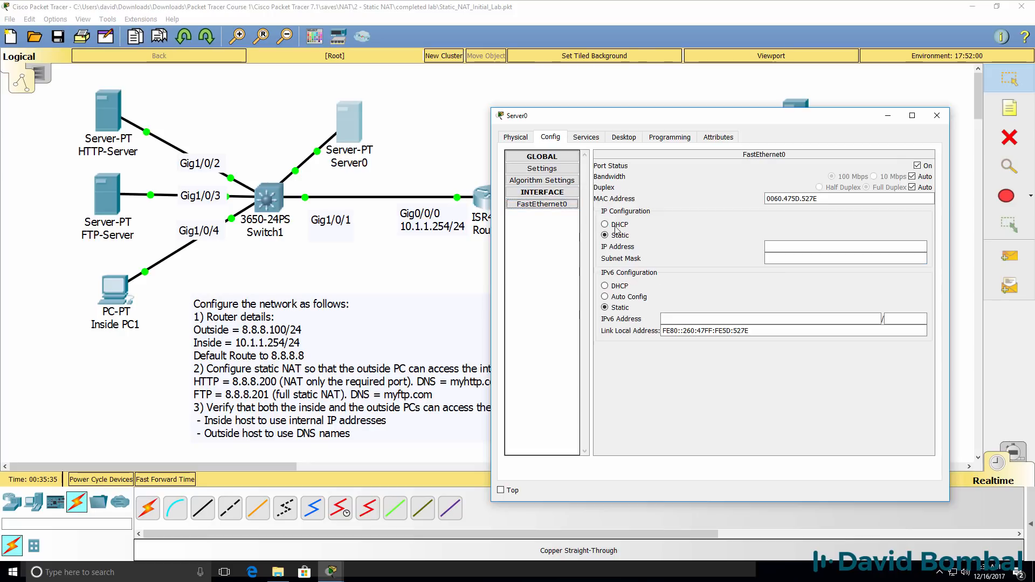
type("10.1.1.10")
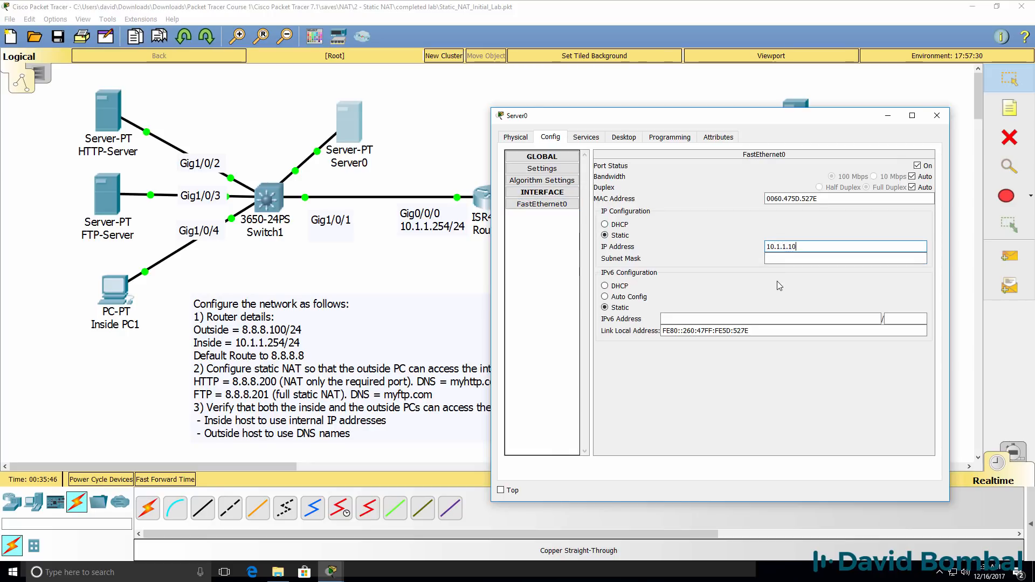
type("255.255.255.0")
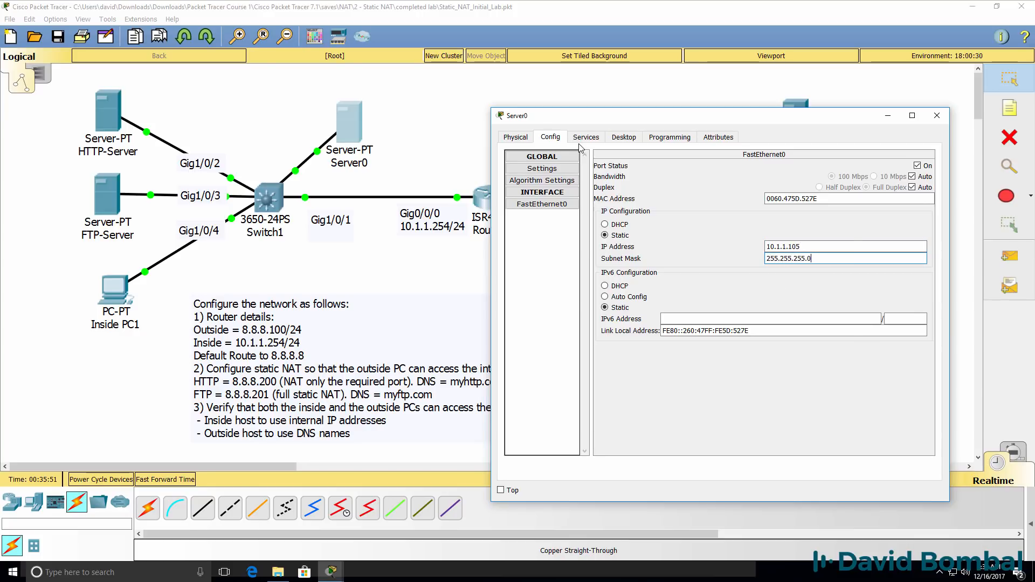
left_click(585, 137)
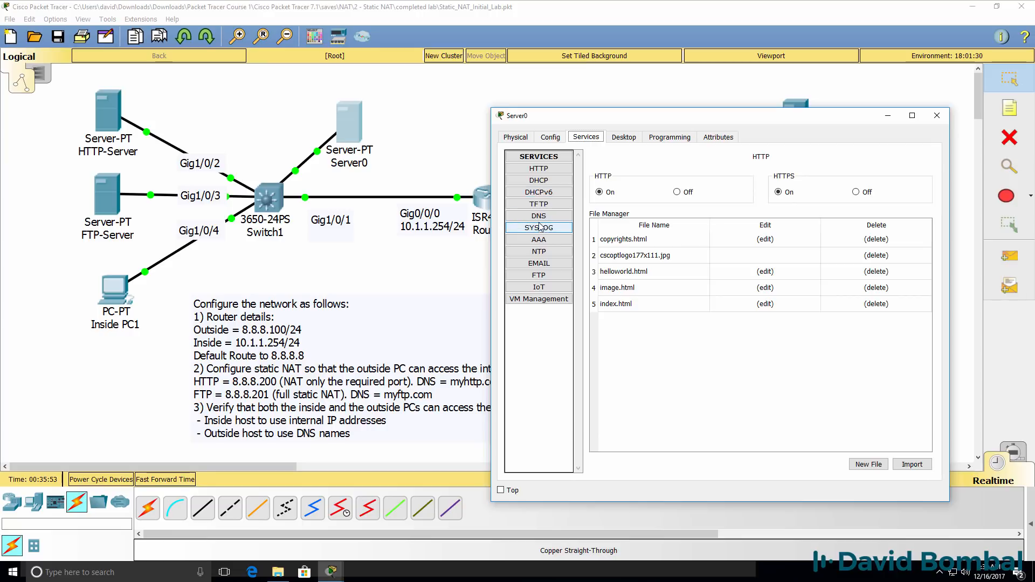
Add DNS A records myhttp.com → 10.1.1.100 and myftp.com → 10.1.1.101 on Server0
left_click(538, 215)
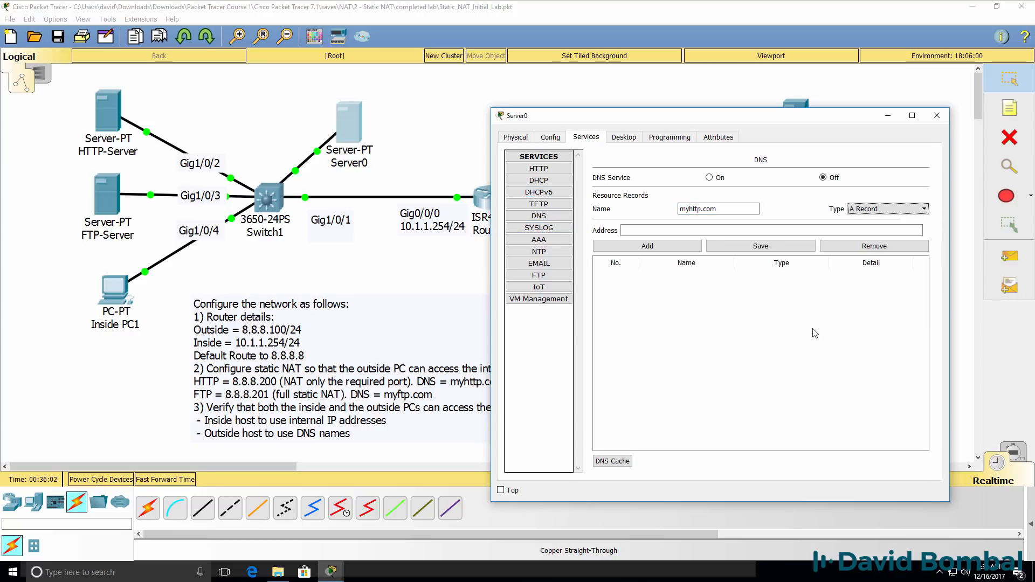
type("10.1.1.100")
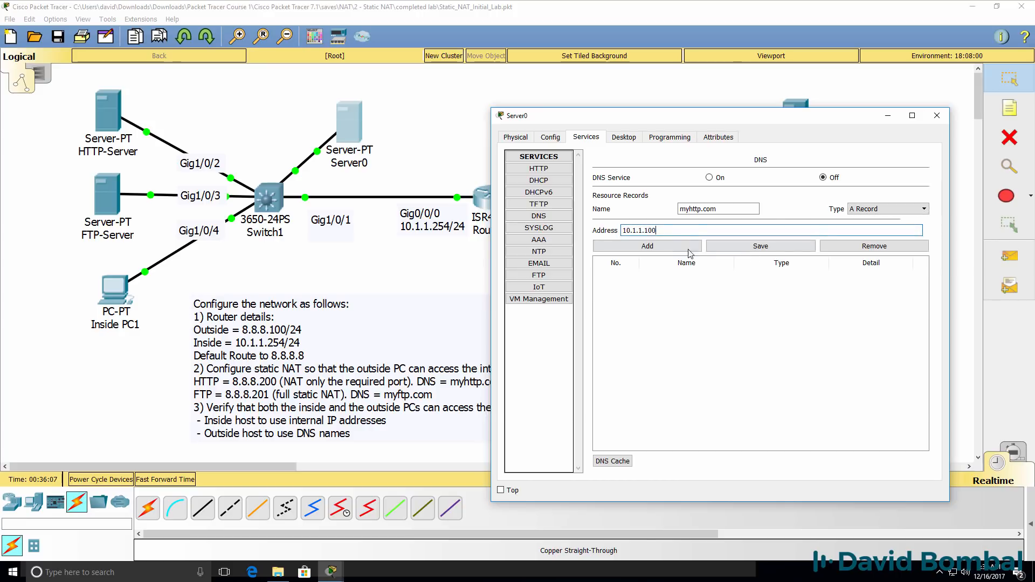
left_click(645, 246)
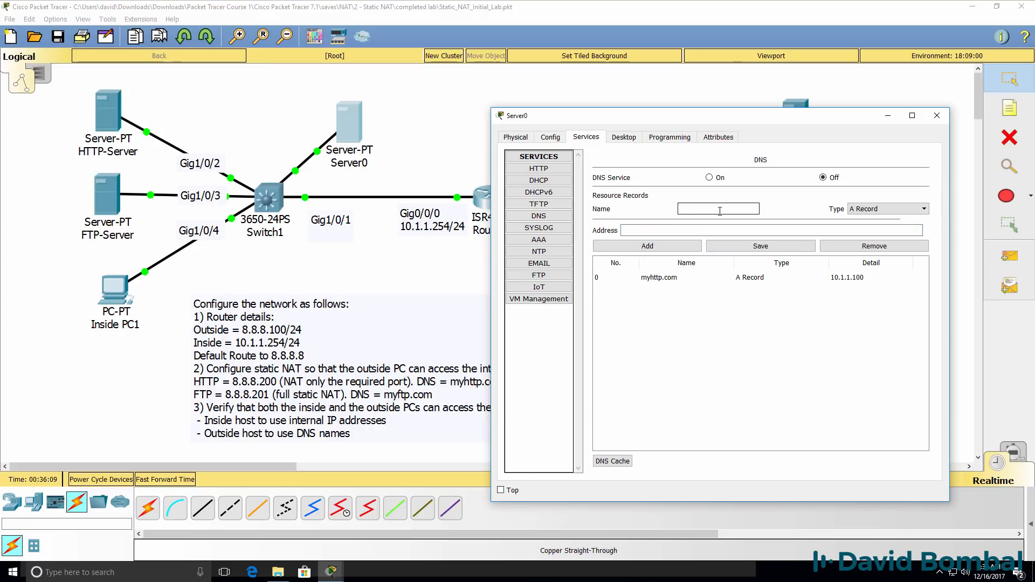
type("myftp.com")
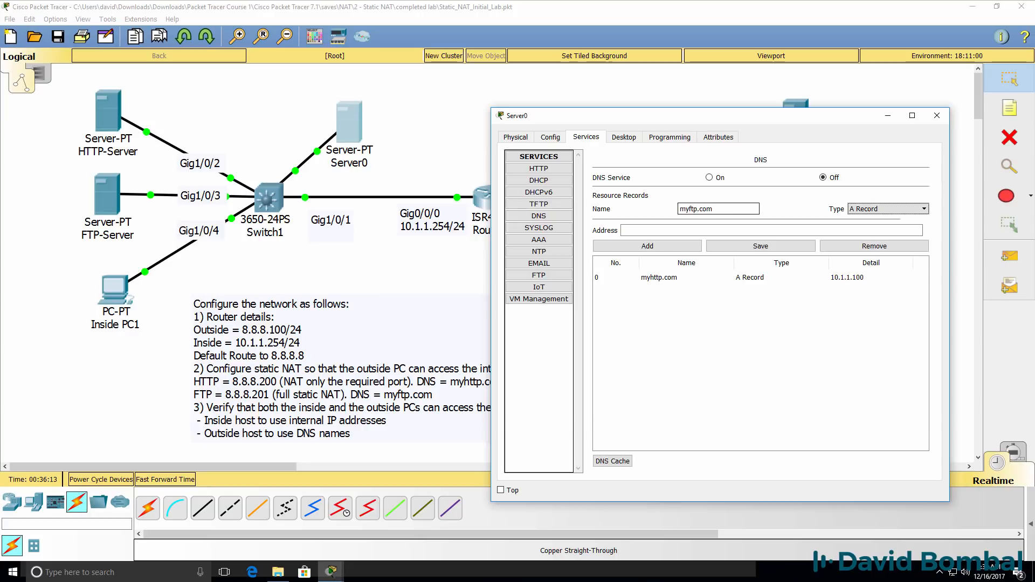
type("10.1.1.10")
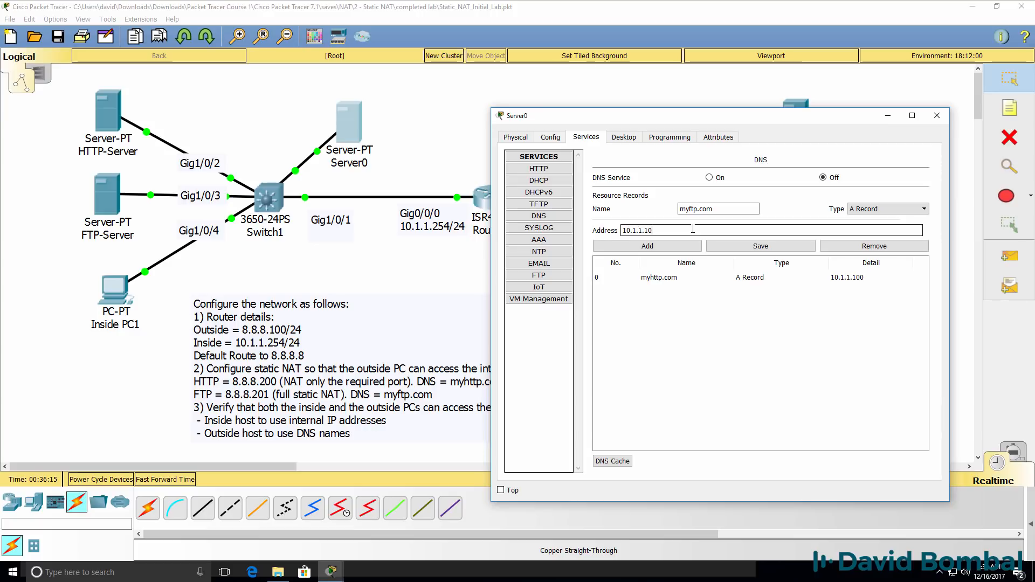
left_click(646, 245)
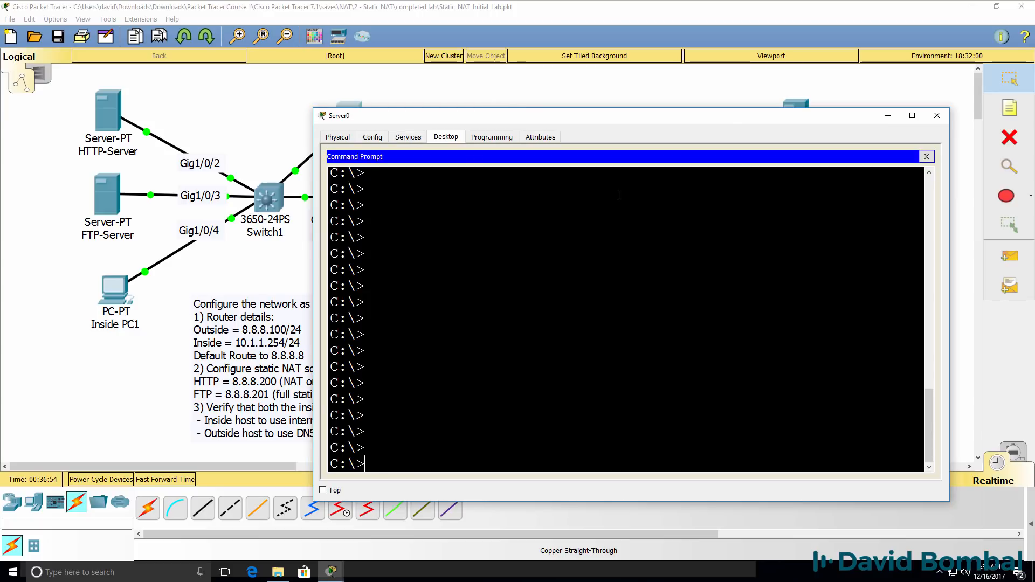
Confirm Server0's address via ipconfig, ping gateway 10.1.1.254, and switch its DNS service On
type("ifco")
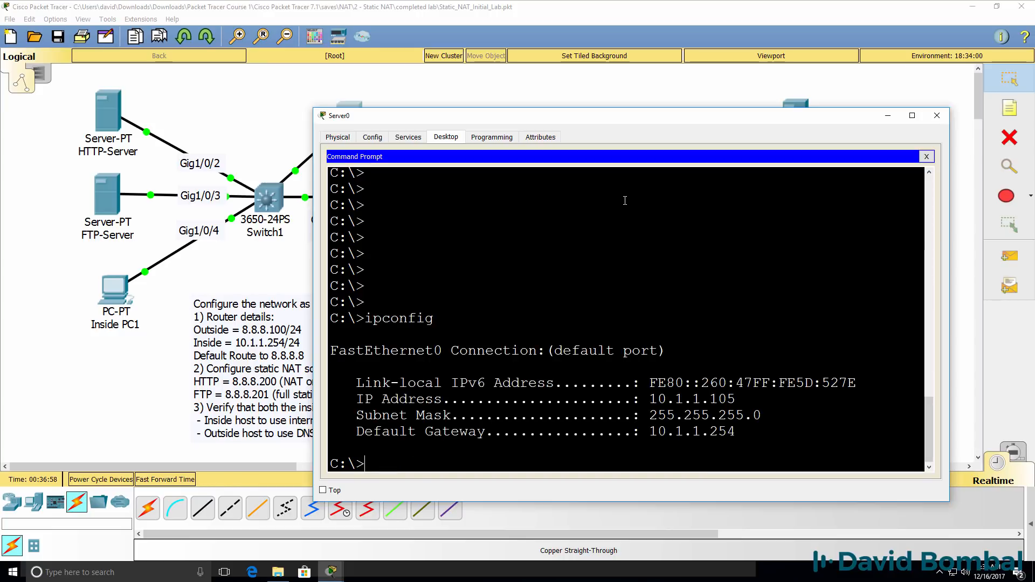
type("ping 10.1.1.254")
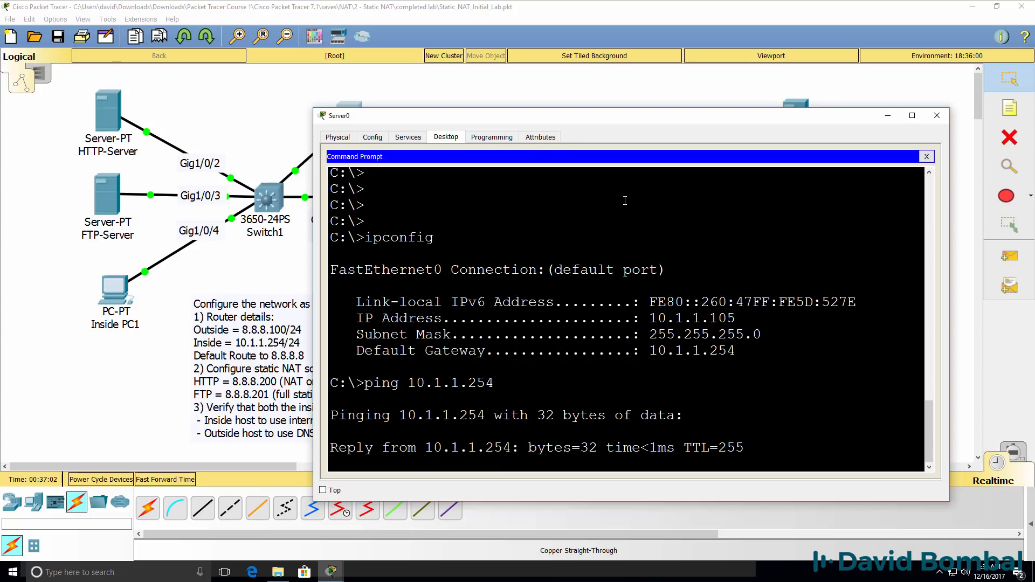
left_click(407, 137)
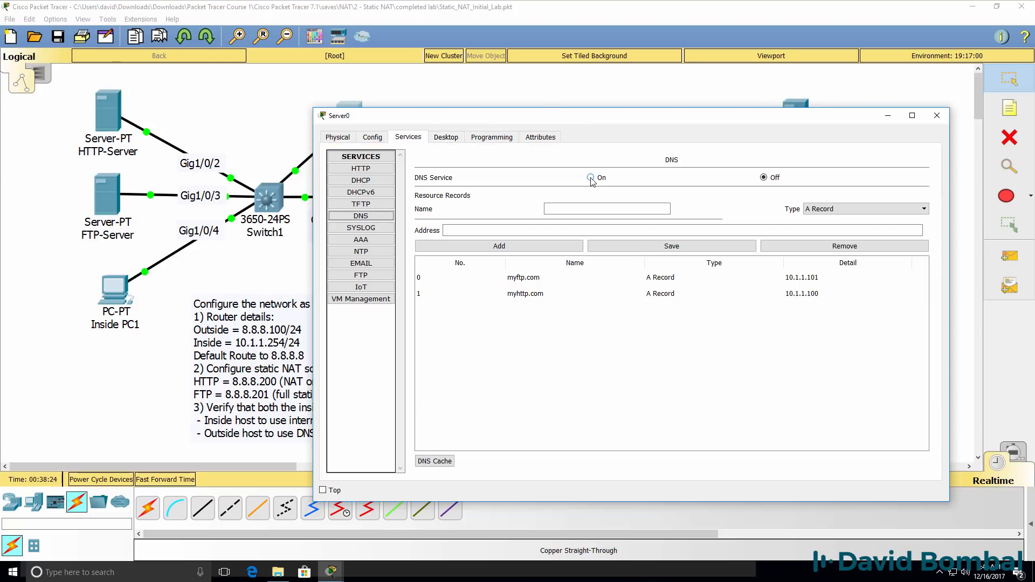
left_click(590, 178)
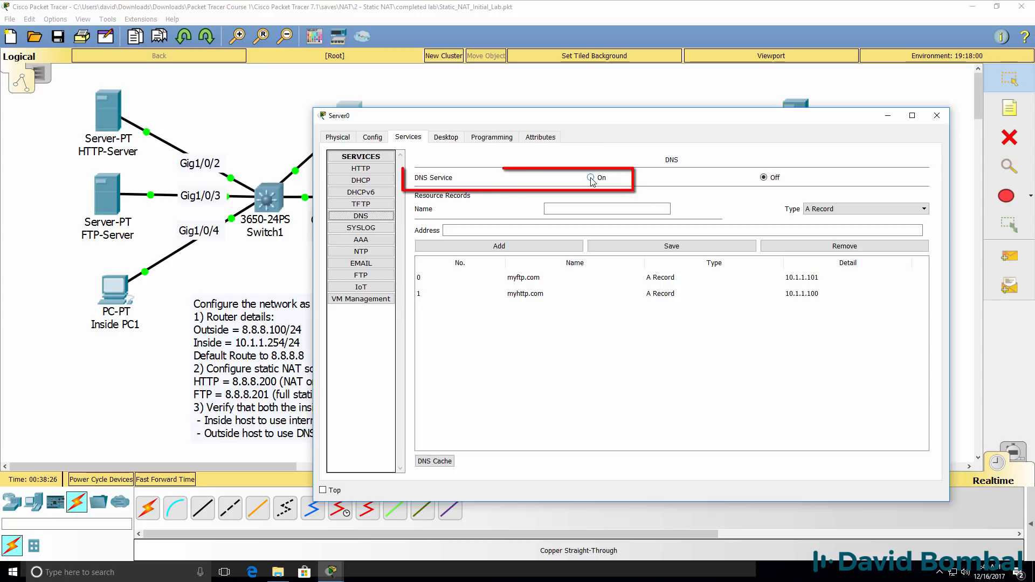
Back at Server0's command prompt, enter nslookup myhttp.com
left_click(589, 178)
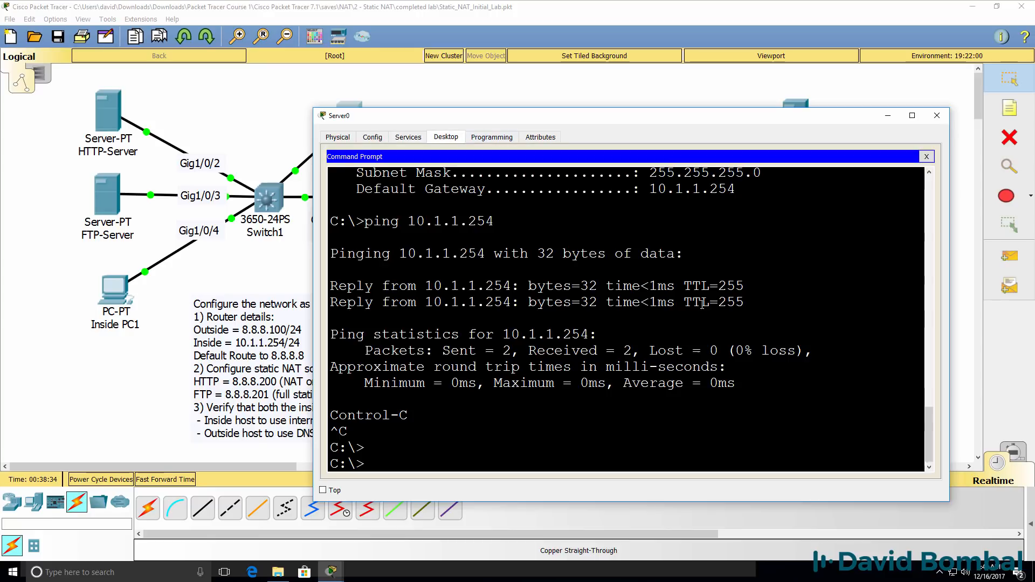
type("nslookup myhttp")
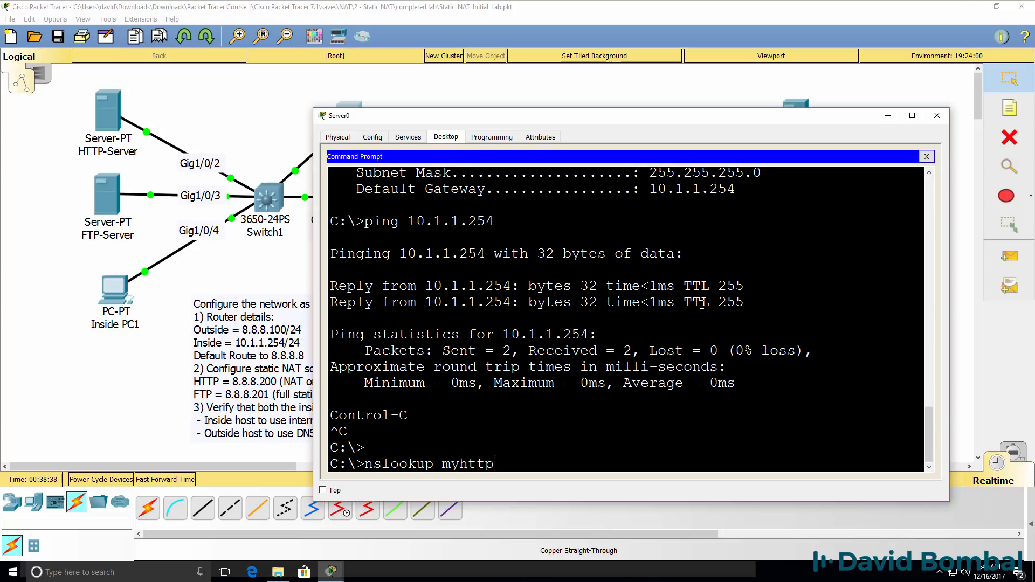
type(".com")
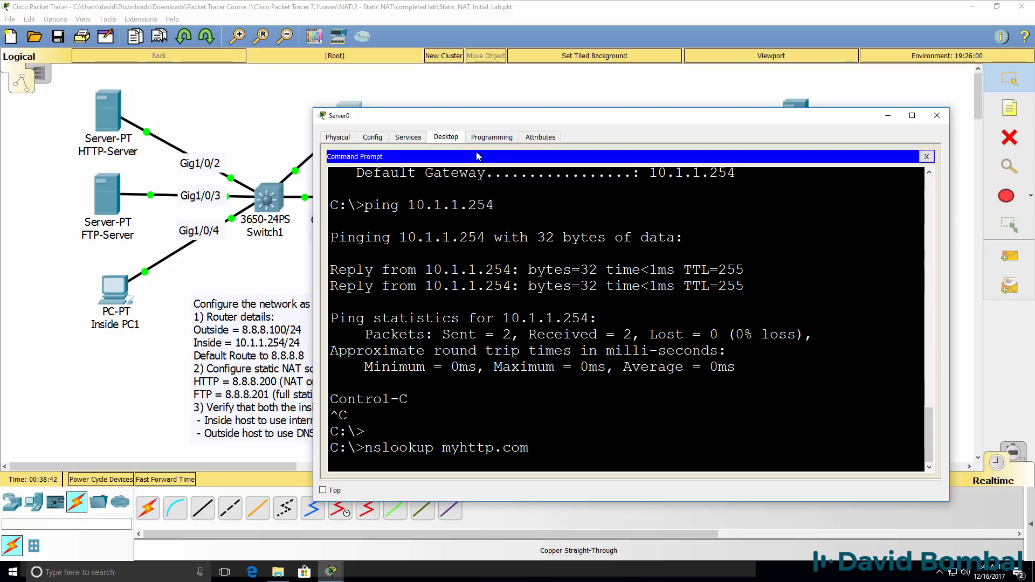
Set Server0's DNS server to 10.1.1.105 and check myhttp.com resolves to 10.1.1.100
left_click(372, 137)
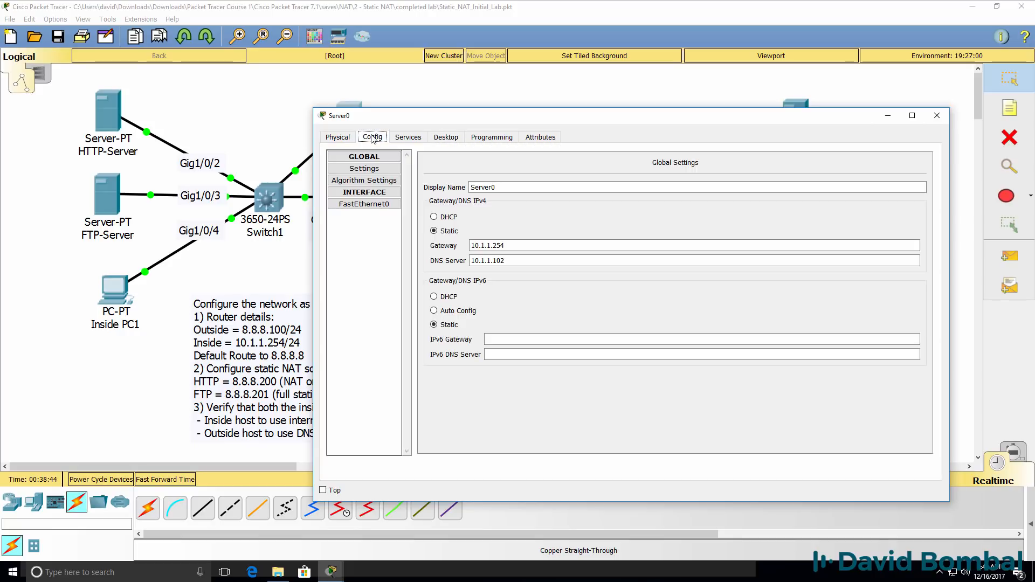
type("10.1.1.10")
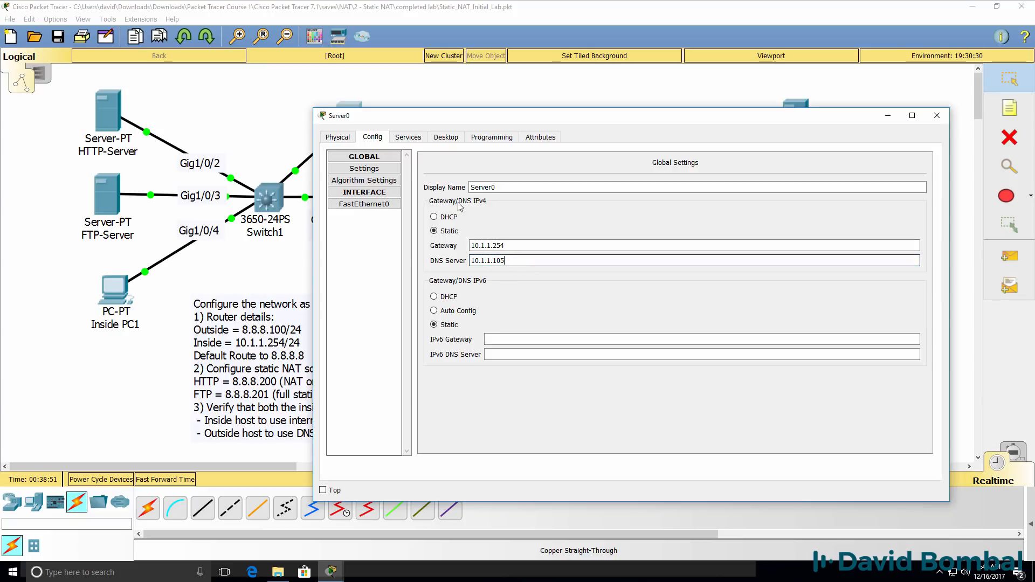
left_click(445, 137)
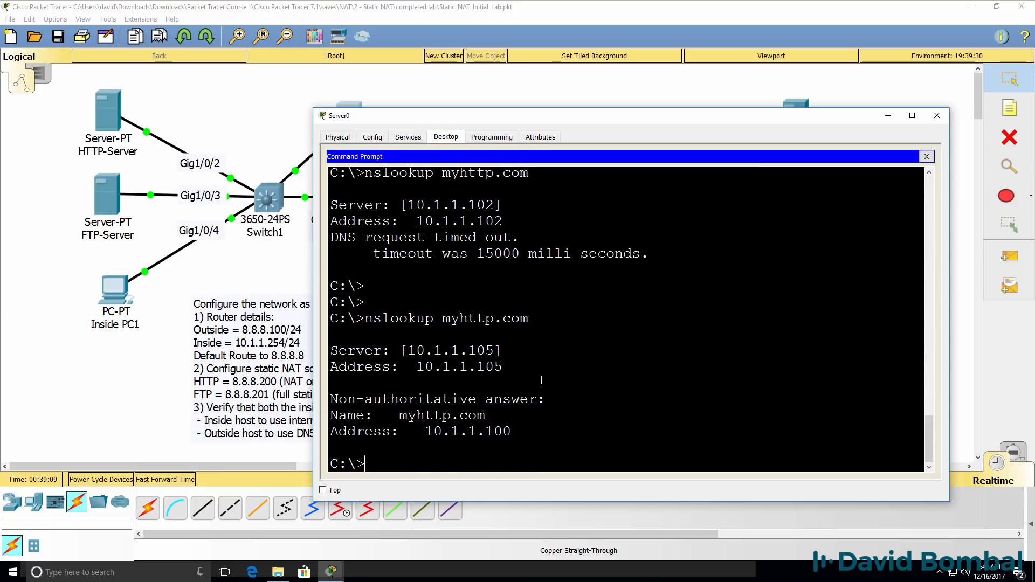
left_click_drag(368, 302, 510, 434)
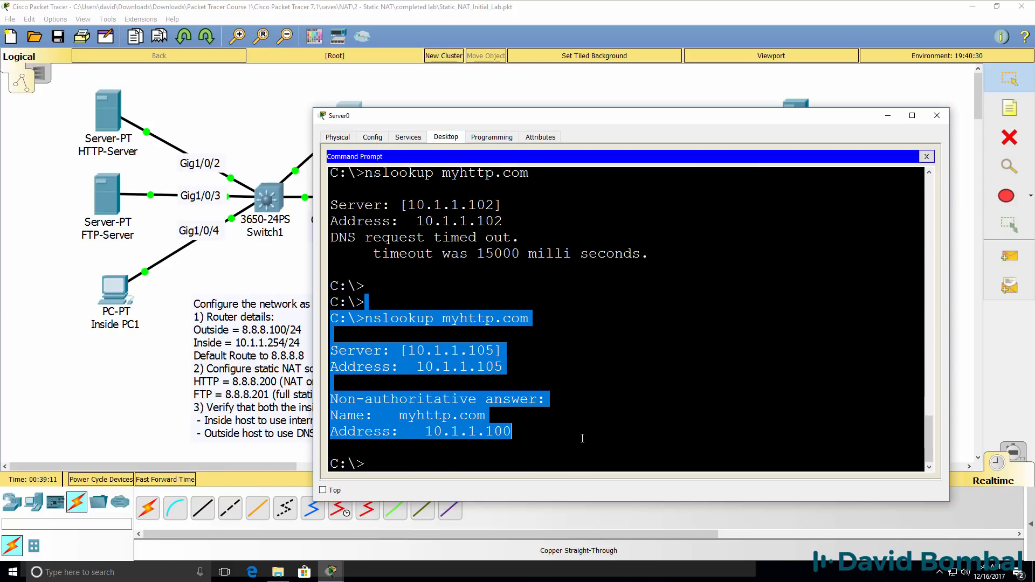
Ping myhttp.com, resolve myftp.com to 10.1.1.101 with nslookup, and ping myftp.com
type("ping h")
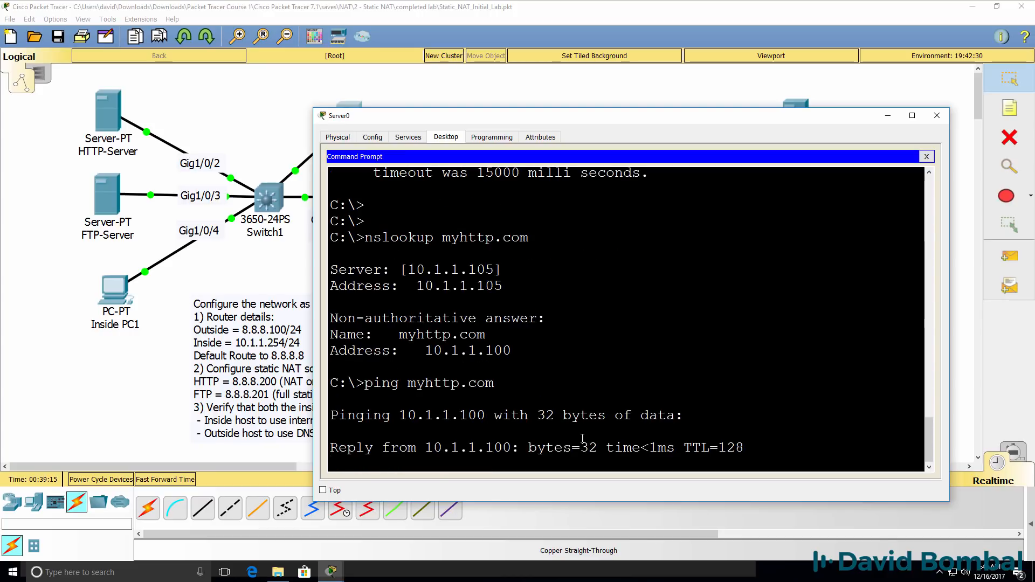
type("nsl")
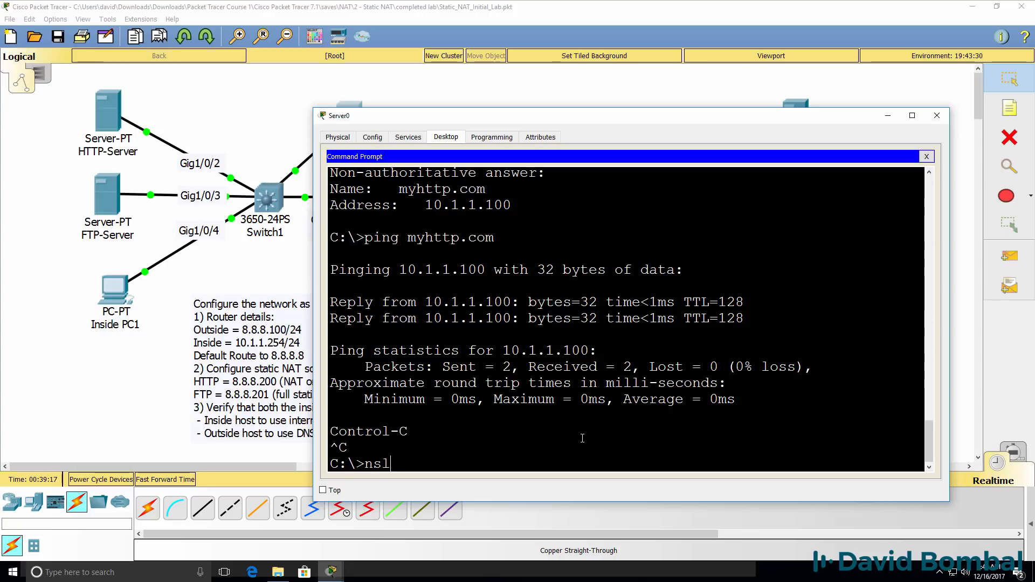
type("ook")
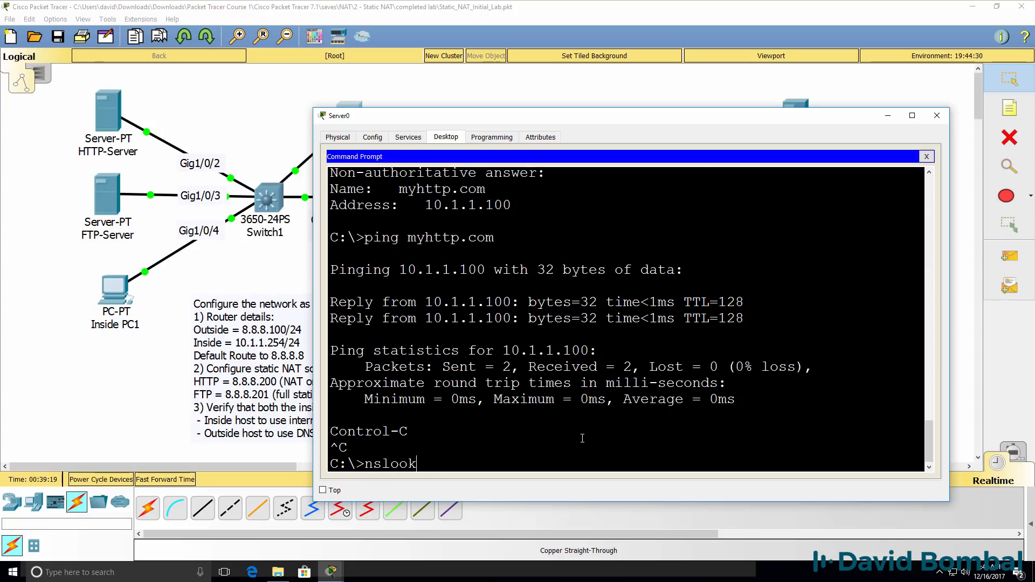
type("up")
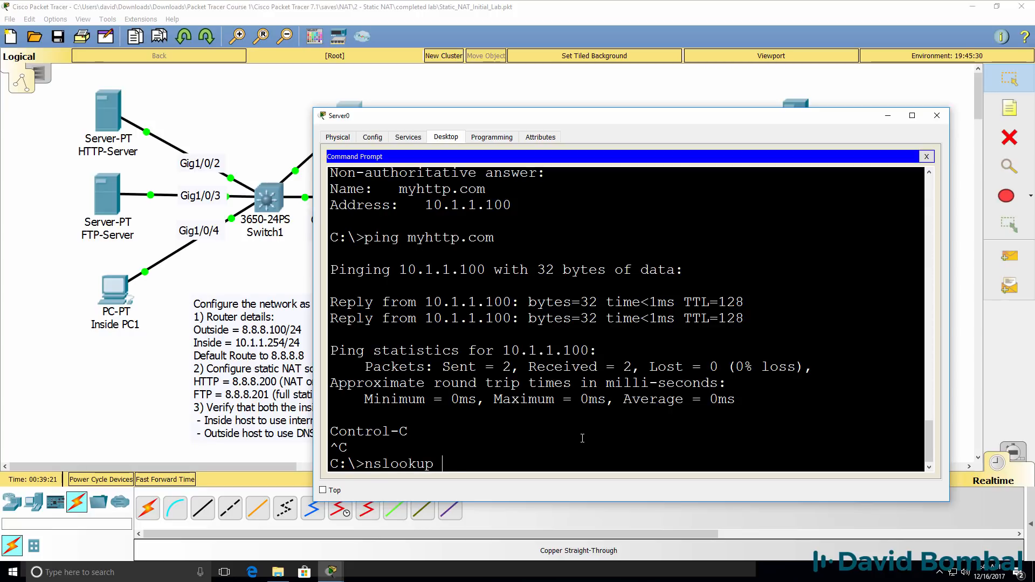
type("myftp.com")
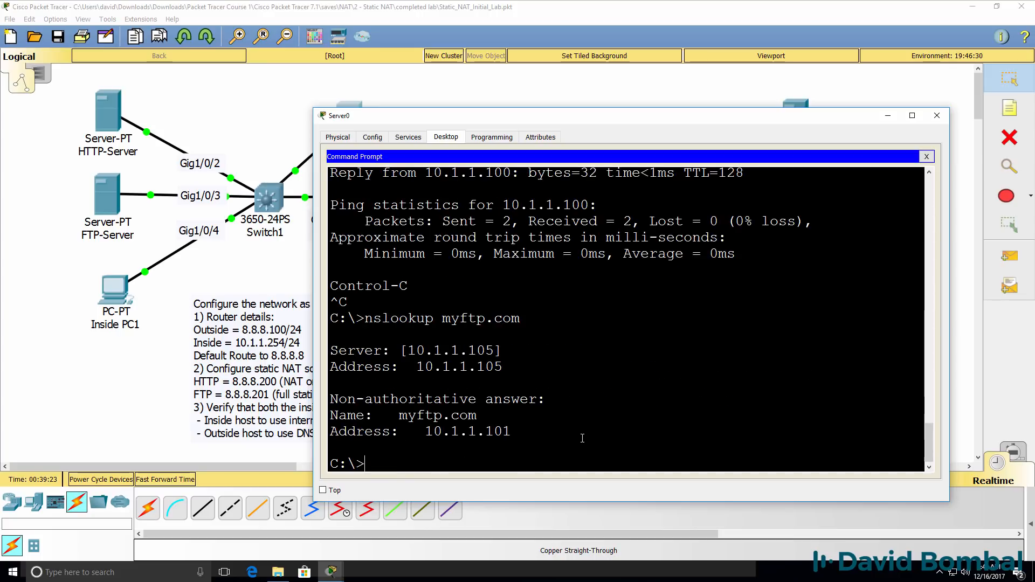
type("ping myft")
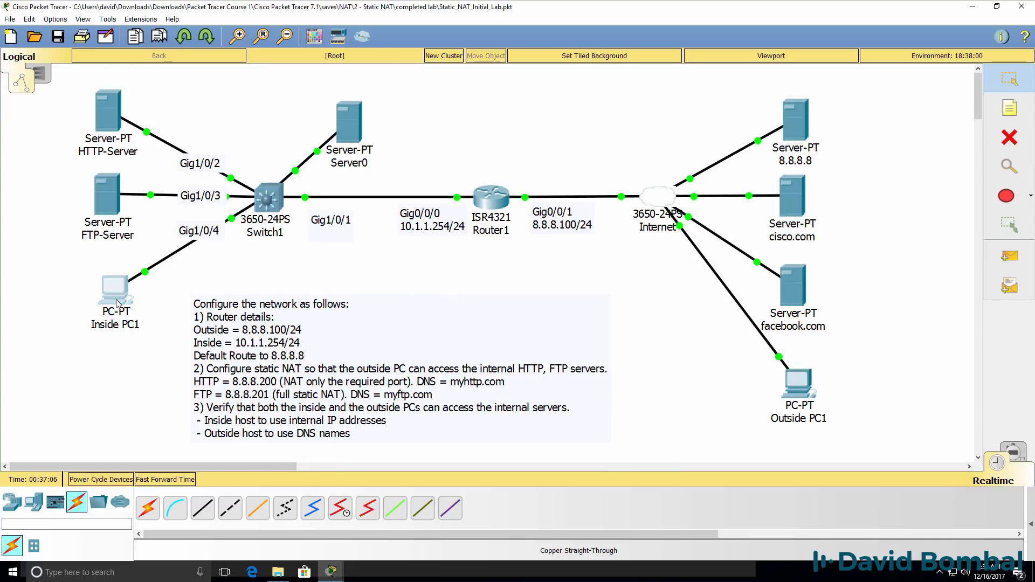
Replace Inside PC1's DNS server 8.8.8.8 with the internal server 10.1.1.105
double_click(114, 283)
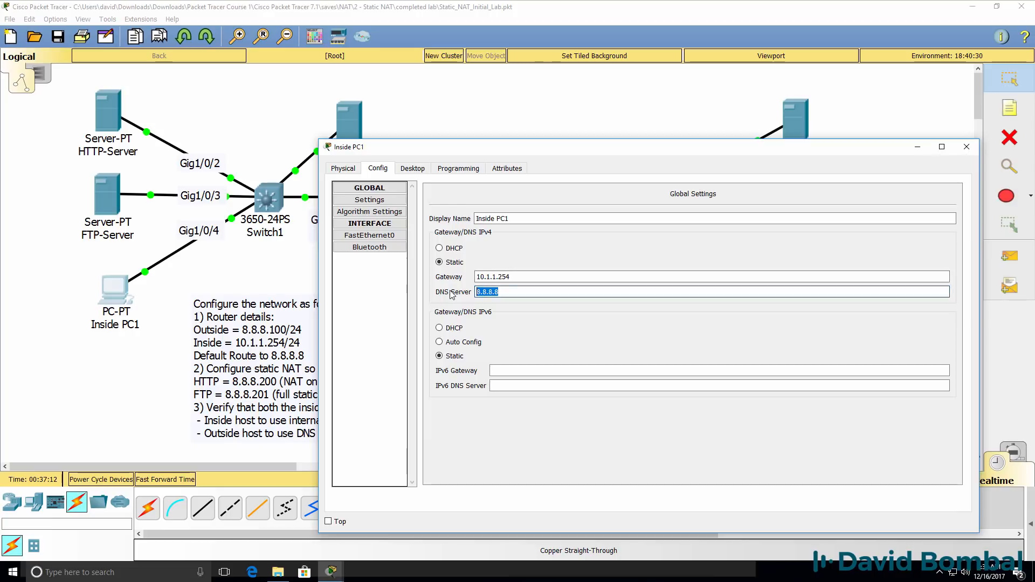
type("10.1.1.01")
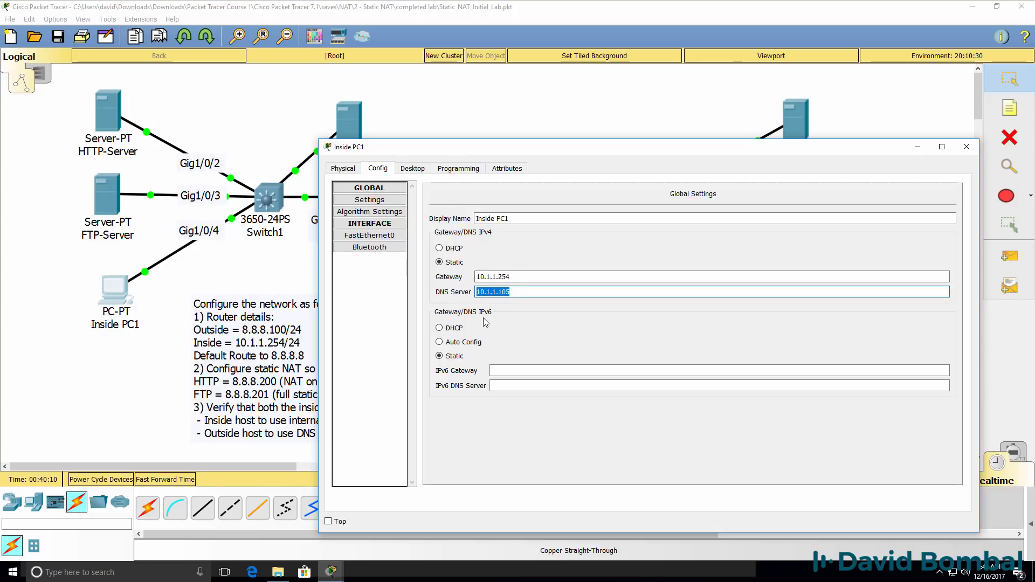
From Inside PC1 ping 10.1.1.105, nslookup myhttp.com and myftp.com, then ftp myftp.com
left_click(412, 168)
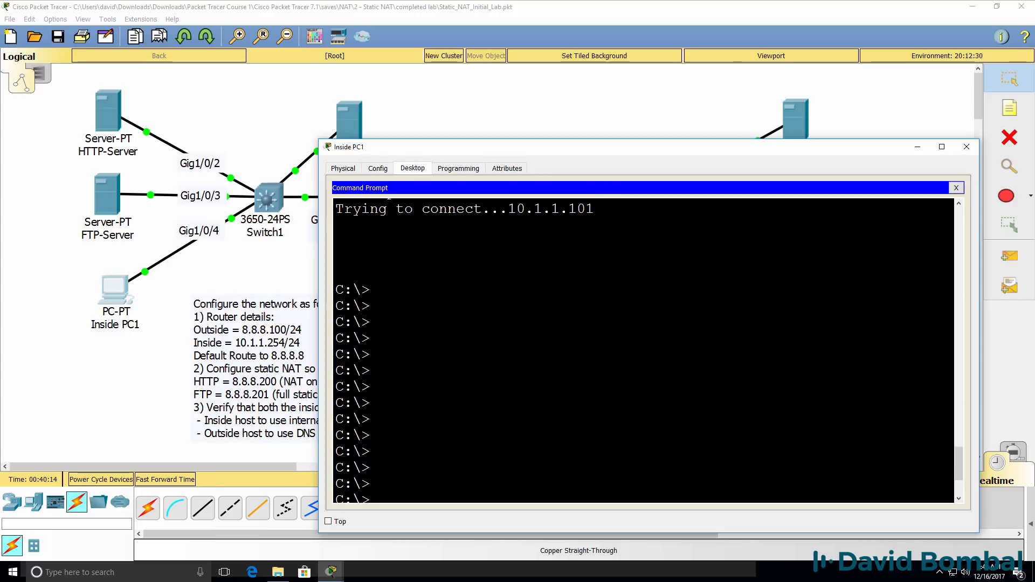
type("ping")
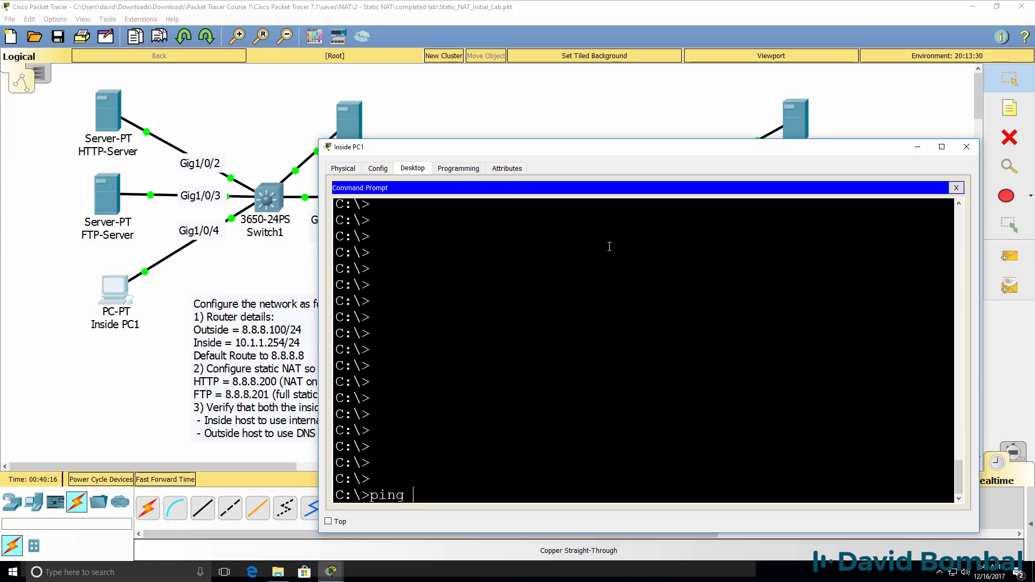
type("10.1.1.105")
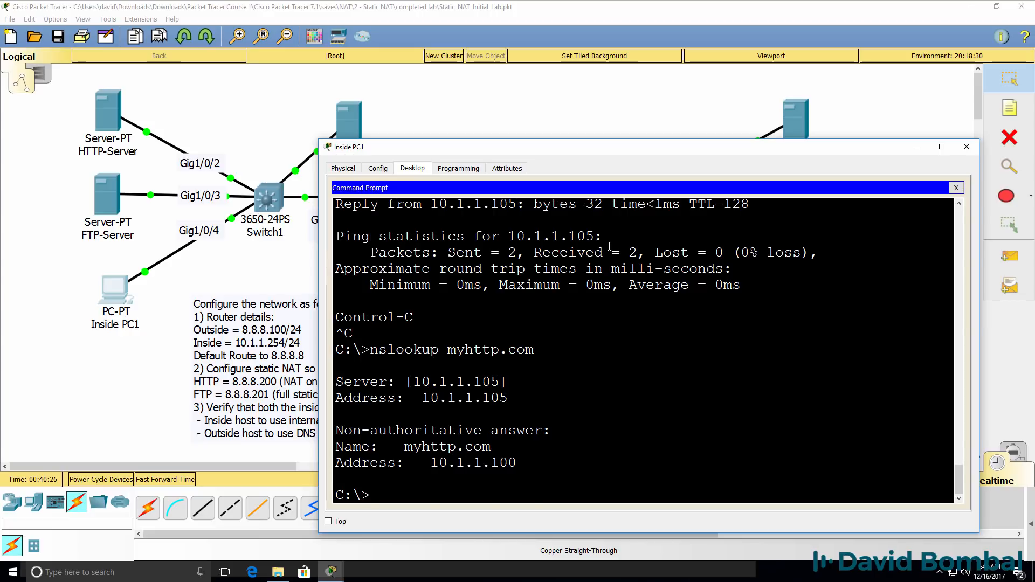
type("nslookup my")
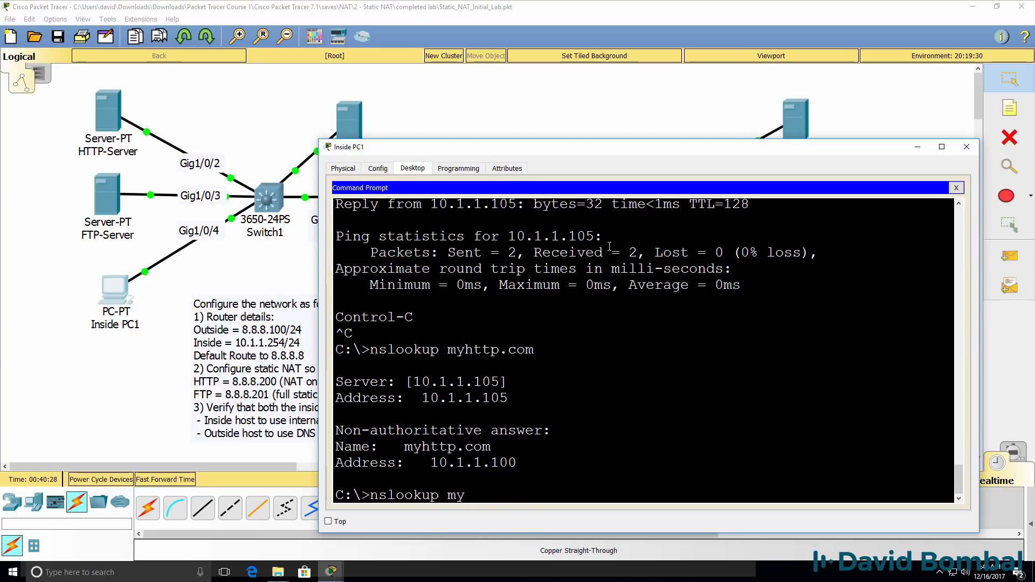
type("ftp.com")
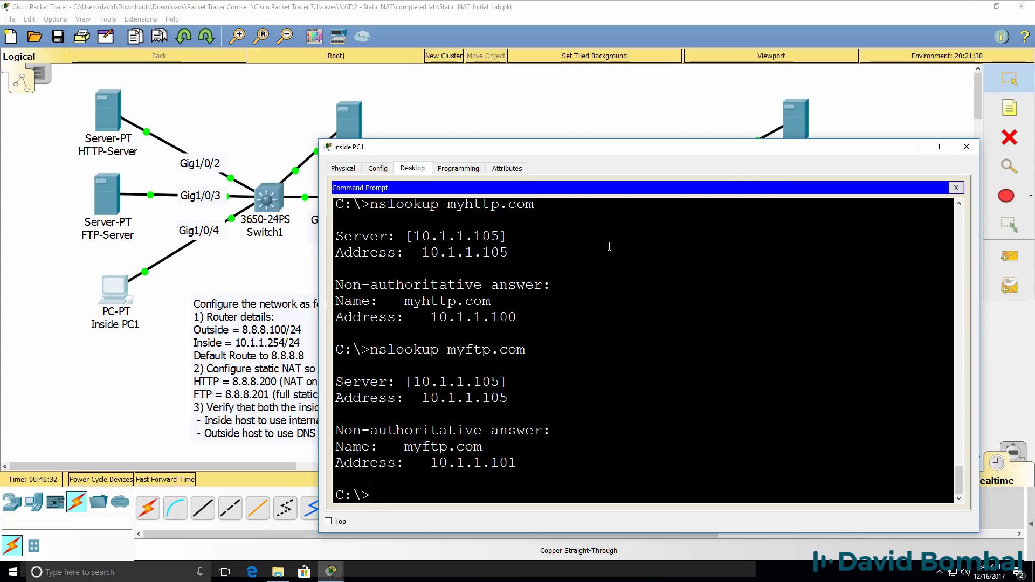
type("ftp myftp.com")
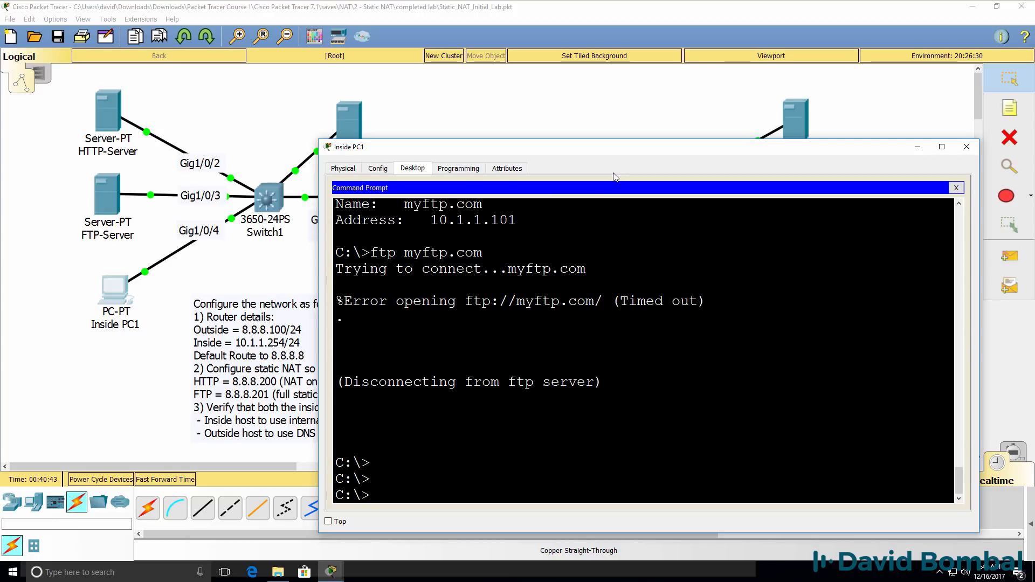
left_click(954, 187)
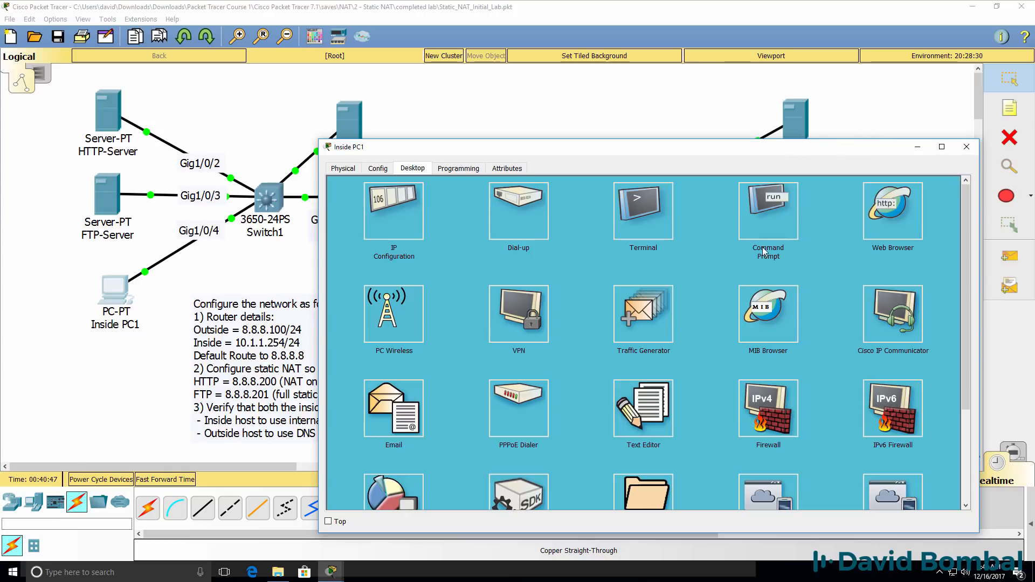
left_click(891, 210)
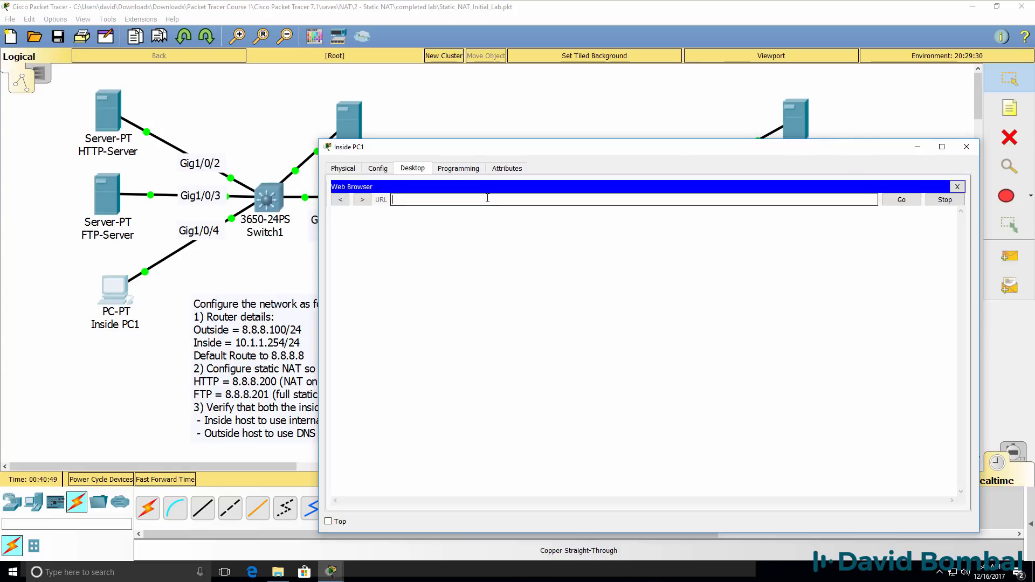
type("myht")
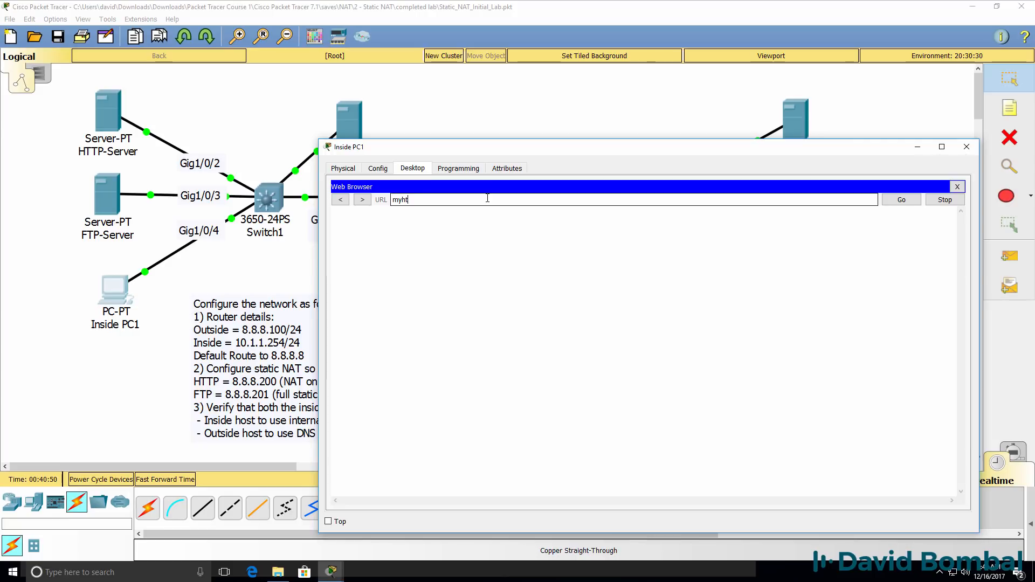
type("http://myhttp.com")
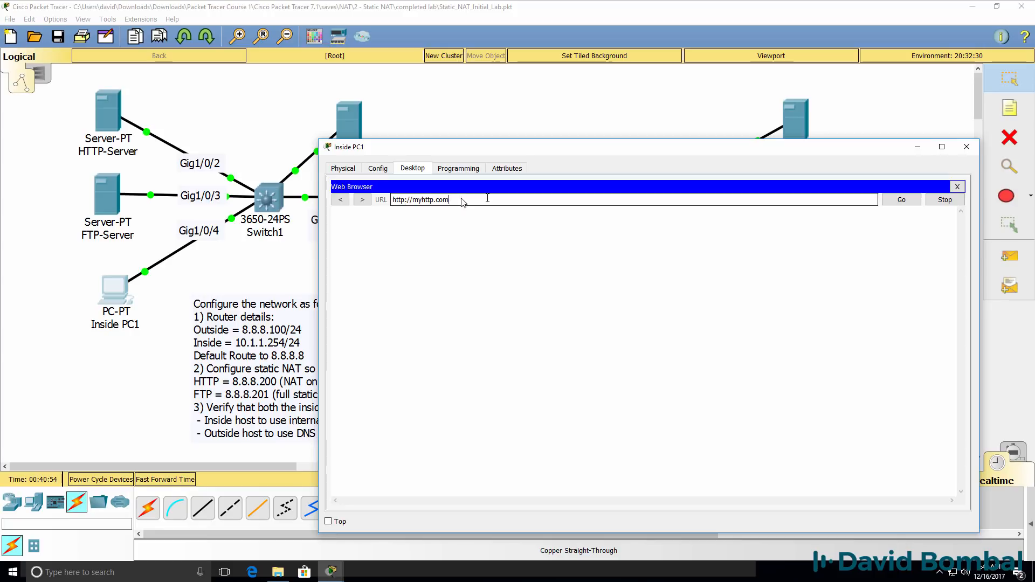
Review Inside PC1's gateway and DNS settings, then close the timed-out browser
left_click(377, 168)
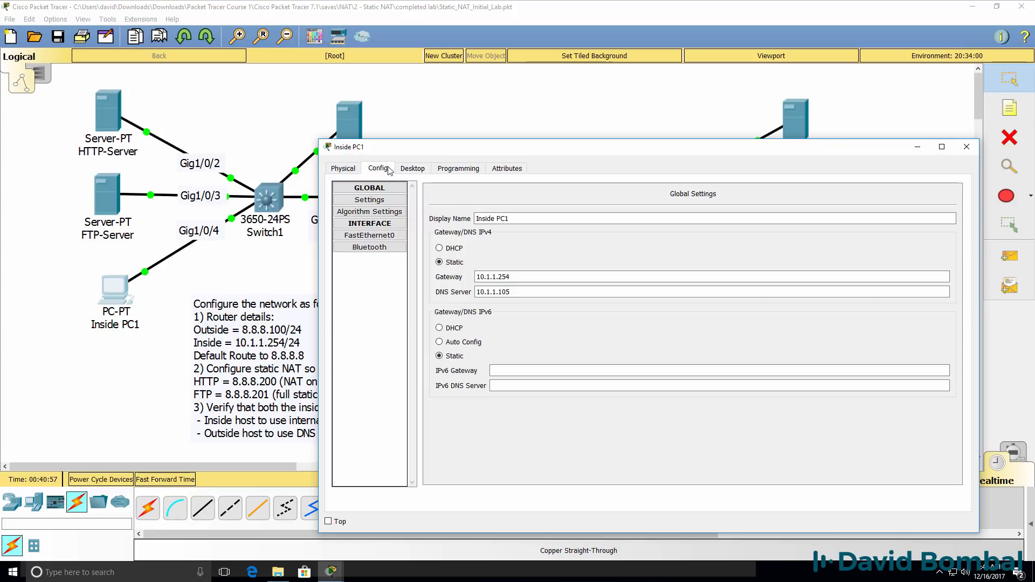
left_click(412, 168)
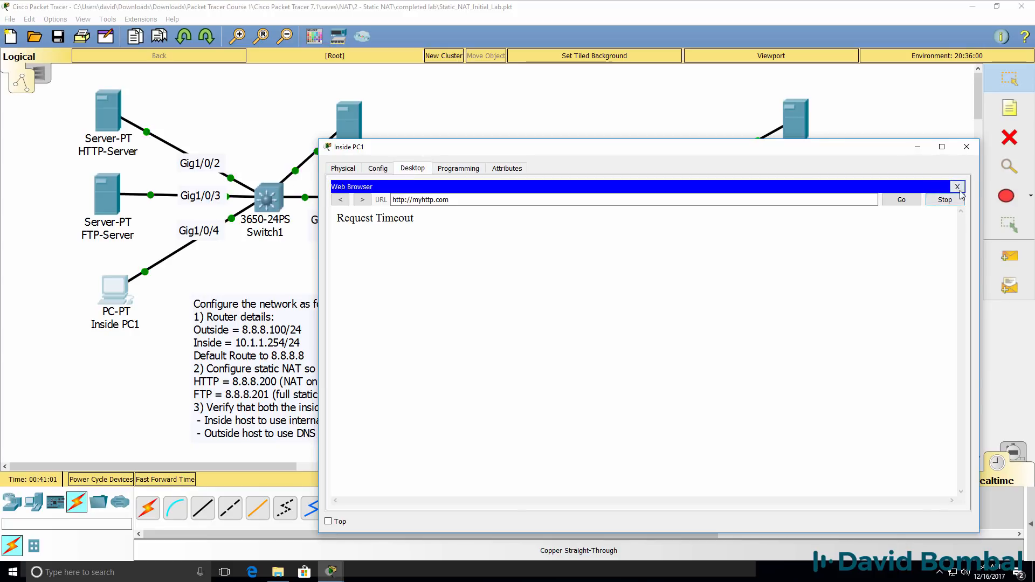
left_click(956, 187)
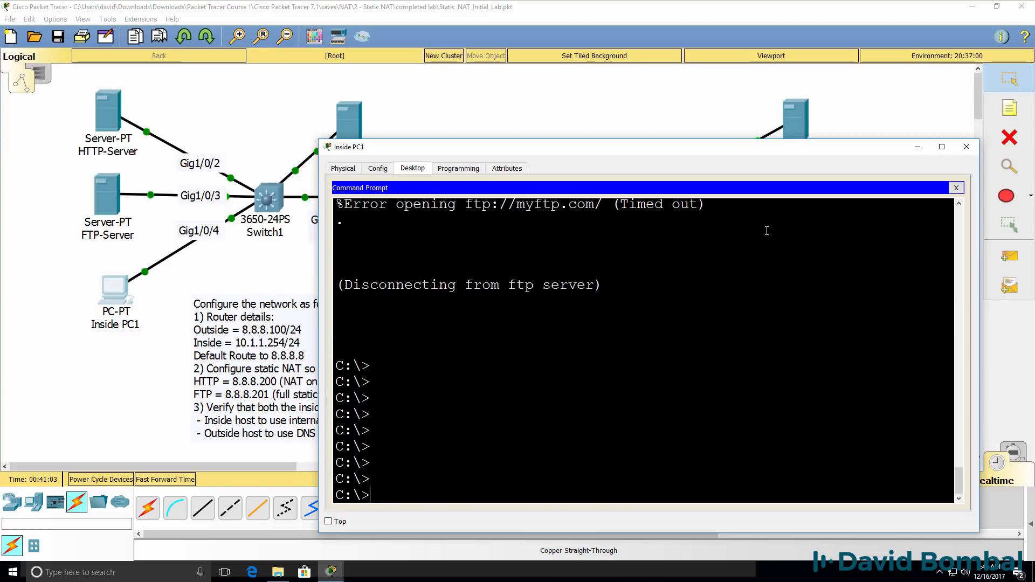
From Server0 ping 10.1.1.100 and 10.1.1.101, then close the device windows
type("ping 10.1.1.100")
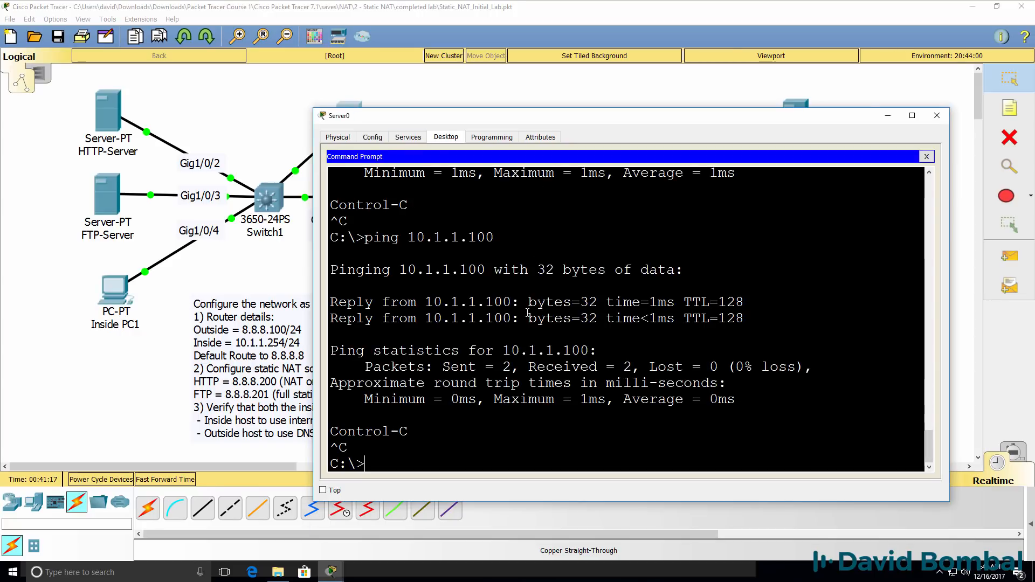
type("ping 10.1.1.101")
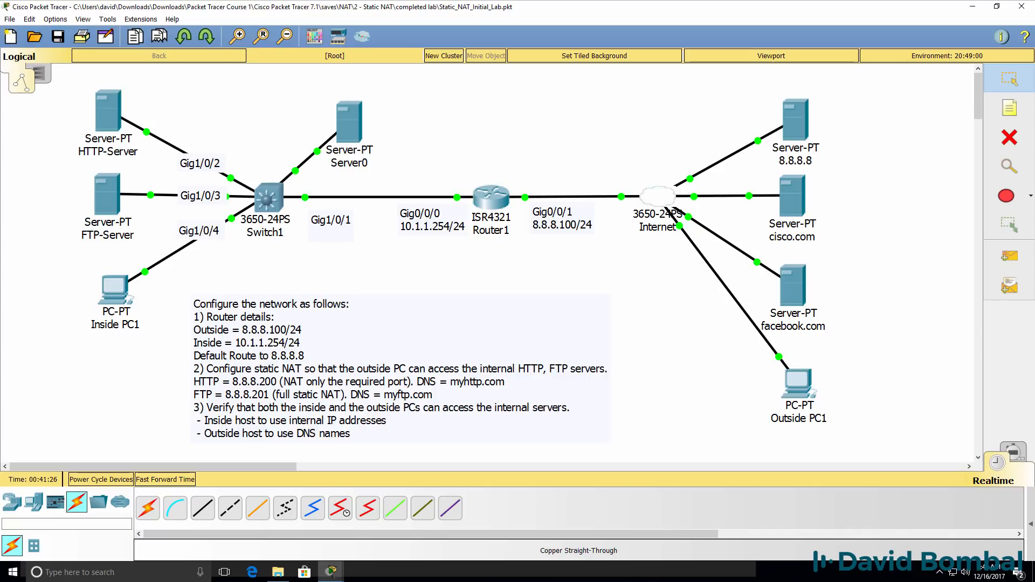
From Inside PC1 ping the gateway and FTP server, then log into myftp.com as cisco and list files
left_click(1022, 7)
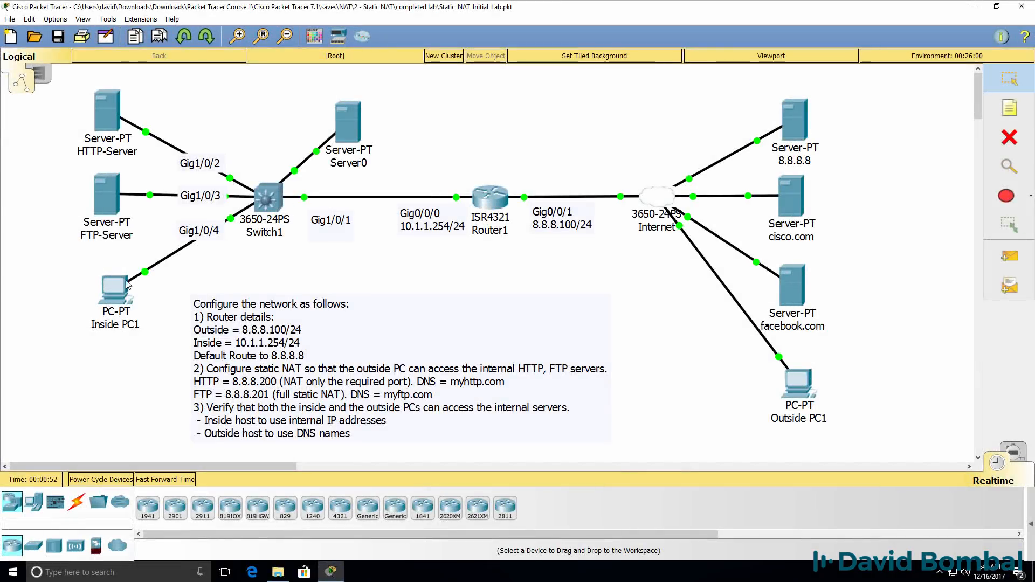
double_click(115, 284)
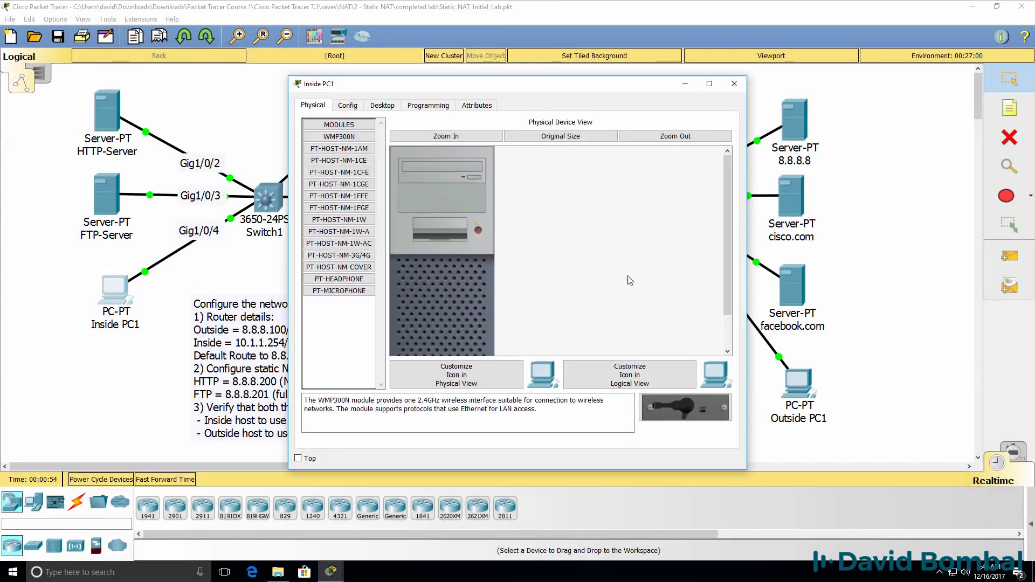
left_click(382, 104)
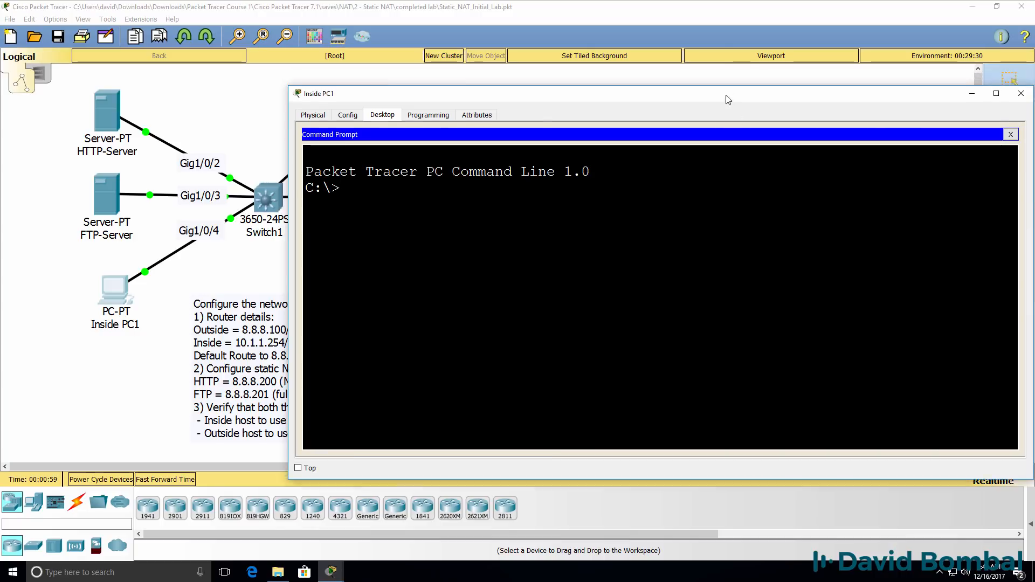
type("ping 10.1.1.254")
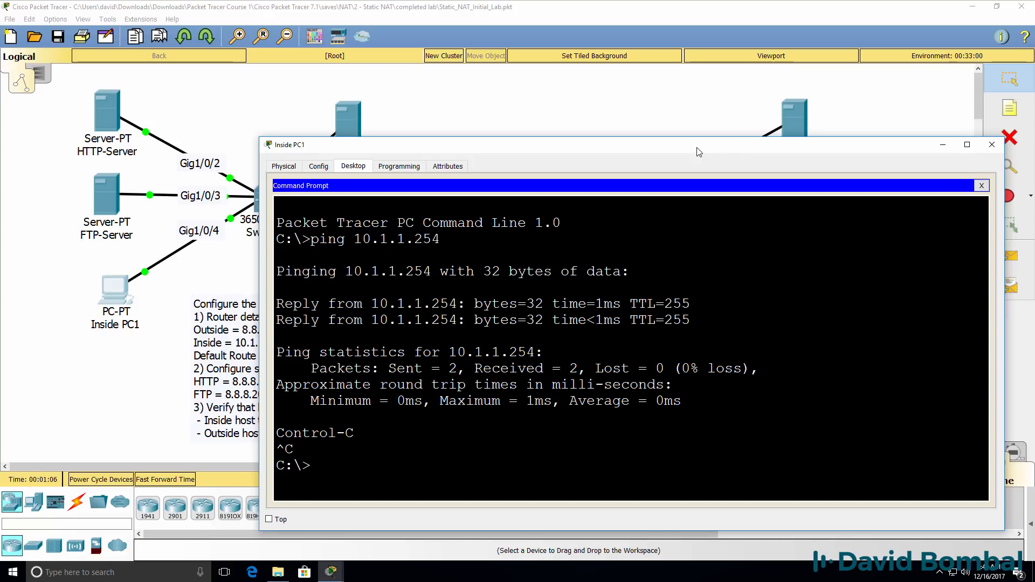
type("ping 10.1.1.105")
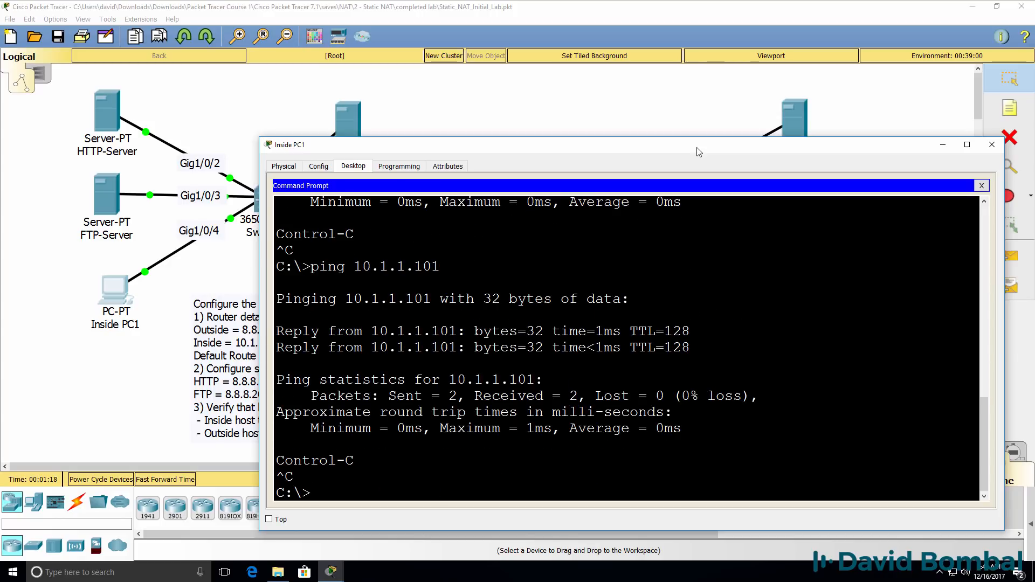
type("ftp myftp.com")
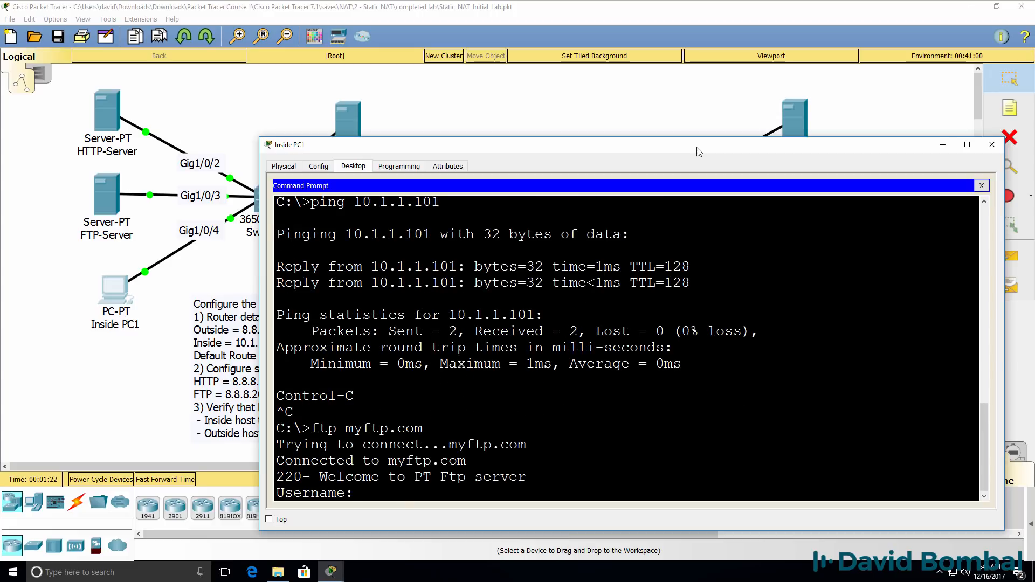
type("cisco")
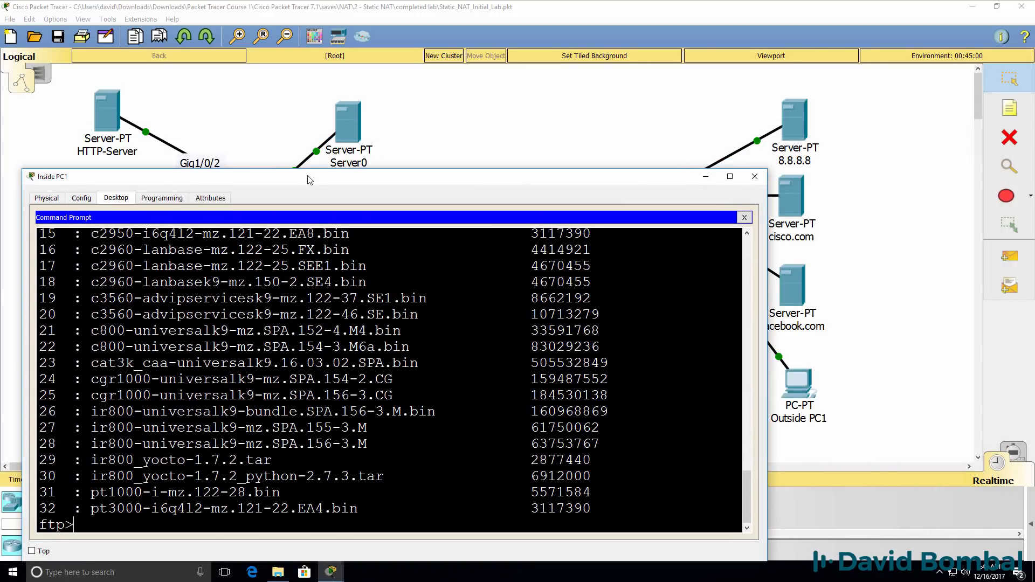
left_click(754, 176)
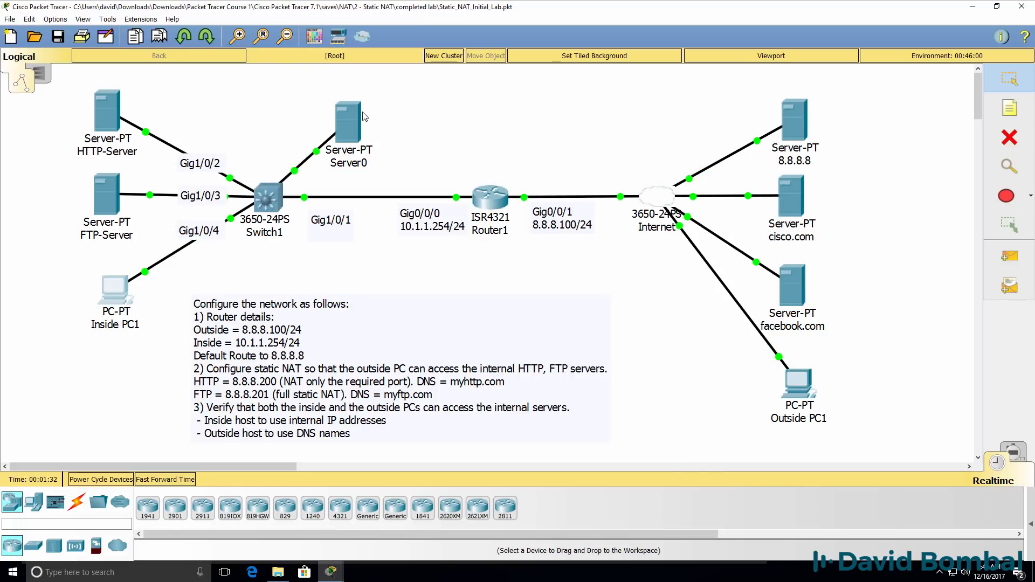
mouse_move(804, 384)
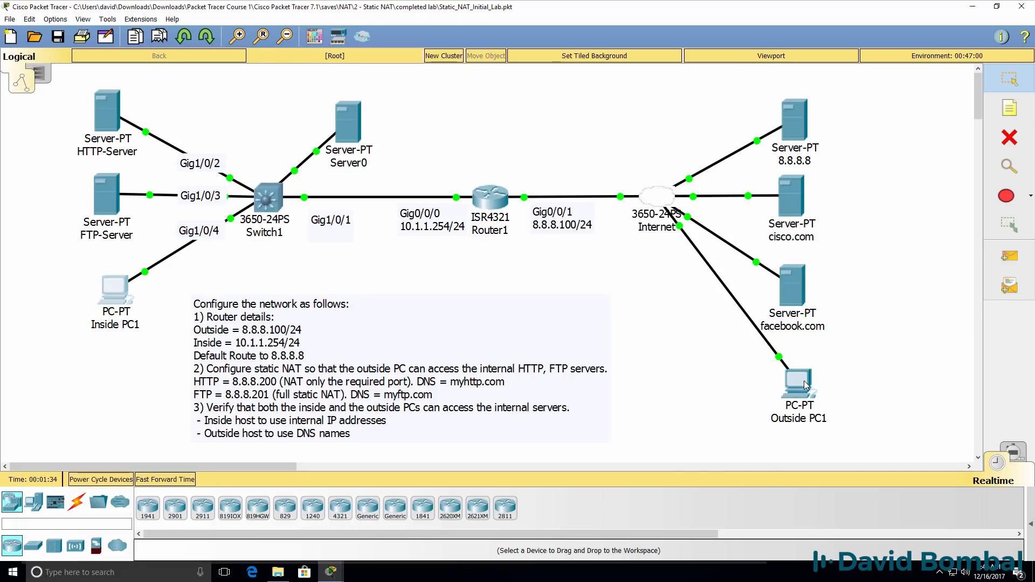
double_click(798, 383)
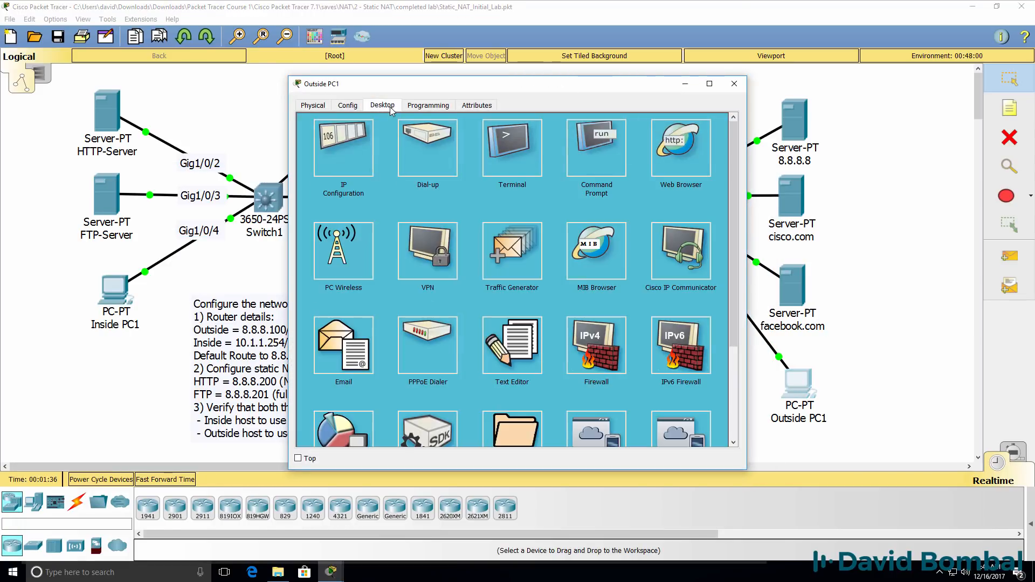
left_click(595, 147)
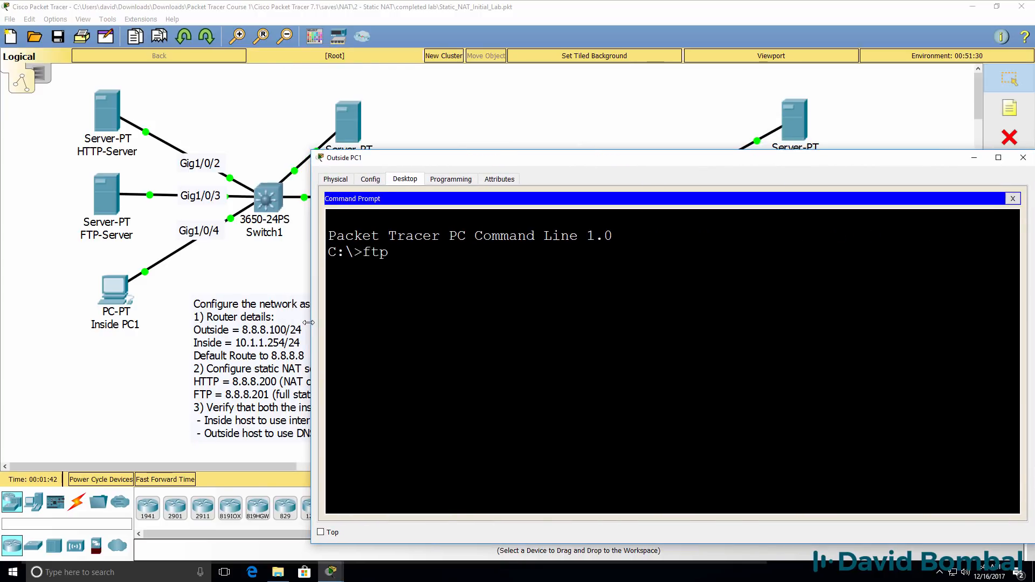
type("myftp.com")
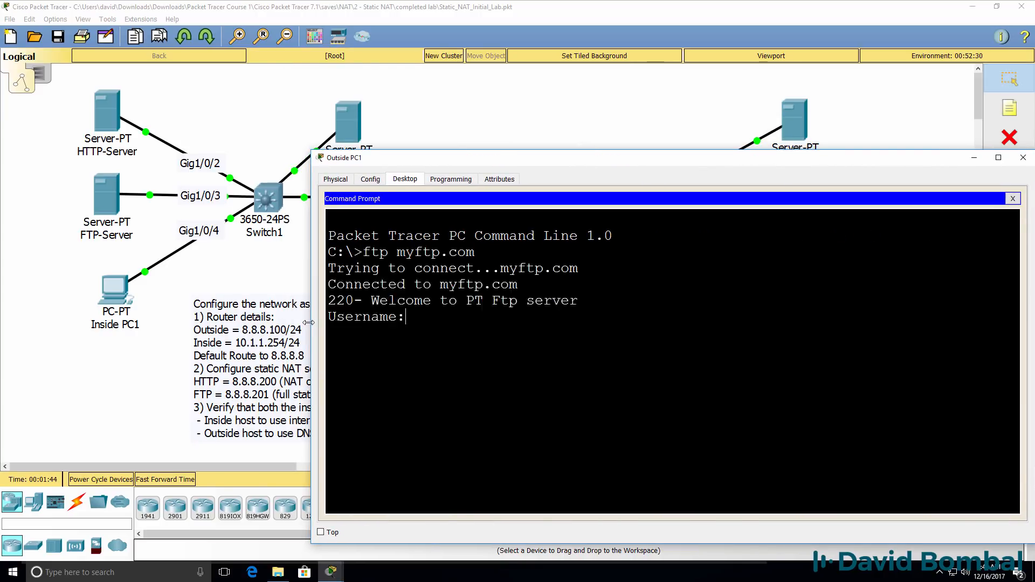
type("cisco")
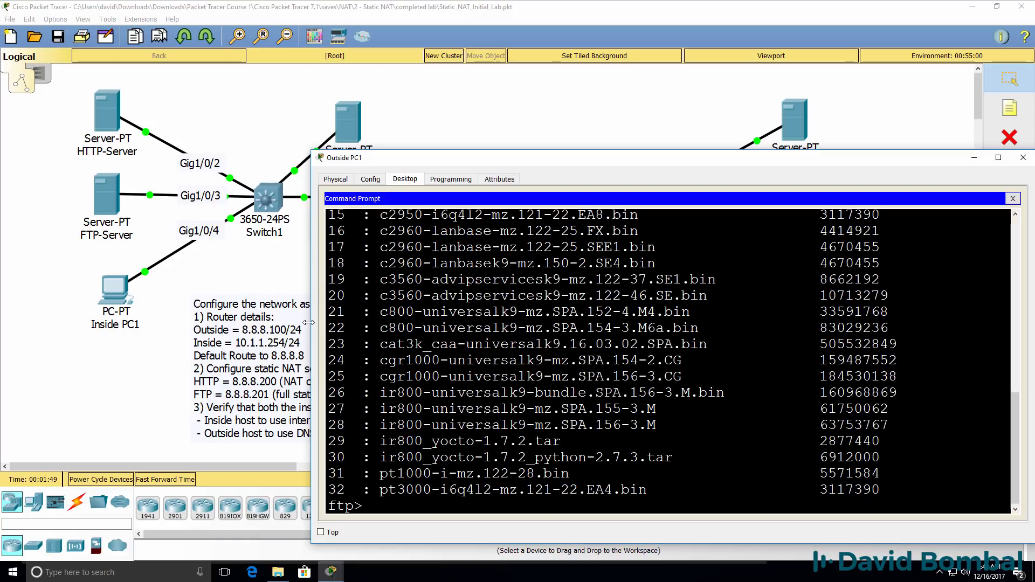
List files, quit the FTP session, and resolve myftp.com to 8.8.8.201 with nslookup
type("exit")
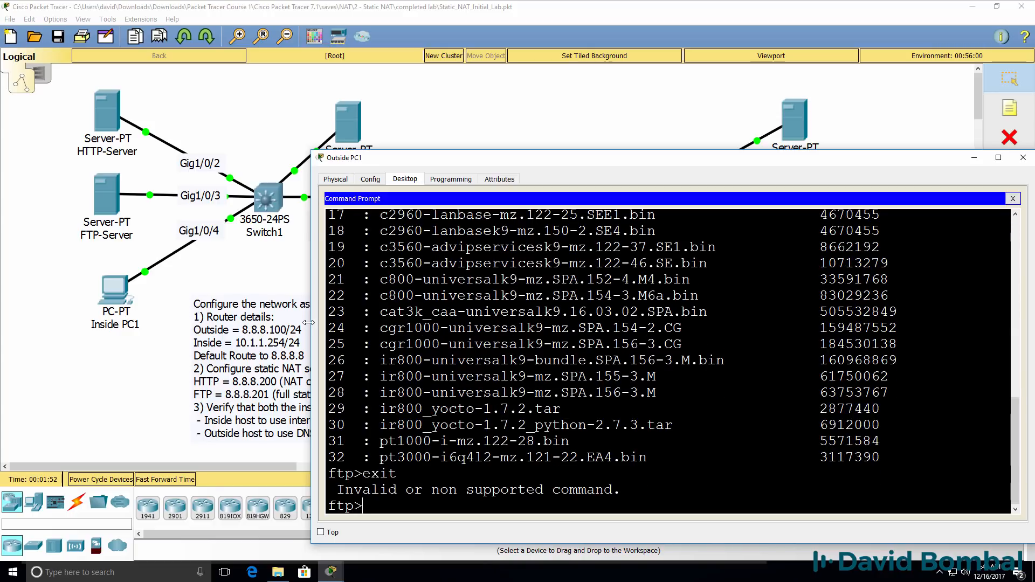
type("quit")
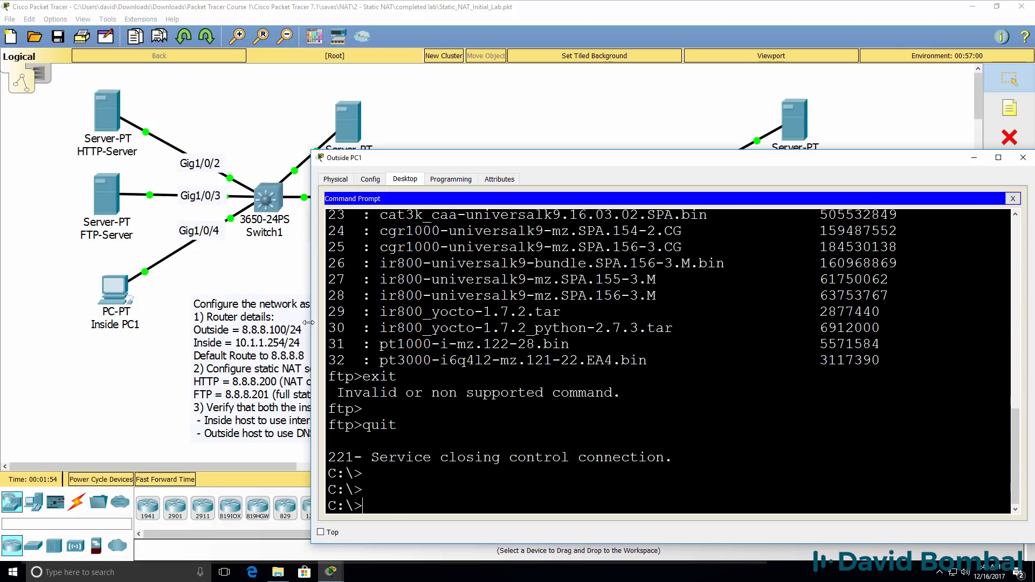
type("nslookup")
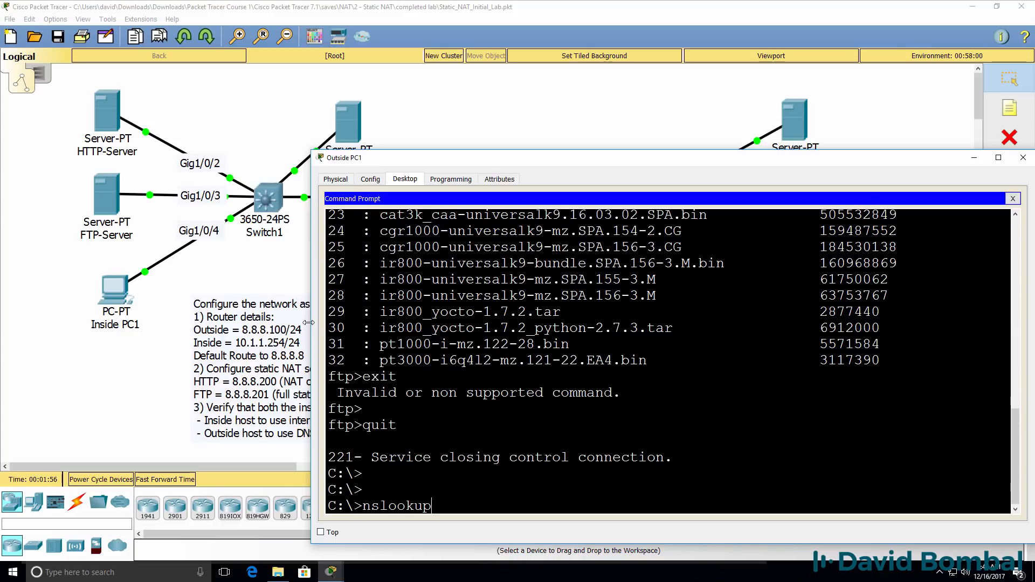
type("myftp.com")
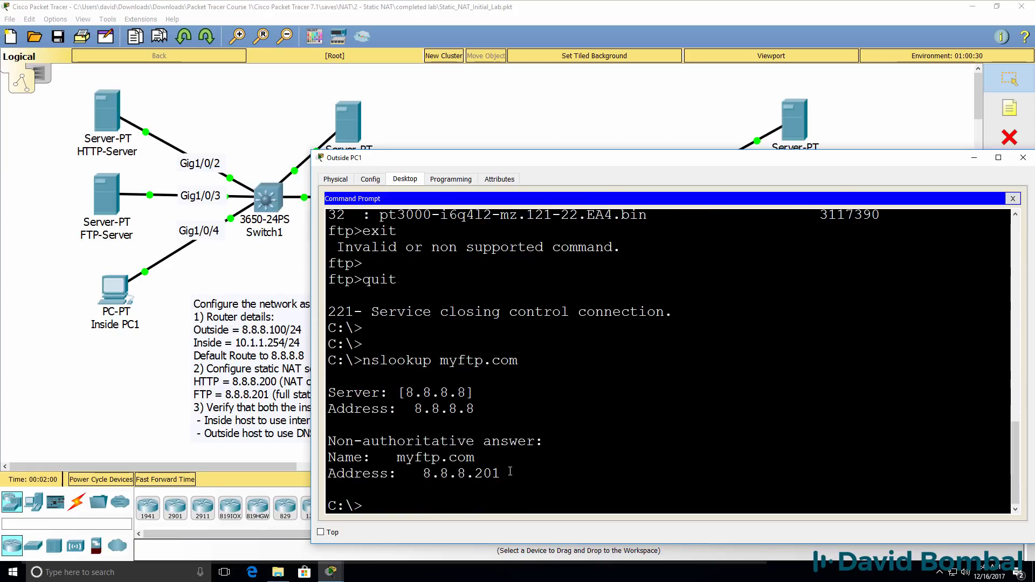
On Inside PC1 quit the FTP session and resolve myftp.com to 10.1.1.101 with nslookup
left_click_drag(327, 473, 499, 473)
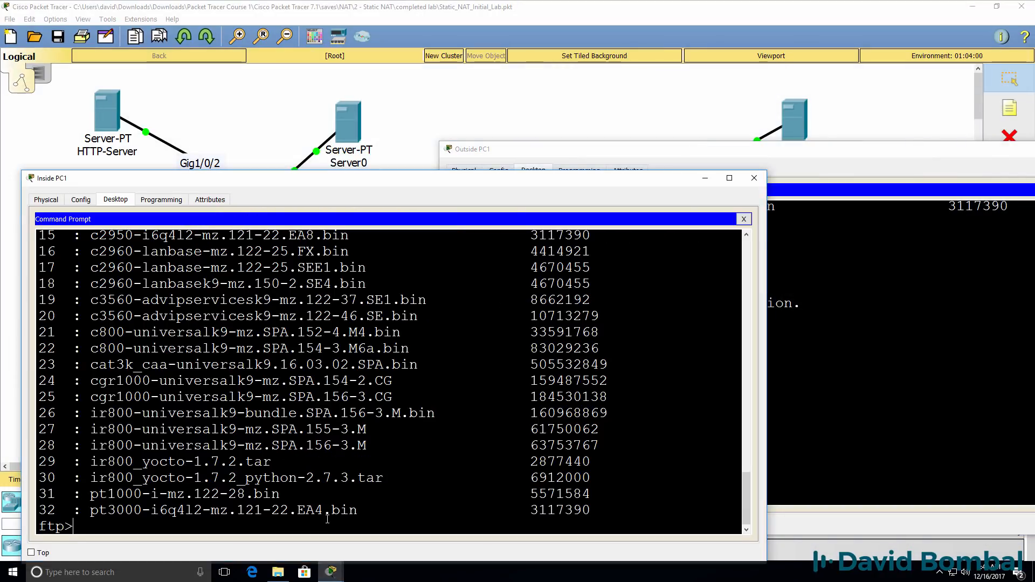
type("quit")
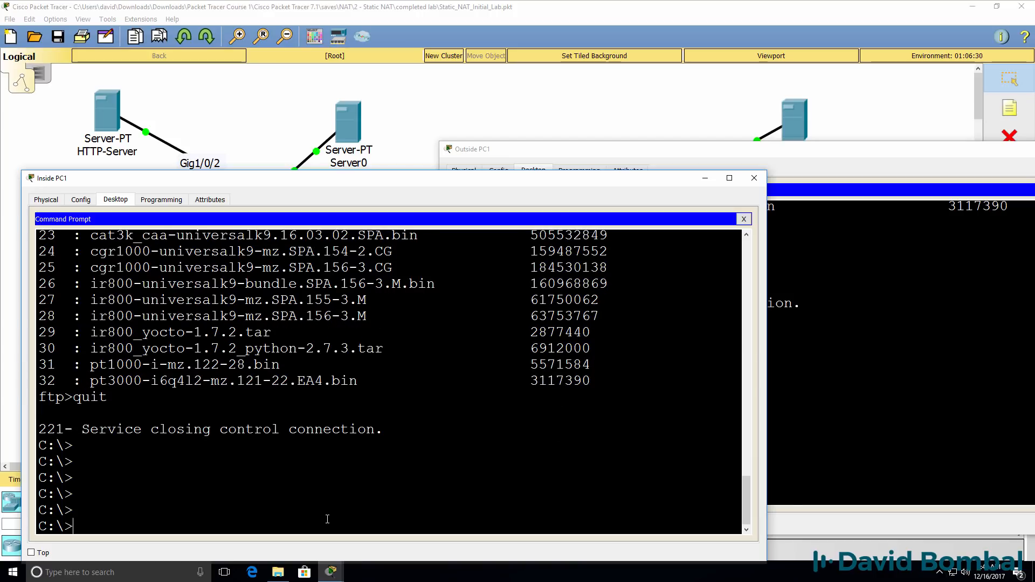
type("nslookup myftp.com")
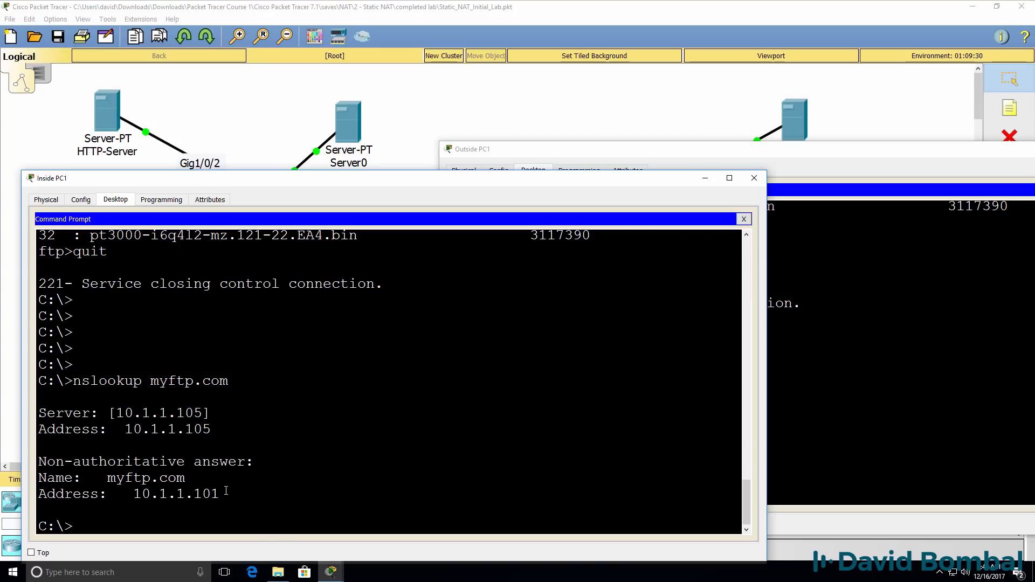
left_click_drag(38, 494, 220, 494)
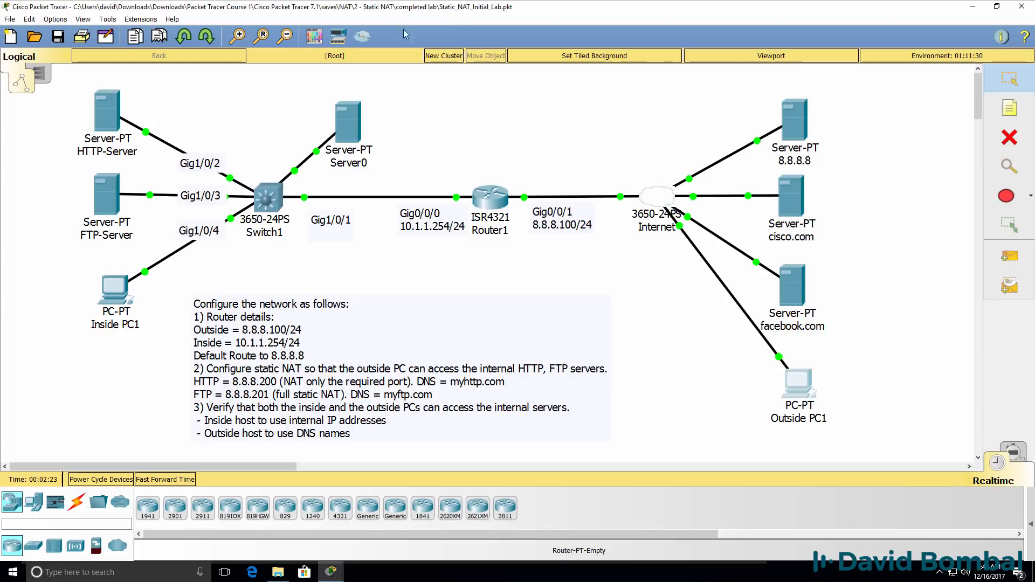
mouse_move(351, 129)
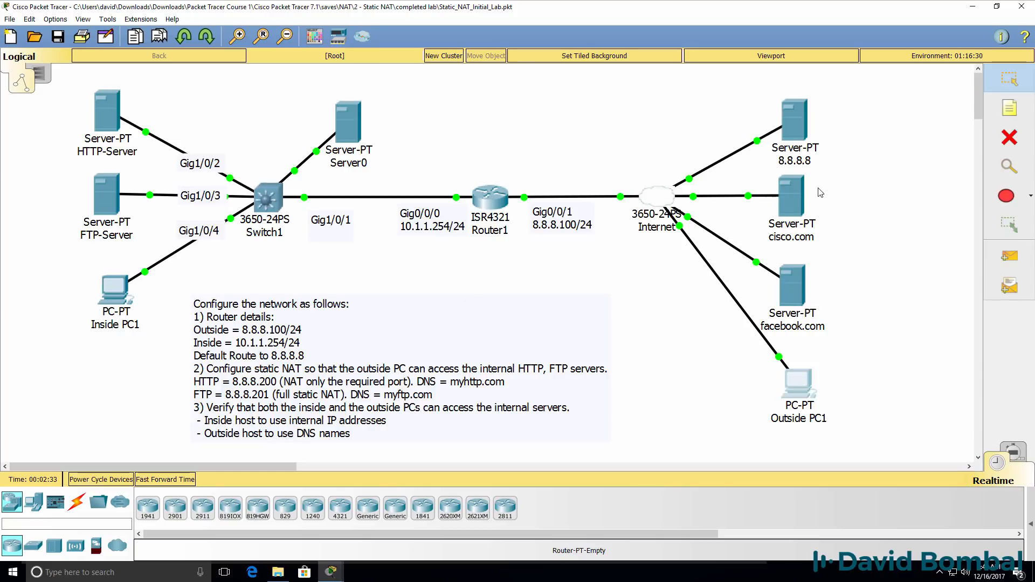
mouse_move(805, 134)
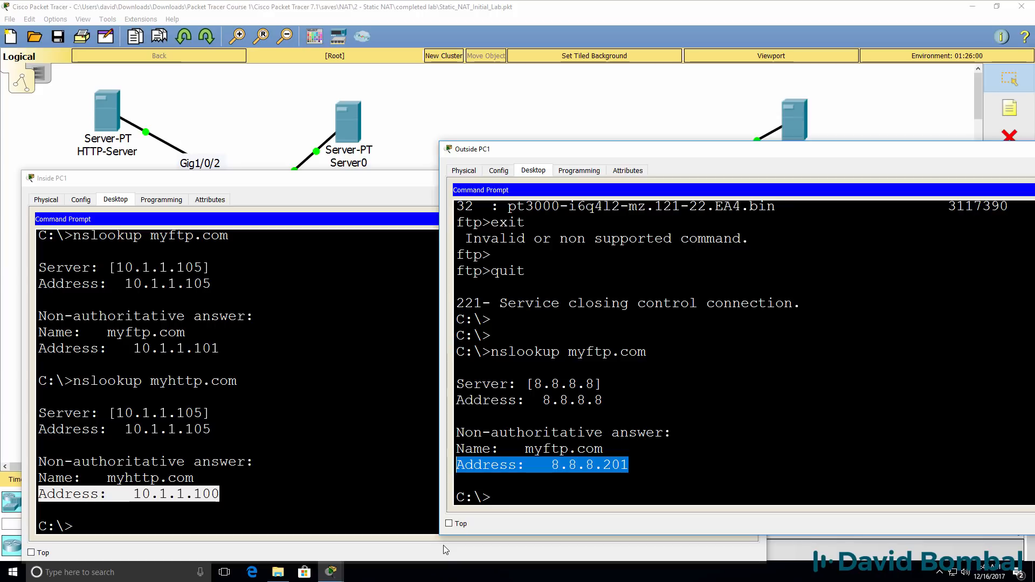
Begin a new nslookup command on Outside PC1 after its myftp.com lookup
type("nslook")
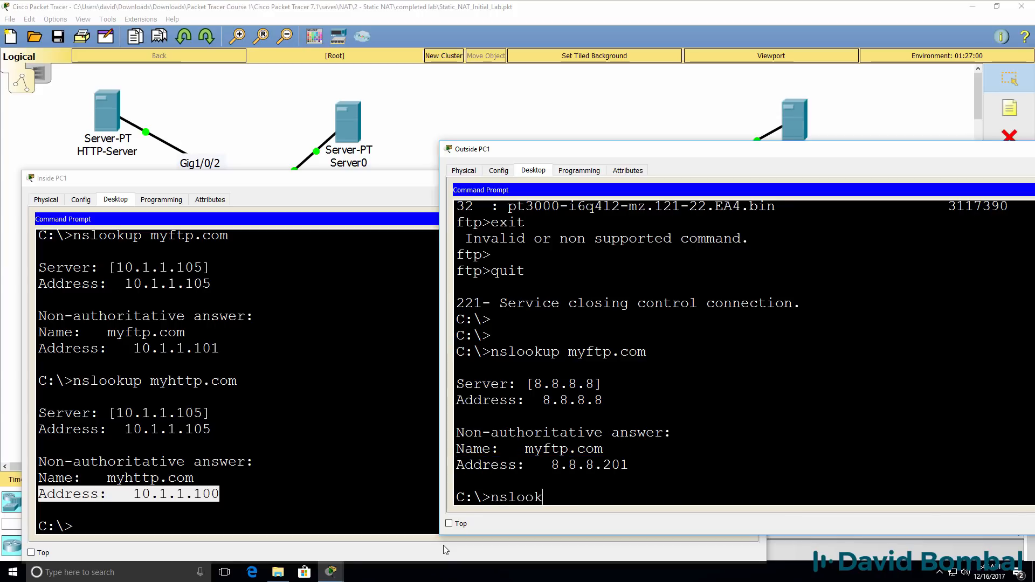